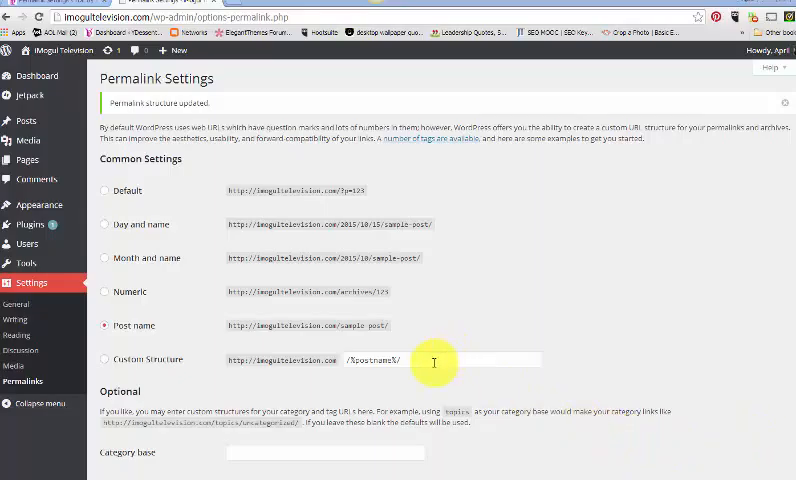
left_click(104, 358)
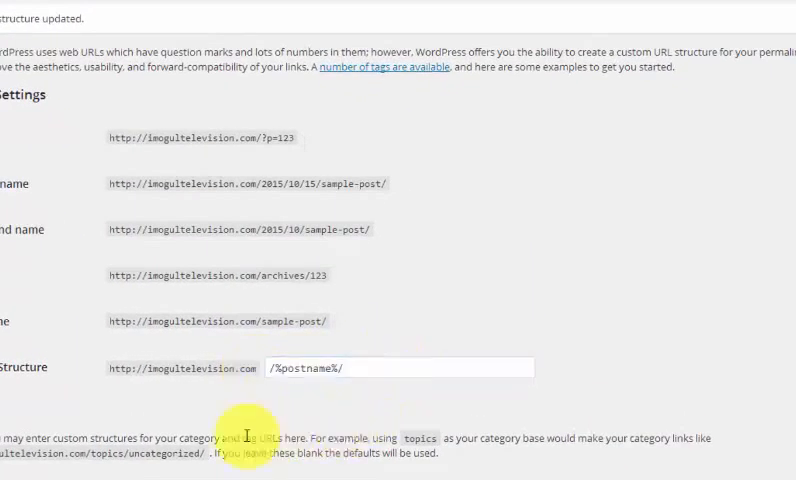
mouse_move(42, 316)
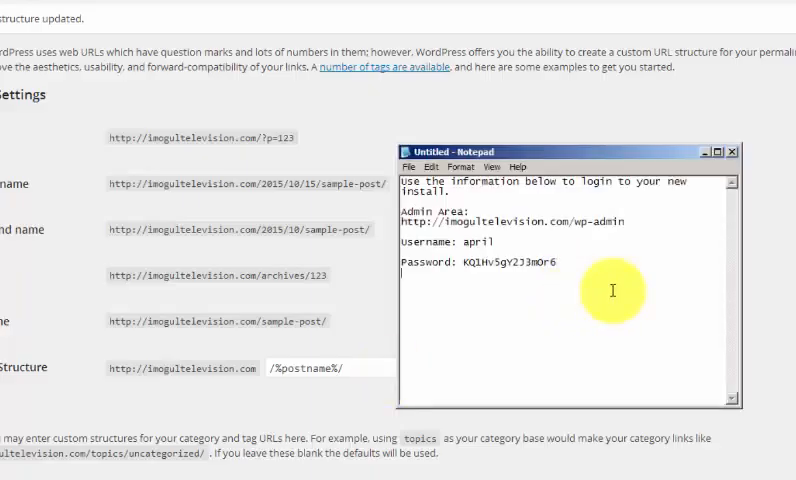
type("http://")
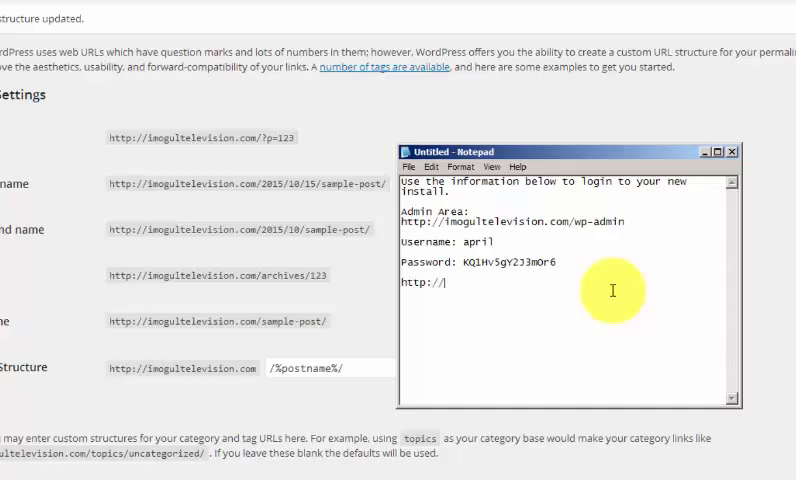
type("imou")
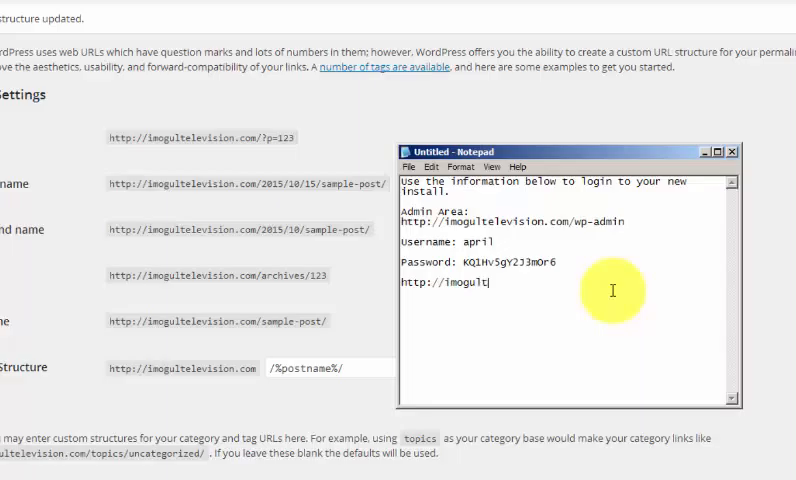
type("elevisi")
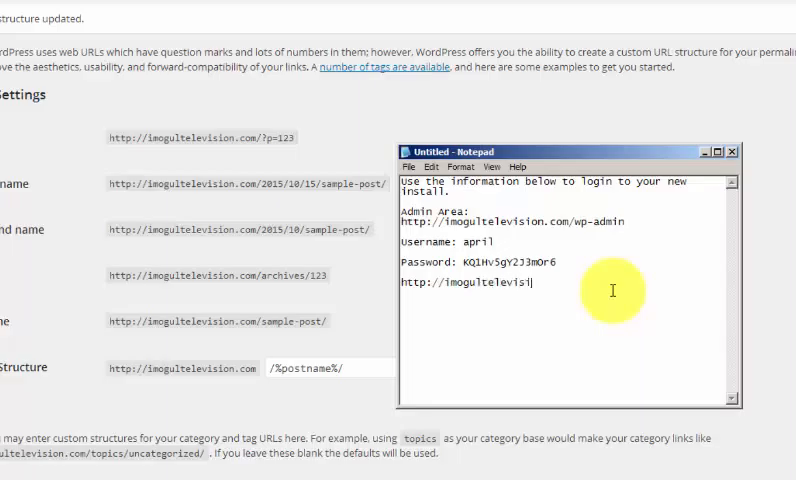
type("on.com/beauty-insights")
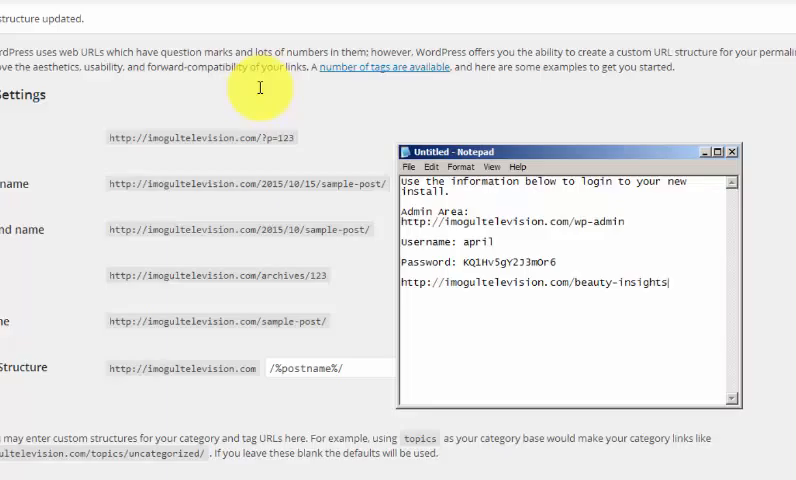
mouse_move(522, 310)
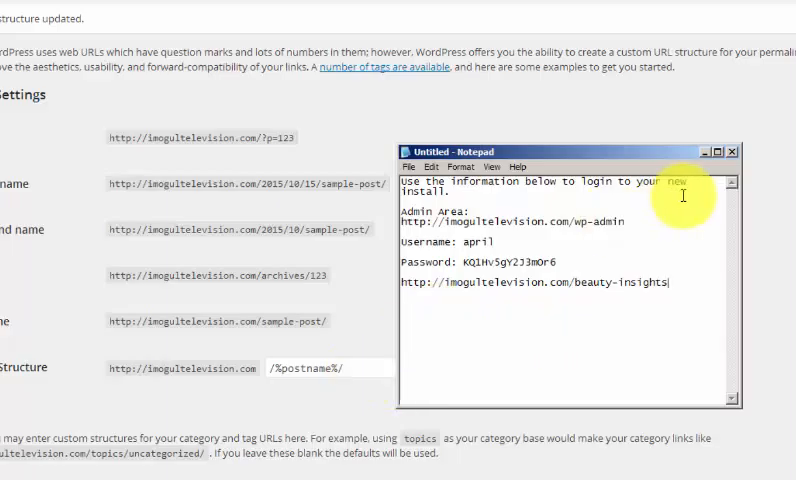
left_click(734, 152)
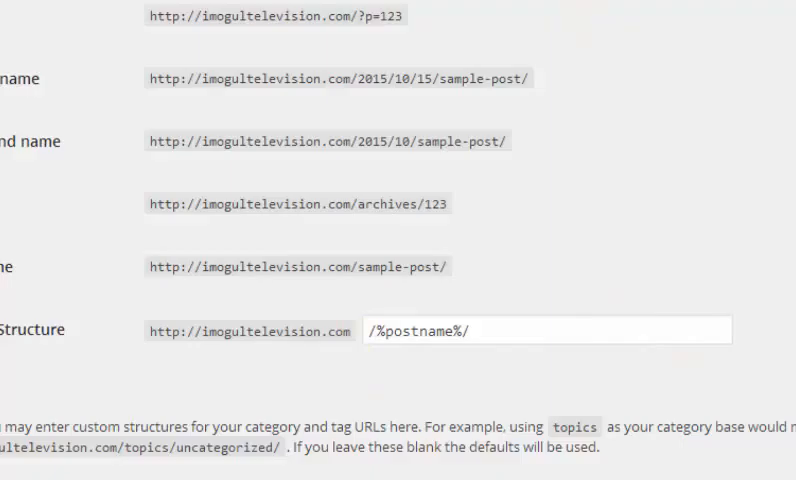
Go to Appearance > Themes to list the three installed themes, Twenty Fifteen active
scroll("down", 3)
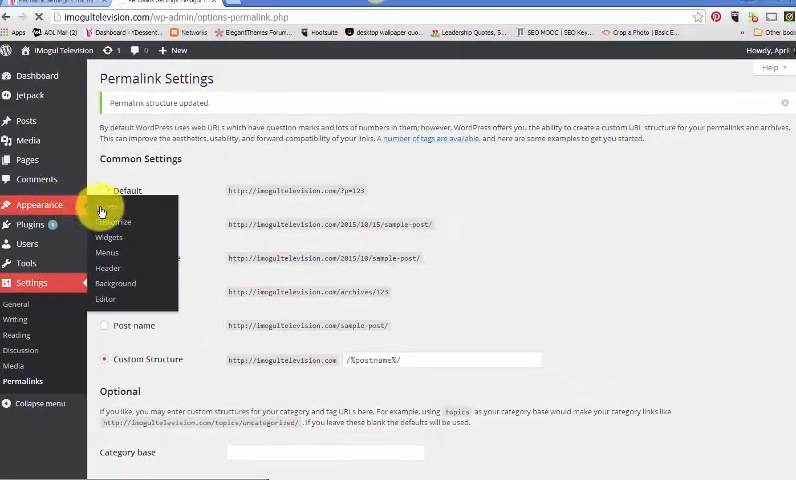
left_click(38, 204)
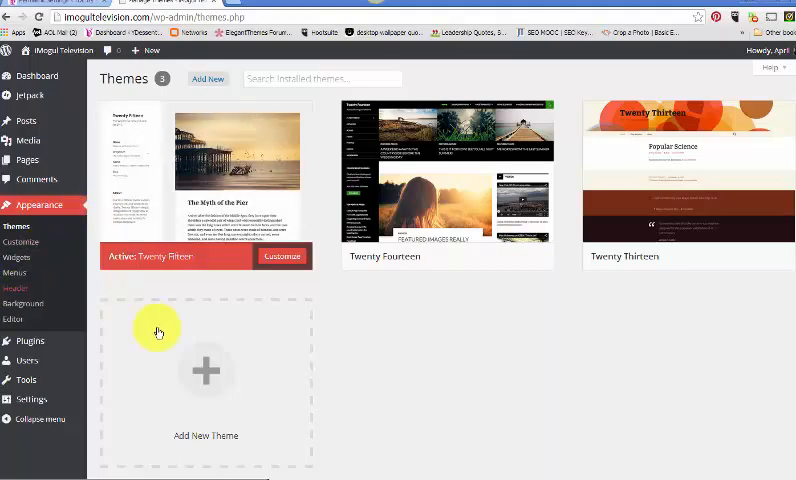
Open Add New Theme and scroll through the Featured themes grid starting with eVision corporate
left_click(204, 378)
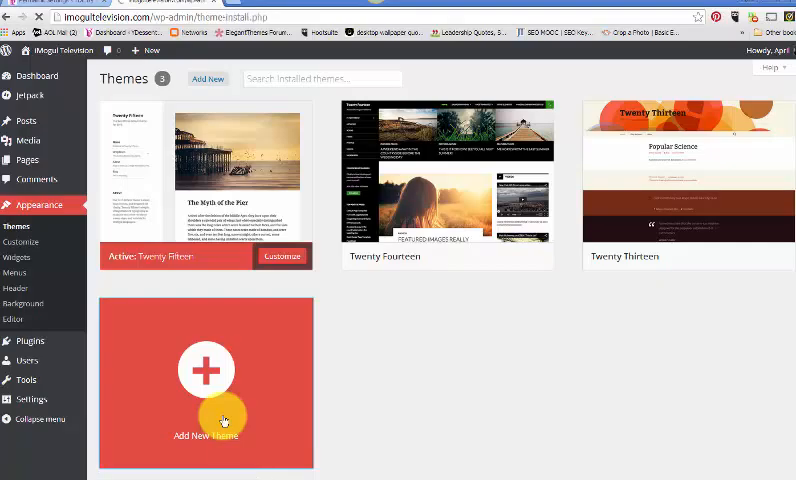
left_click(204, 376)
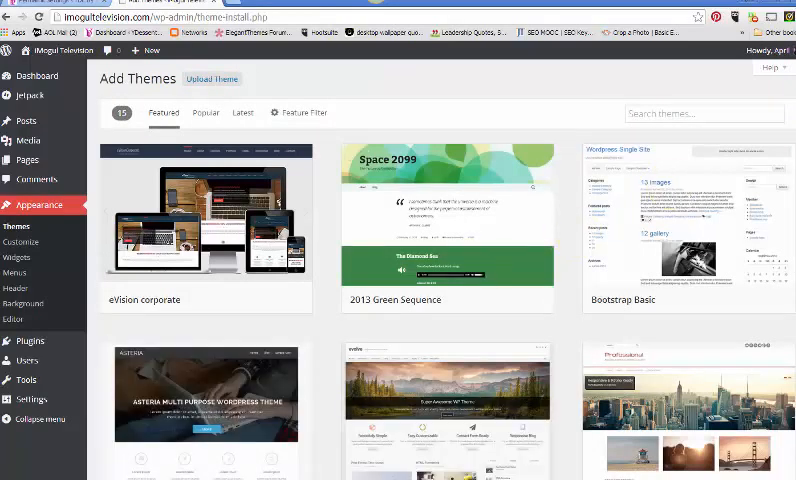
scroll("down", 3)
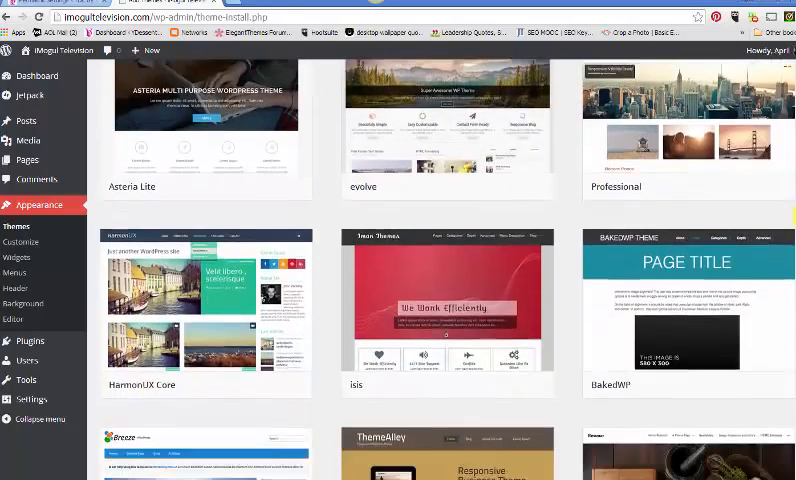
scroll("down", 3)
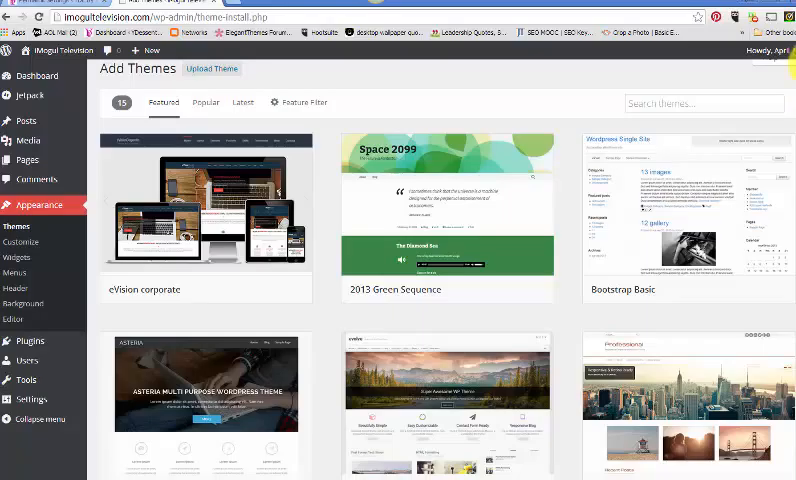
scroll("down", 3)
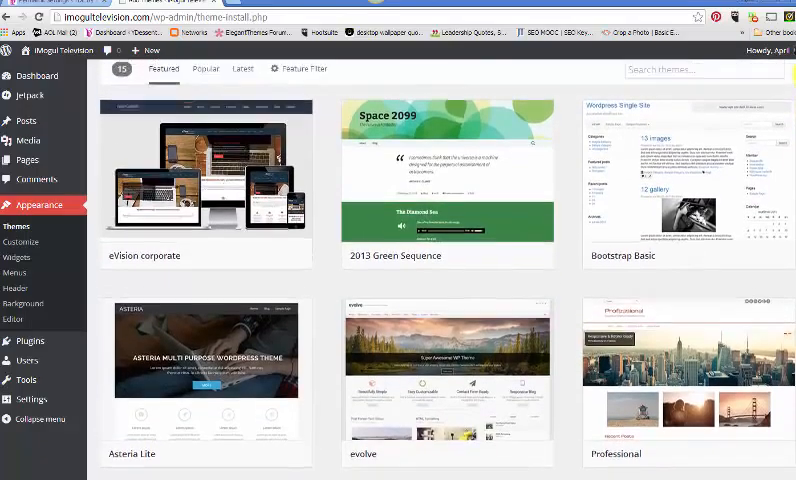
scroll("down", 3)
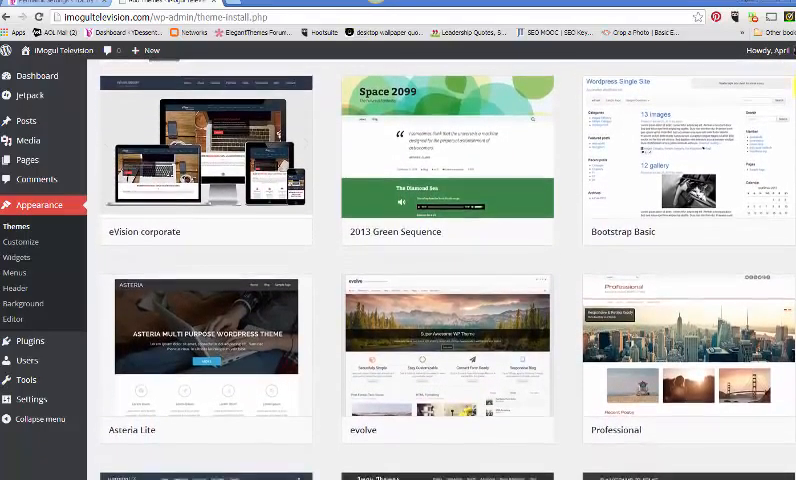
scroll("down", 3)
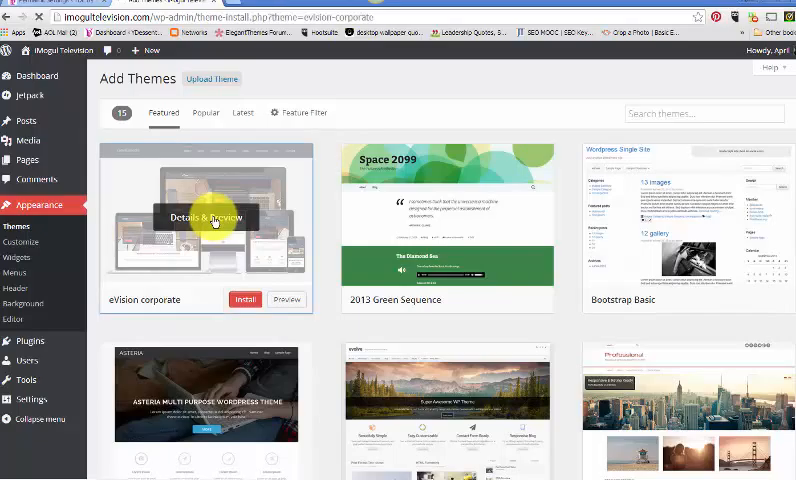
left_click(214, 216)
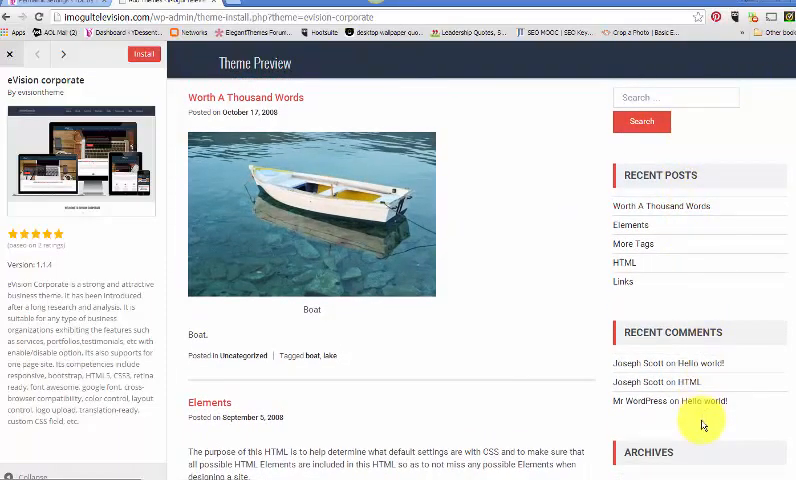
mouse_move(414, 160)
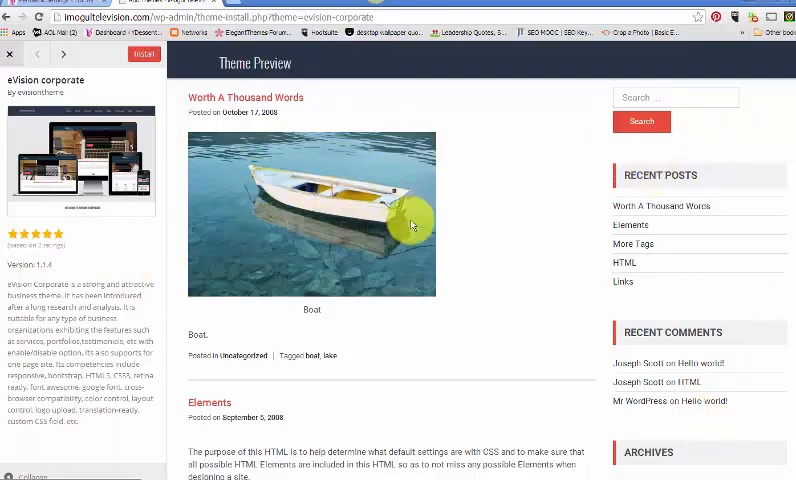
scroll("down", 3)
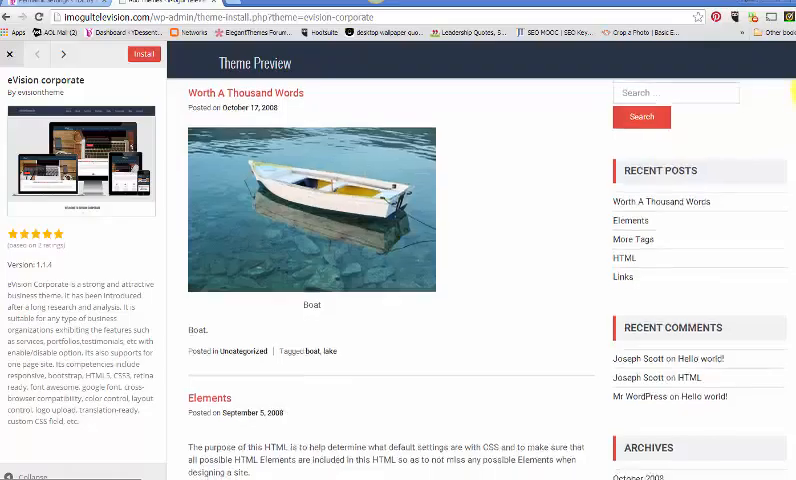
scroll("down", 3)
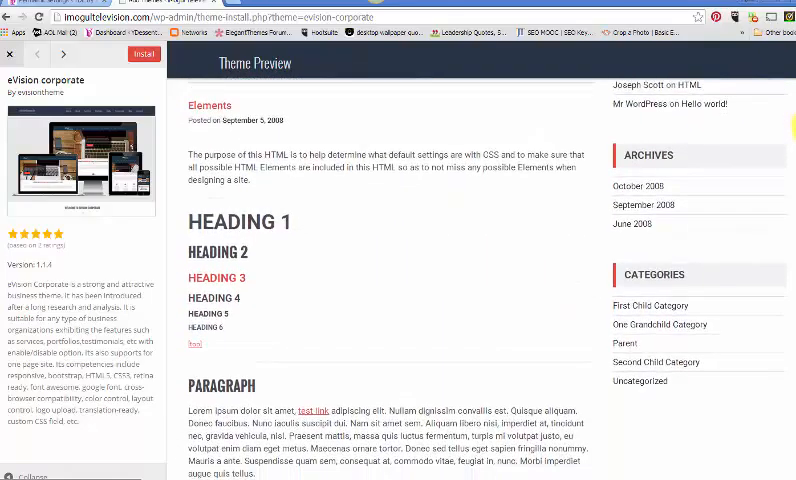
scroll("down", 3)
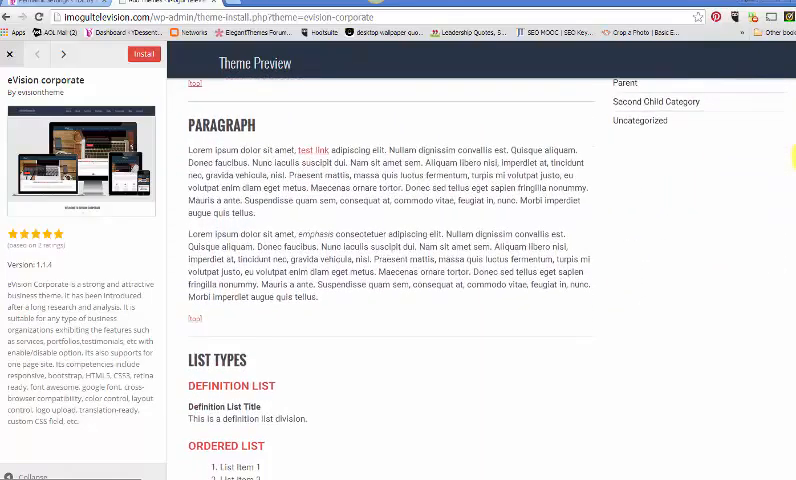
scroll("down", 3)
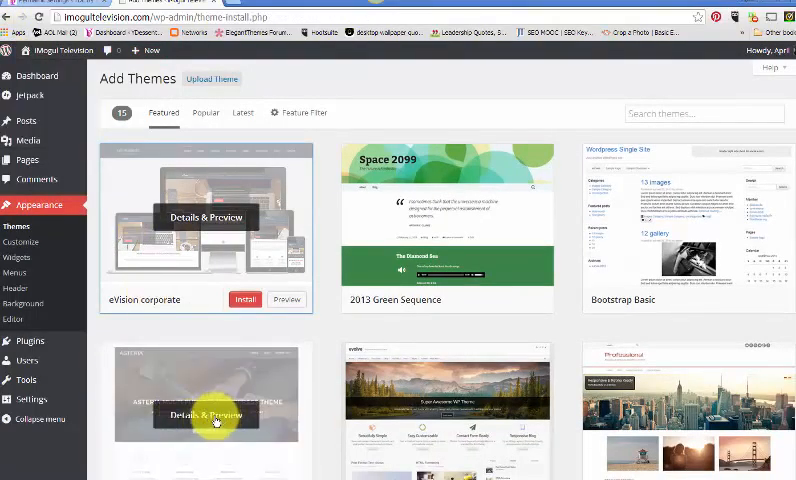
left_click(214, 412)
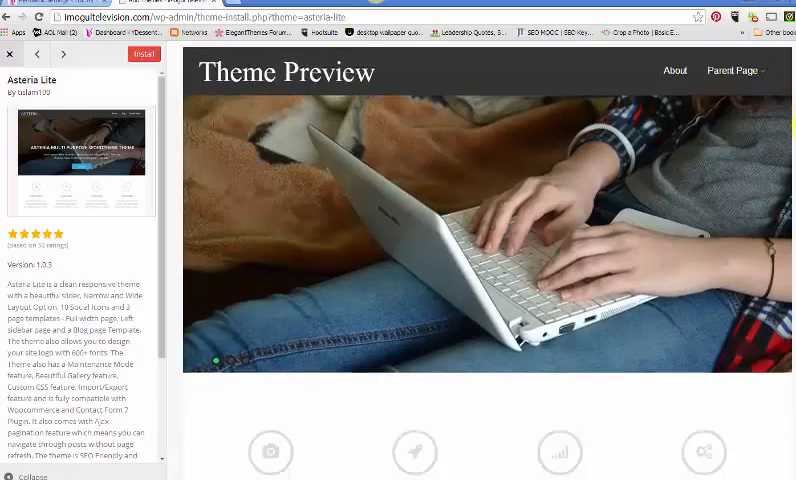
scroll("down", 3)
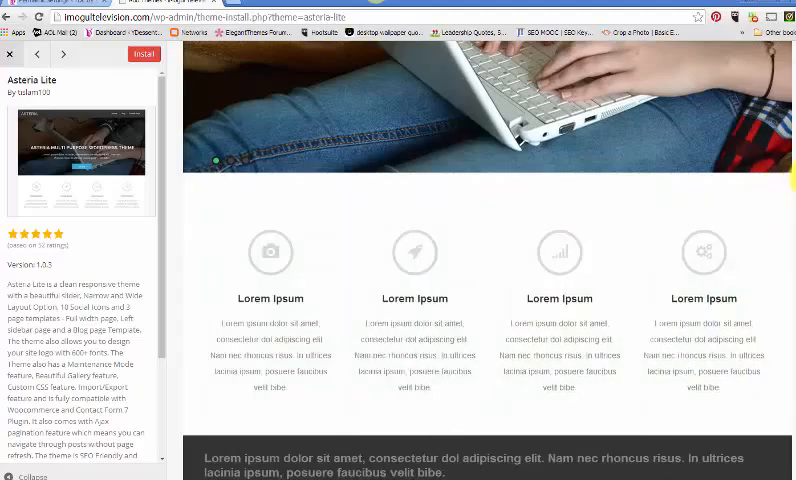
scroll("down", 3)
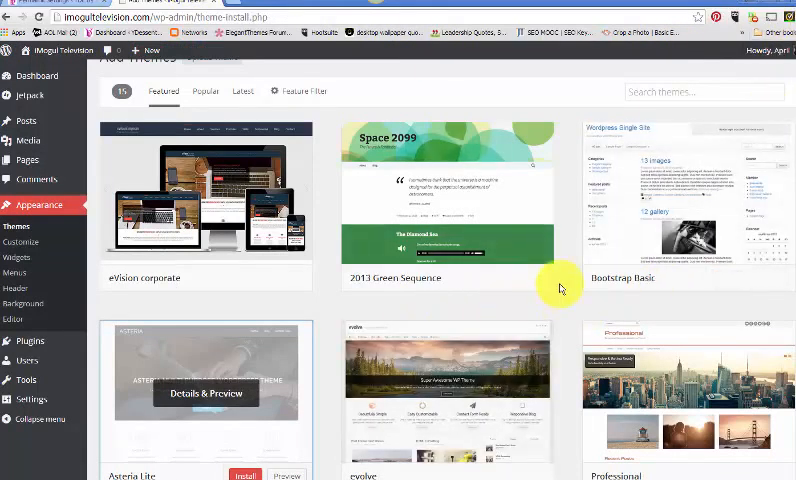
Preview the evolve theme's demo layout top to bottom, then close it back to the Featured grid
left_click(444, 390)
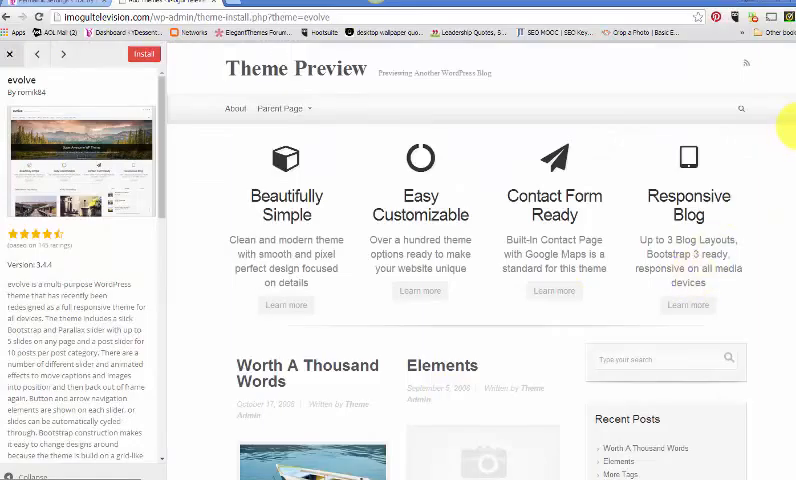
scroll("down", 3)
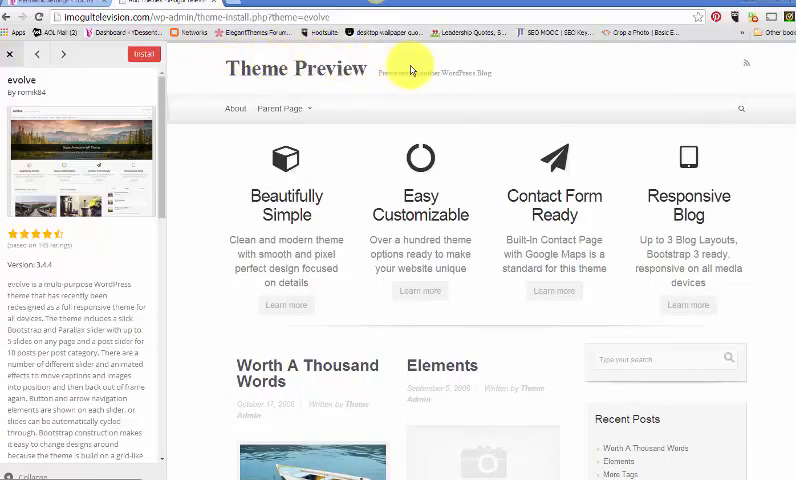
mouse_move(698, 68)
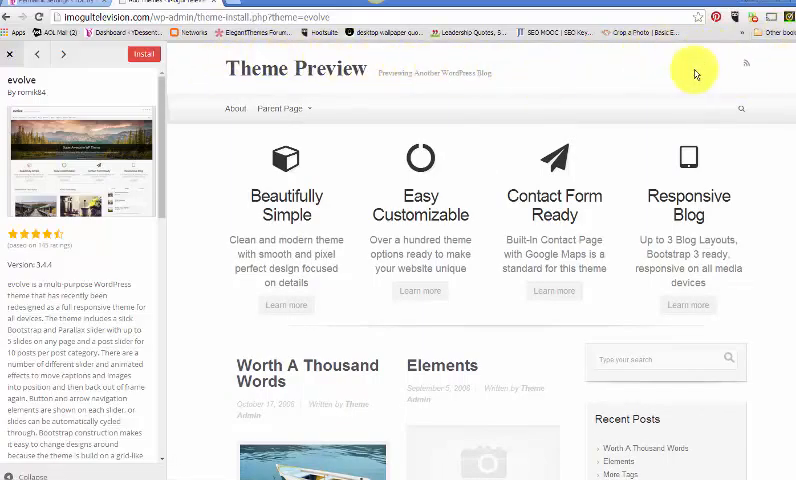
mouse_move(386, 72)
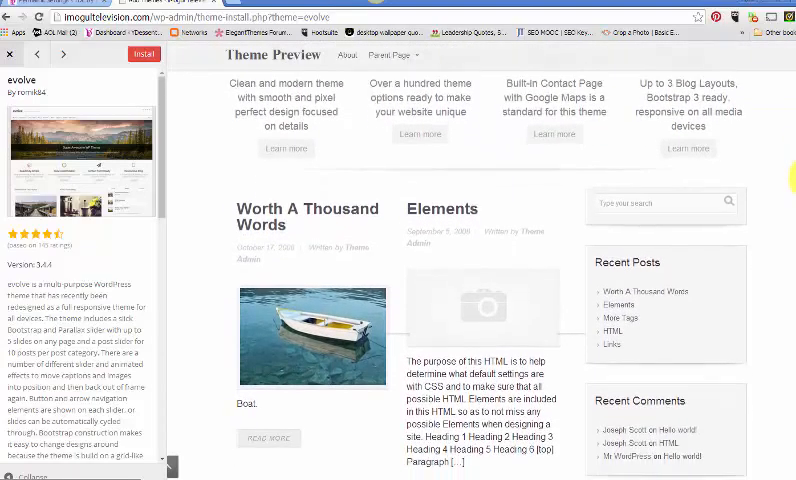
scroll("down", 3)
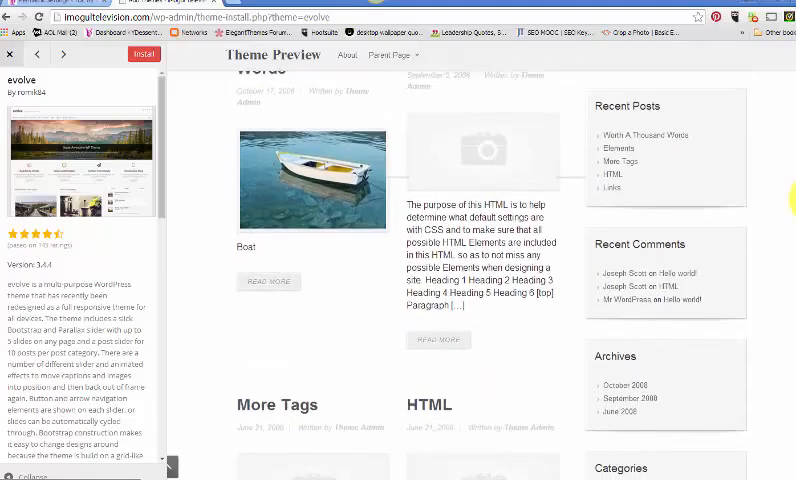
scroll("down", 3)
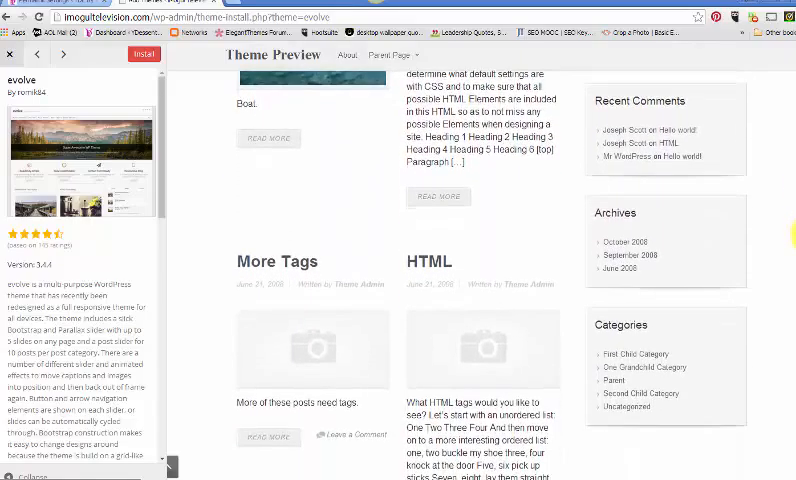
scroll("up", 3)
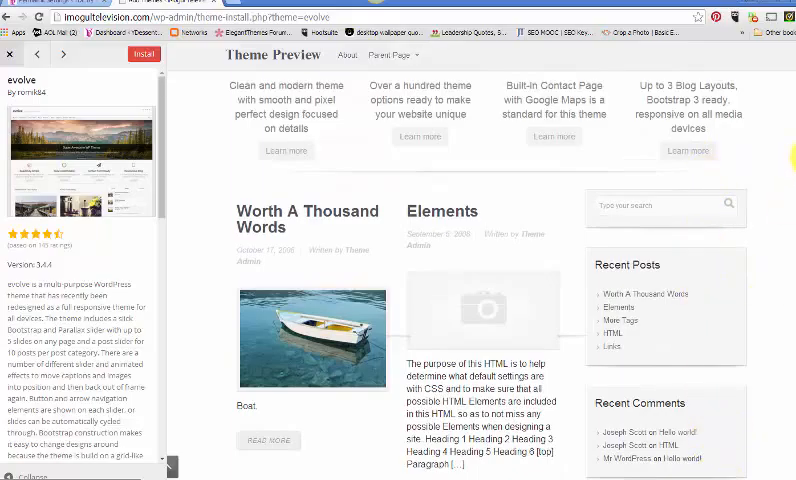
scroll("down", 3)
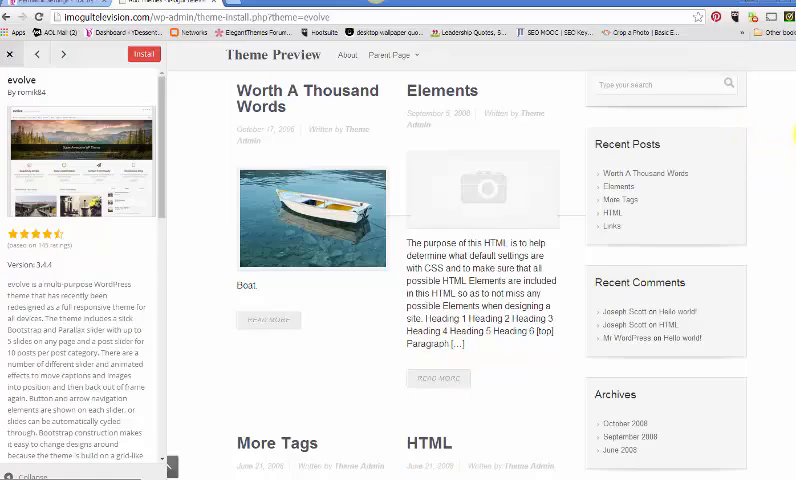
scroll("down", 3)
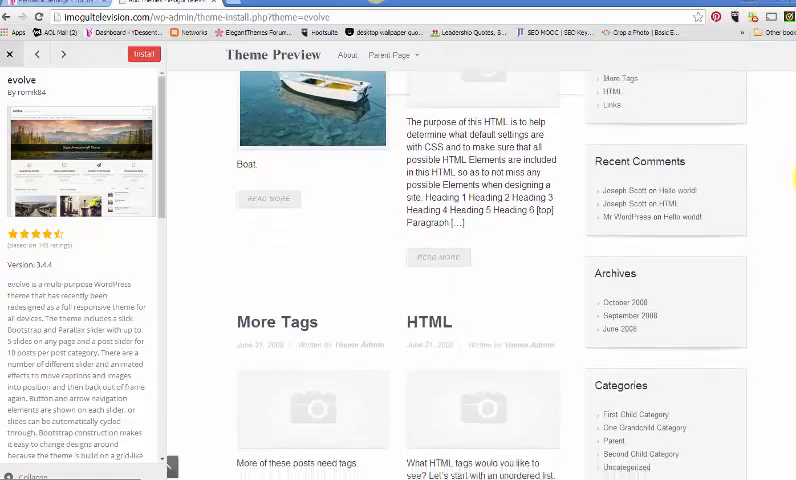
scroll("down", 3)
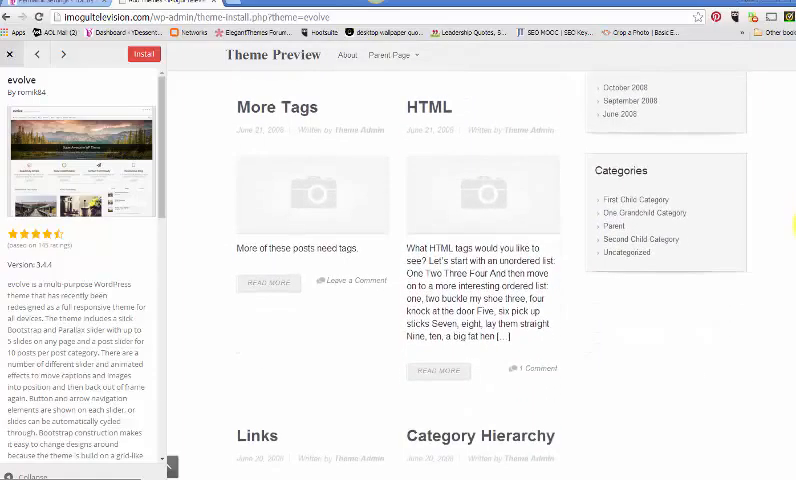
scroll("down", 3)
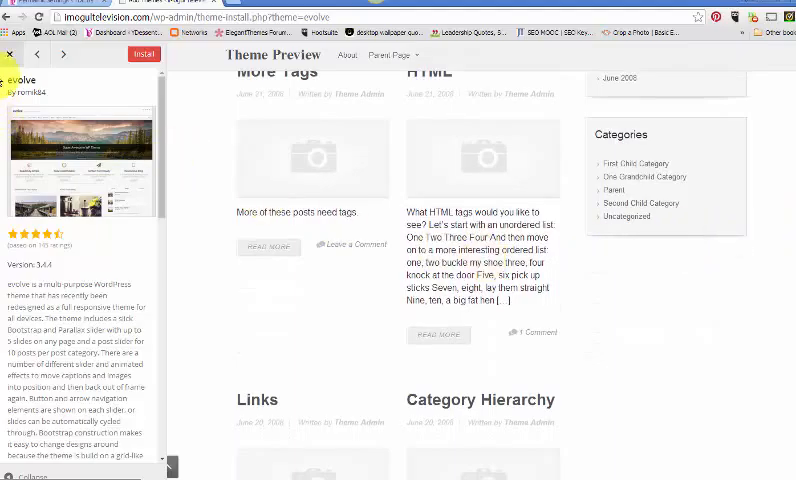
left_click(10, 54)
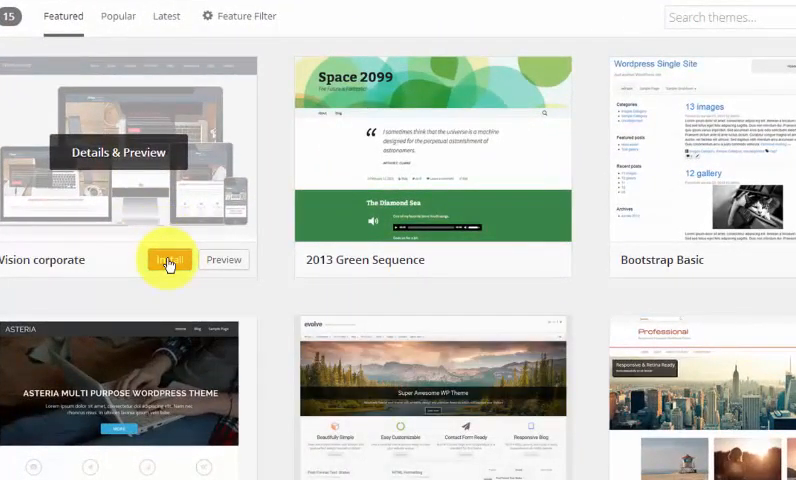
Install eVision corporate and view its live customizer preview of the iMogul Television site
left_click(168, 260)
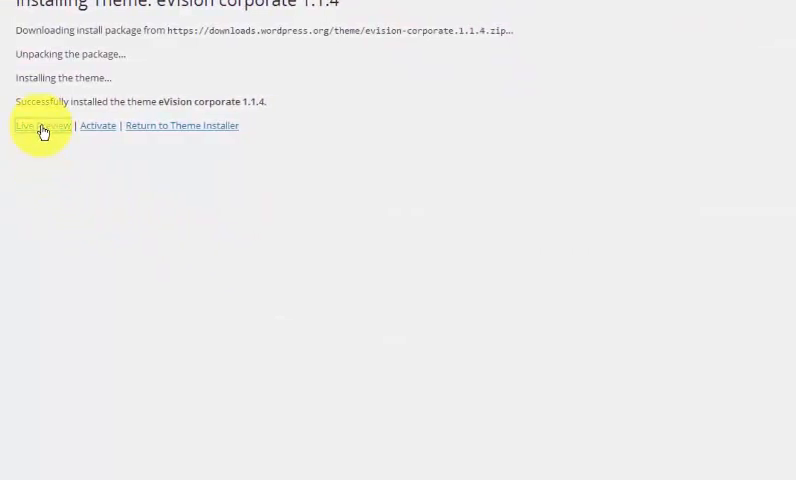
left_click(40, 126)
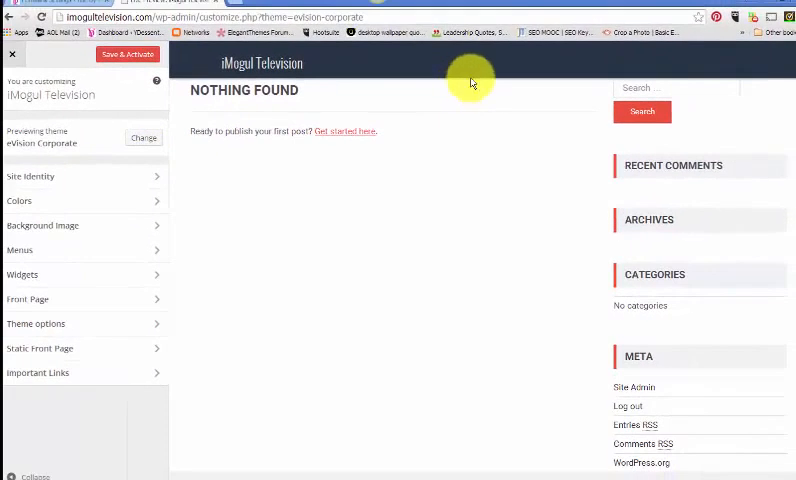
scroll("down", 3)
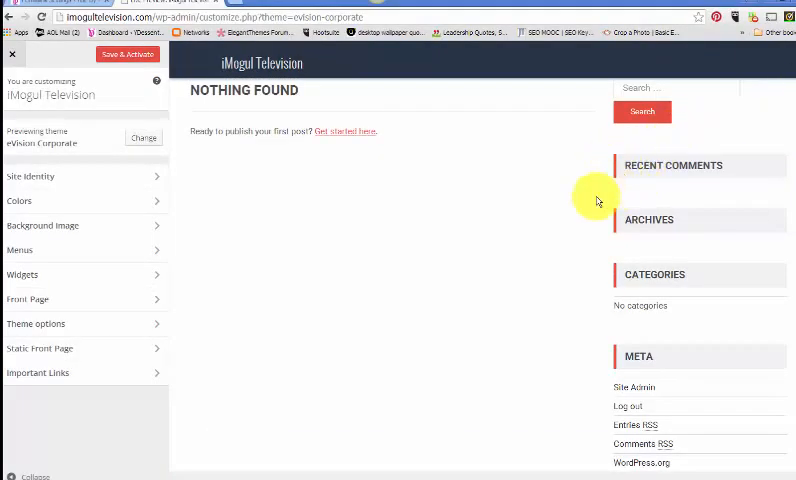
mouse_move(348, 192)
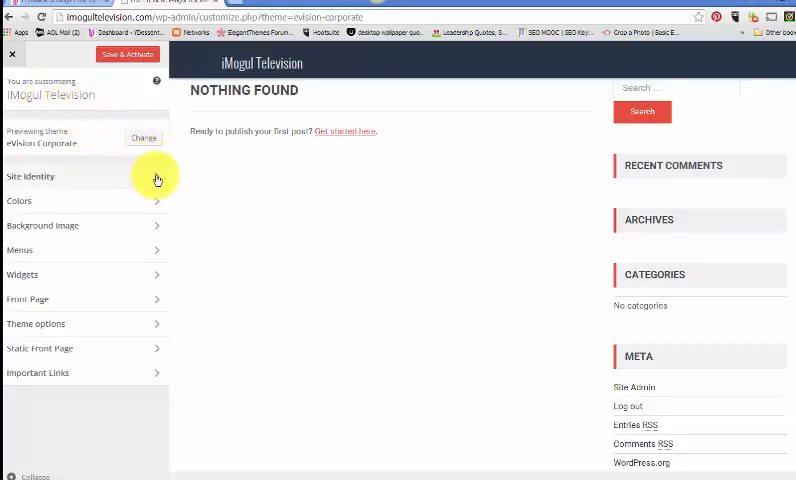
In Site Identity, enable the 'Business, Beauty and Branding' tagline and start selecting a site icon file
left_click(30, 176)
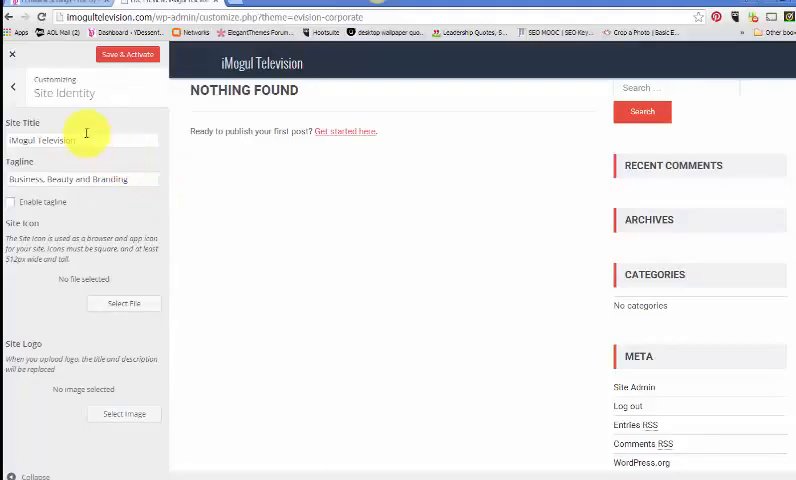
mouse_move(88, 204)
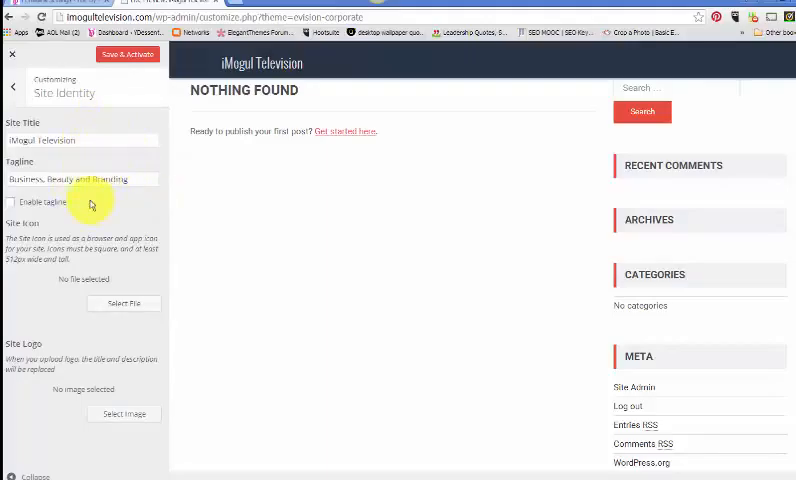
mouse_move(62, 240)
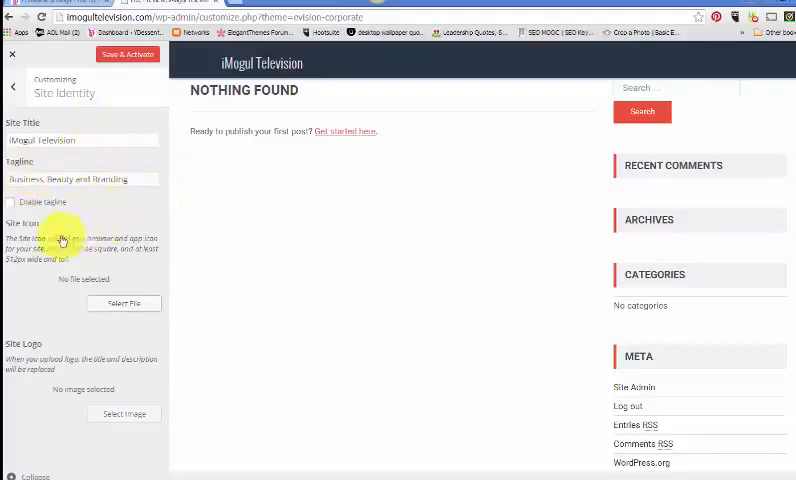
left_click(12, 202)
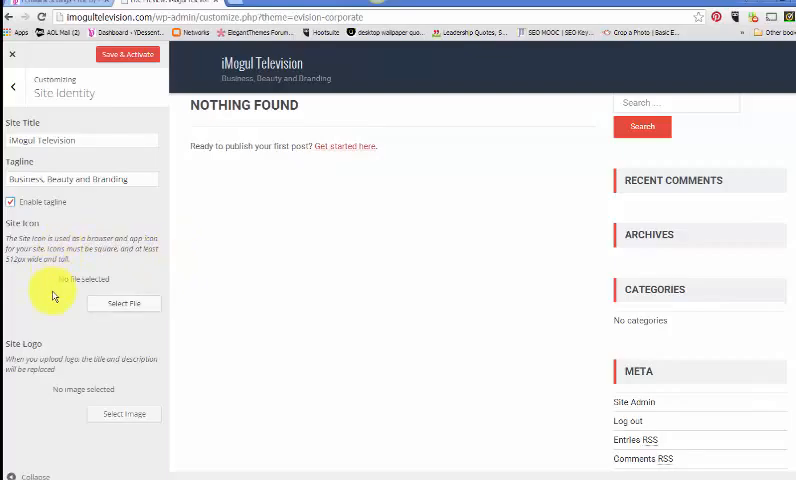
mouse_move(78, 252)
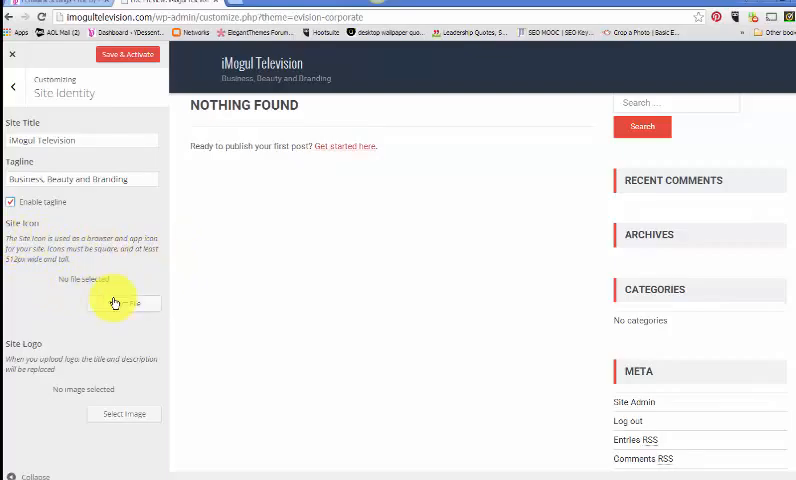
left_click(124, 304)
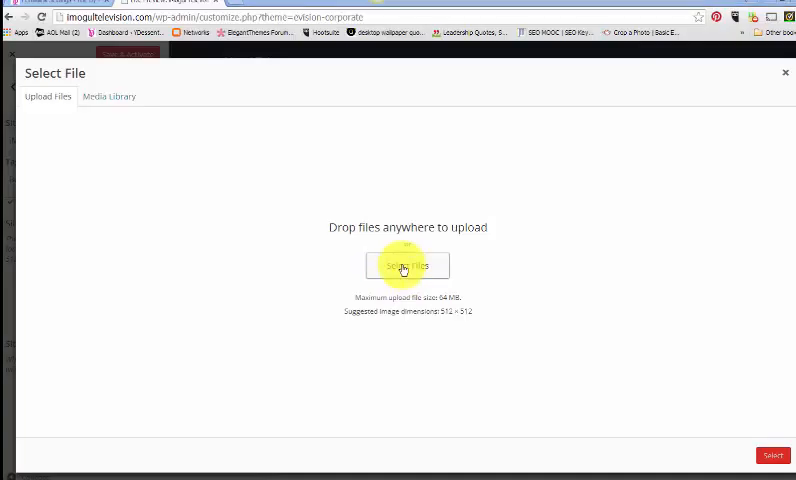
Browse for an icon image, then cancel and close the picker with no site icon chosen
left_click(408, 266)
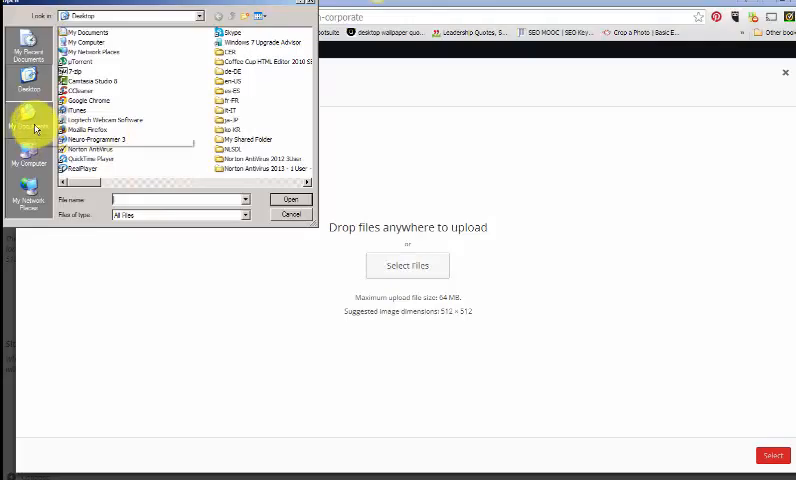
left_click(28, 128)
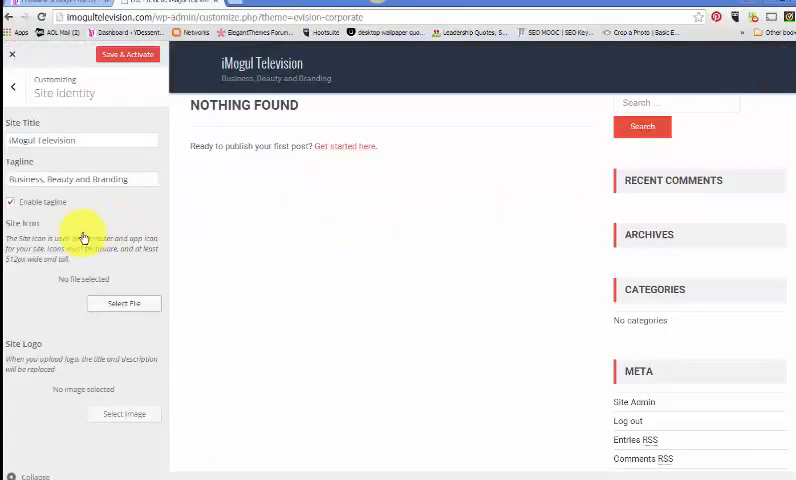
mouse_move(628, 220)
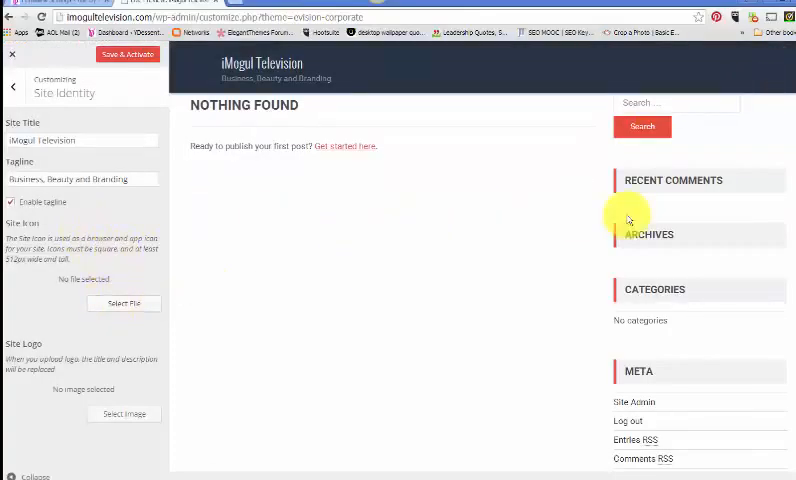
Save & Activate eVision Corporate and close the Customizer back to the Themes screen
scroll("down", 3)
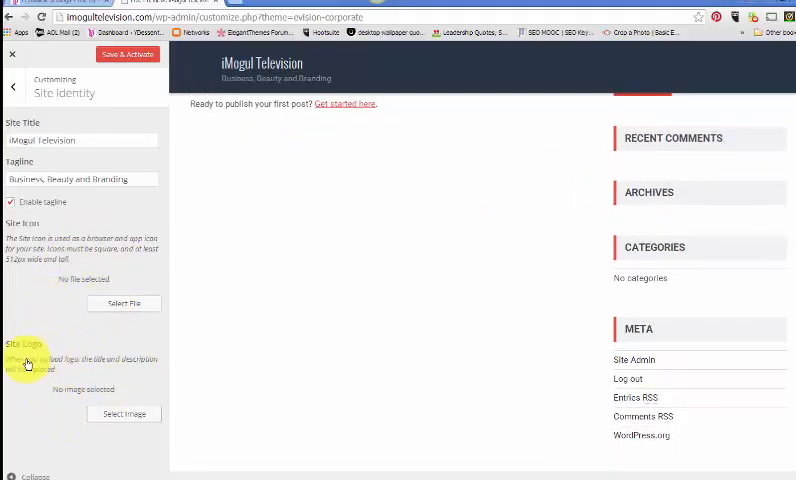
mouse_move(50, 416)
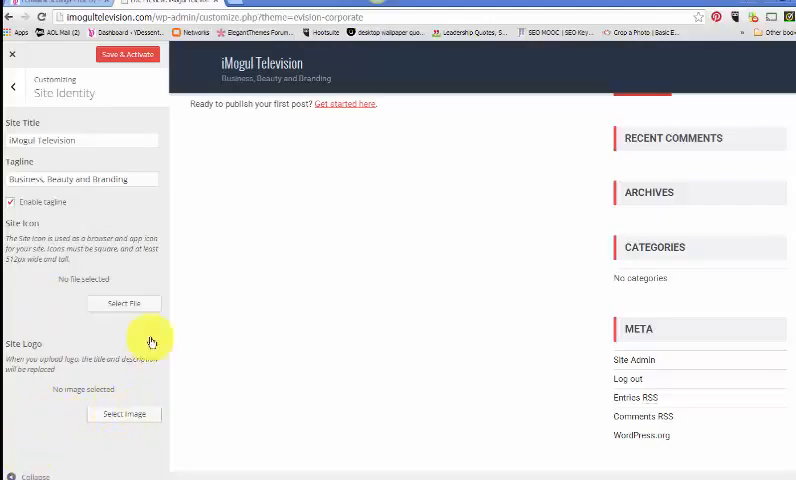
left_click(128, 54)
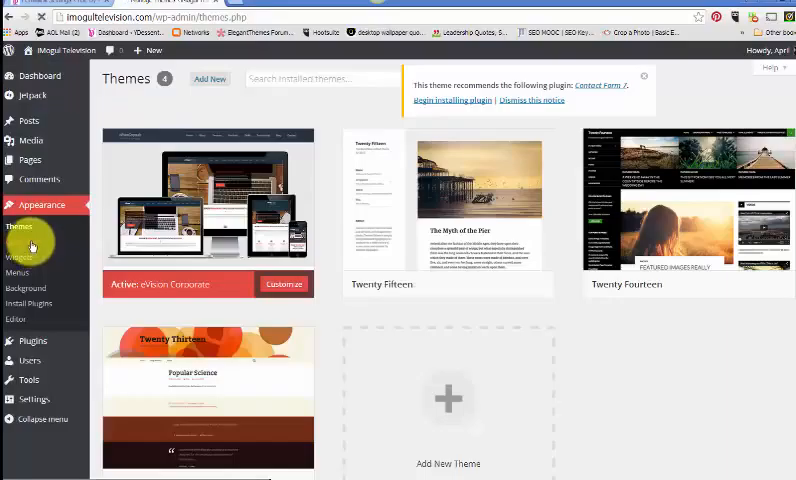
Customize the active eVision Corporate theme and show its Colors settings with the background colour option
left_click(284, 284)
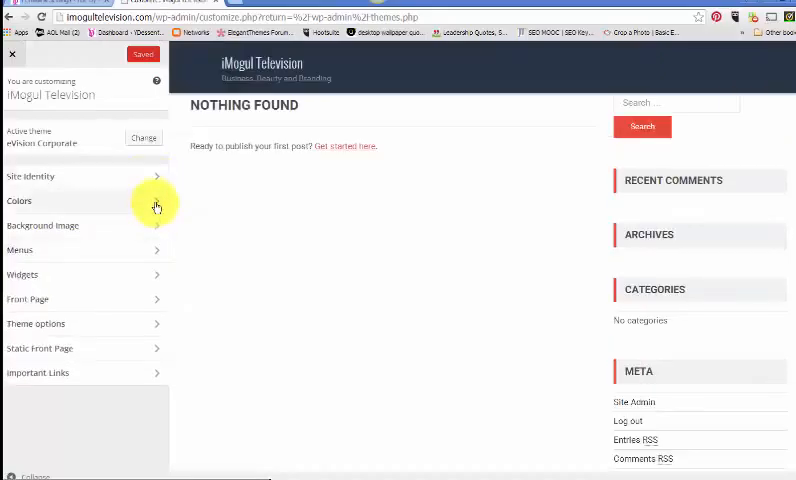
left_click(20, 200)
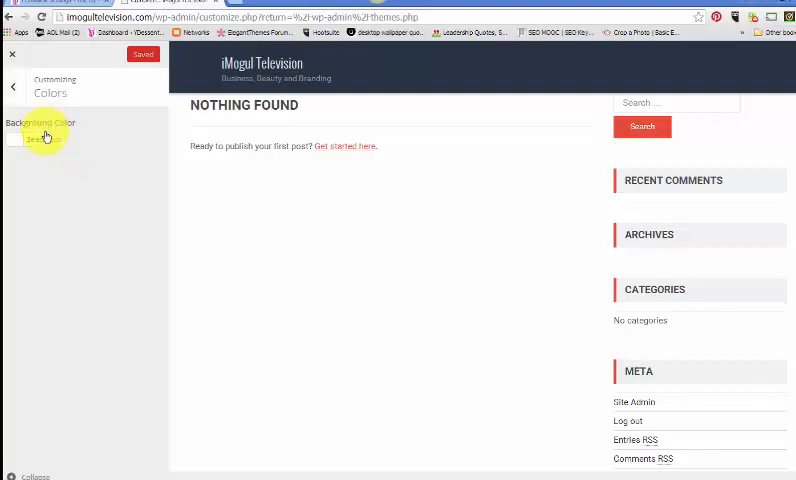
Pick a background colour, then return to the main panel and show the Background Image settings
left_click(40, 138)
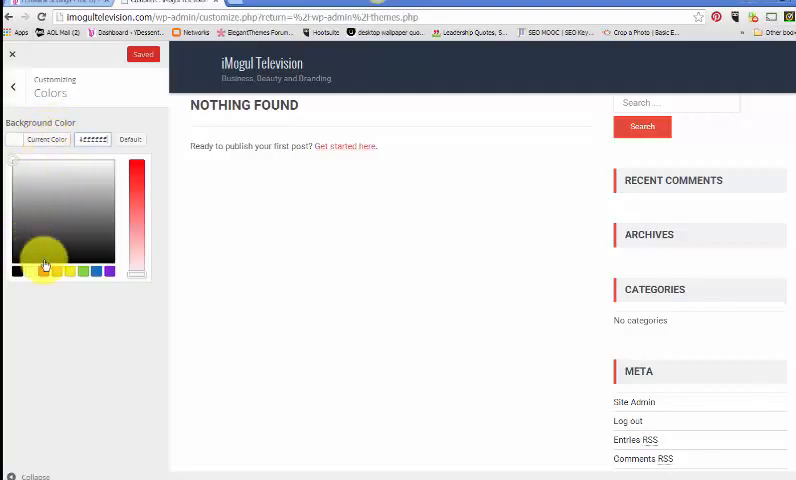
left_click(70, 272)
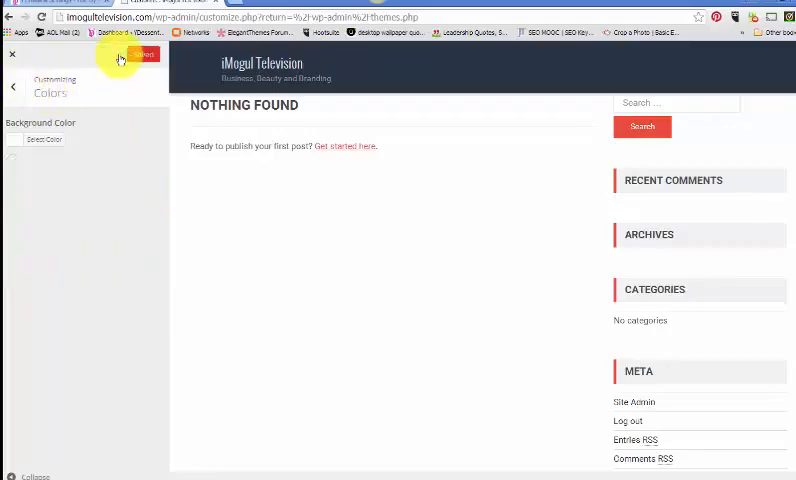
left_click(140, 56)
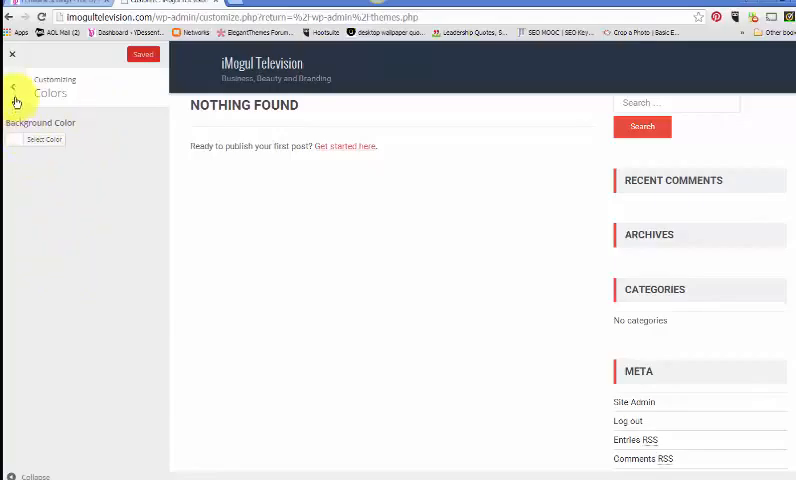
left_click(16, 100)
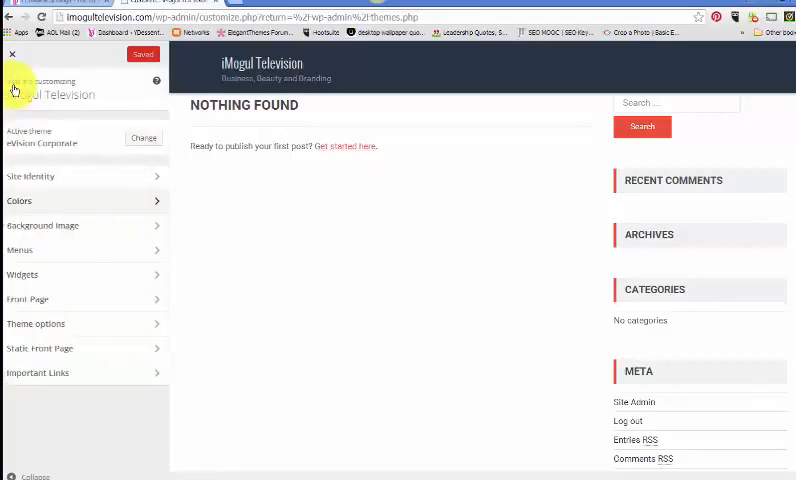
left_click(44, 224)
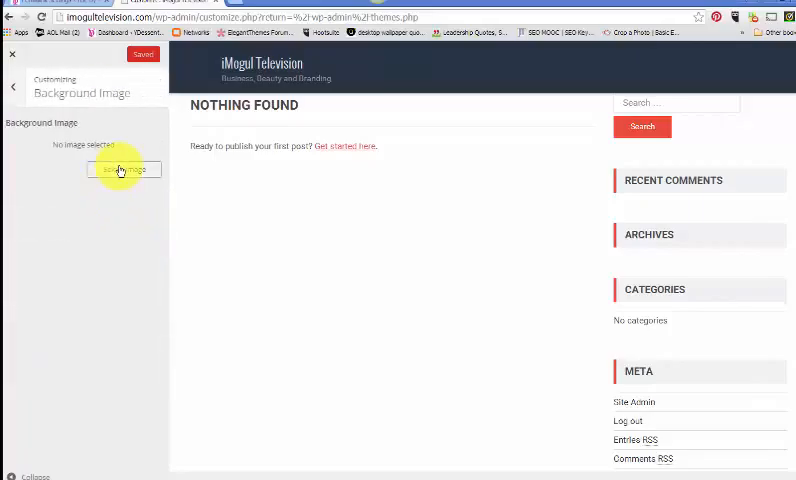
Begin selecting a background image and browse My Pictures in the file dialog
left_click(124, 168)
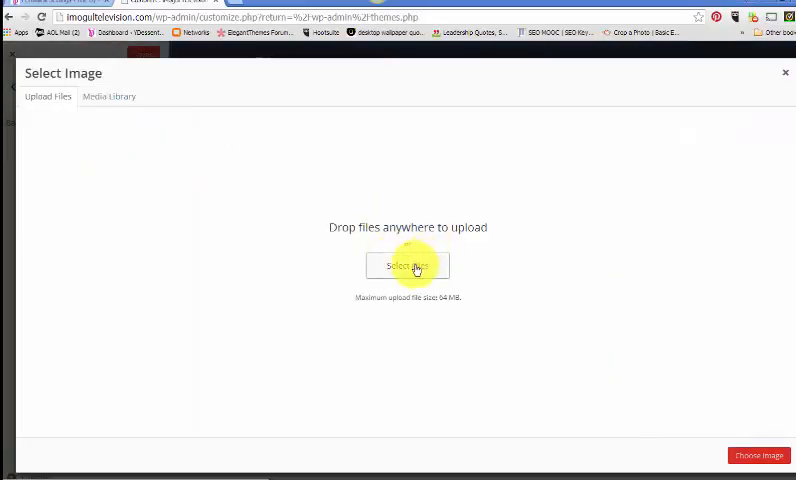
left_click(408, 266)
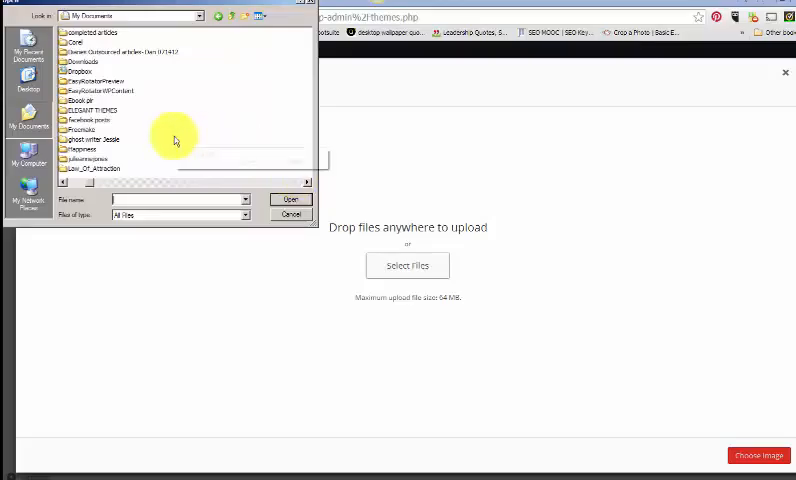
mouse_move(308, 178)
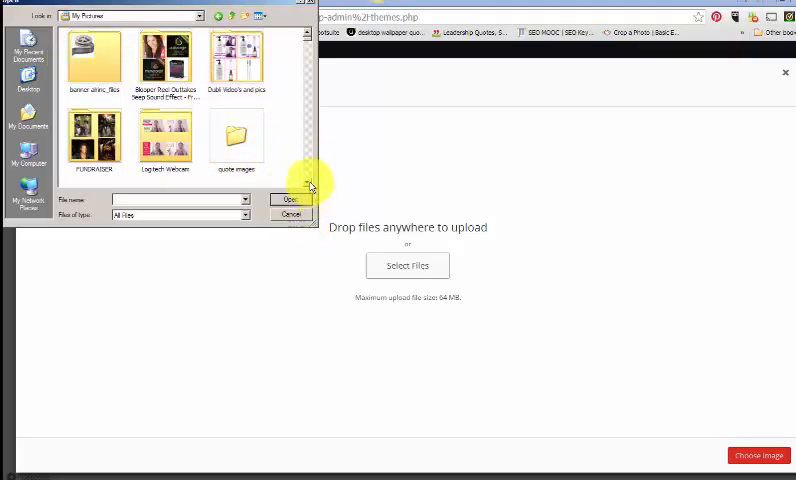
scroll("down", 3)
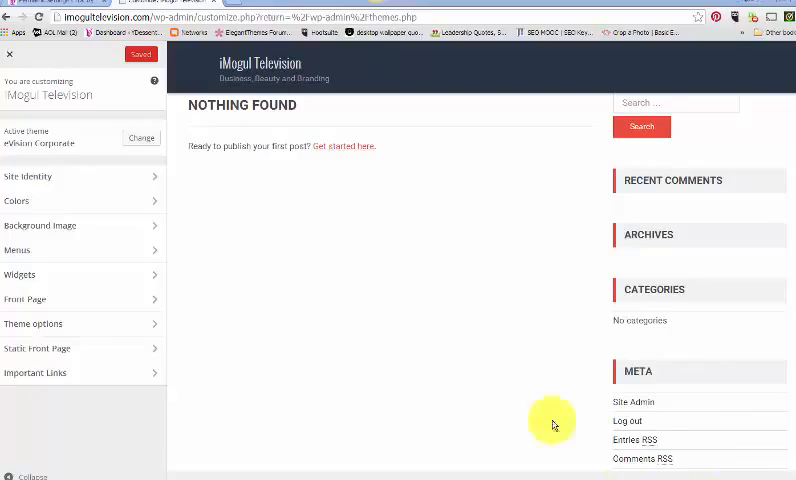
mouse_move(498, 416)
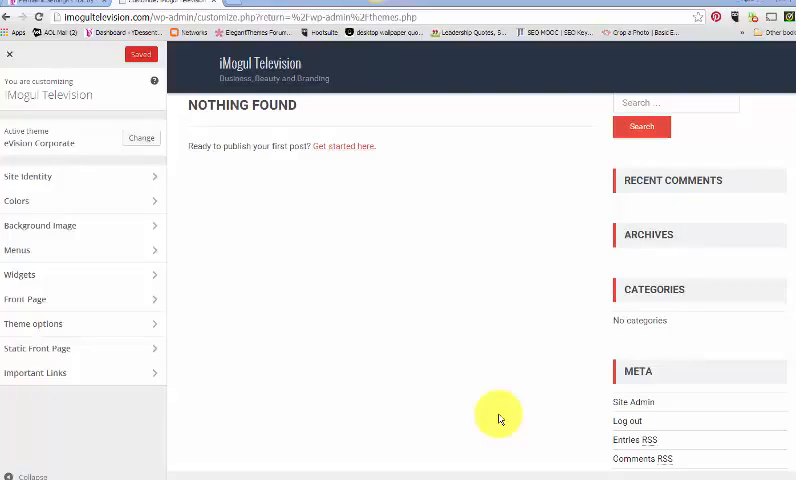
mouse_move(424, 400)
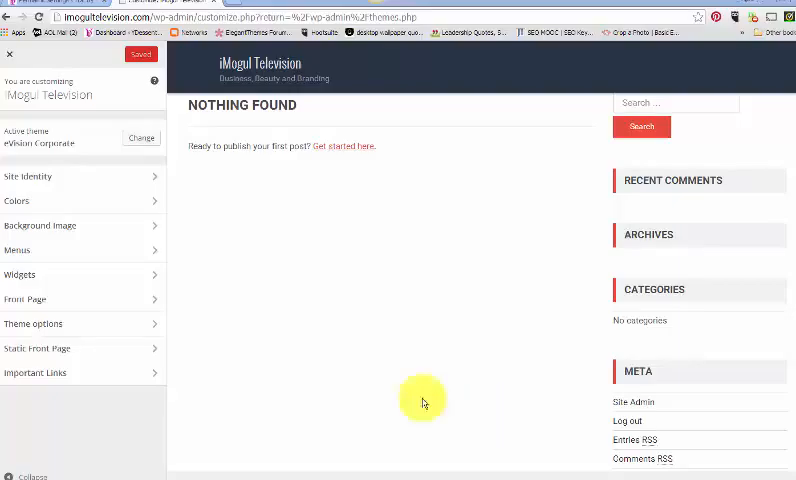
mouse_move(84, 166)
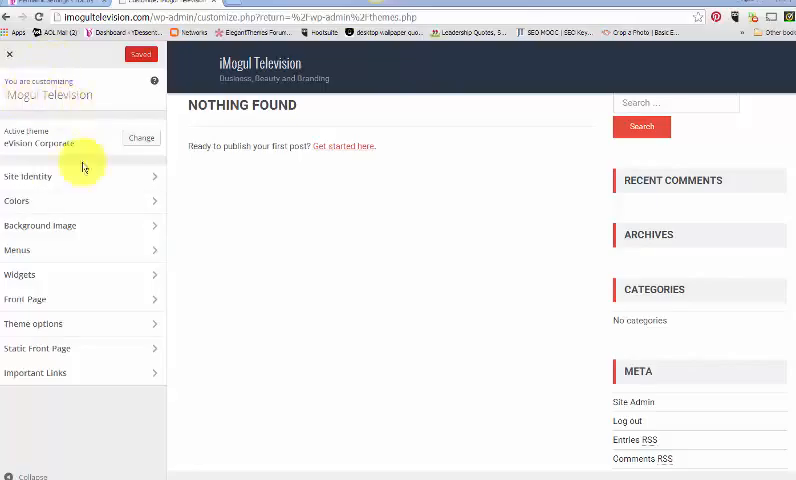
mouse_move(366, 262)
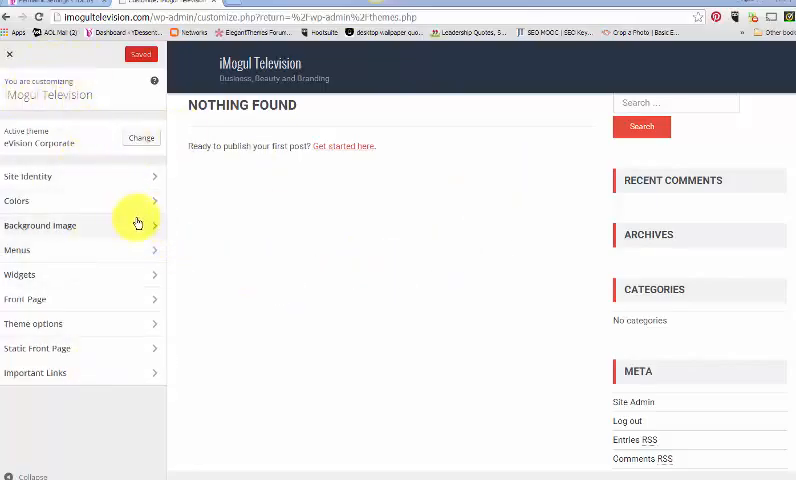
mouse_move(152, 250)
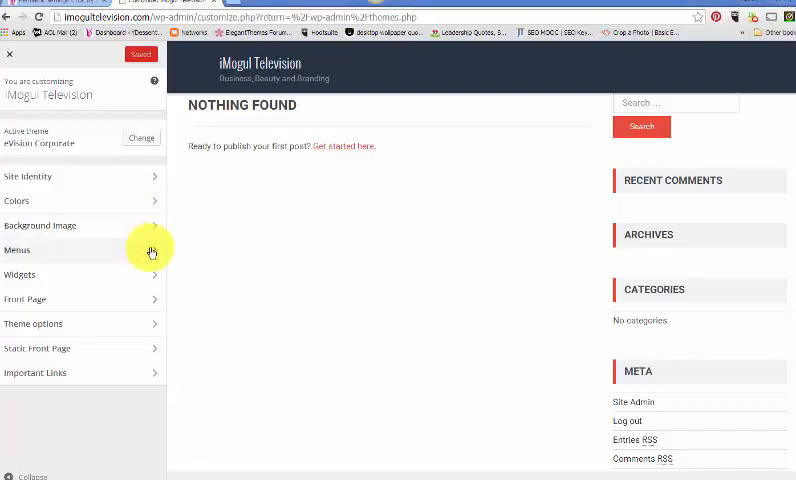
Review the Menus > Menu Locations settings, checking the primary menu choices
left_click(16, 250)
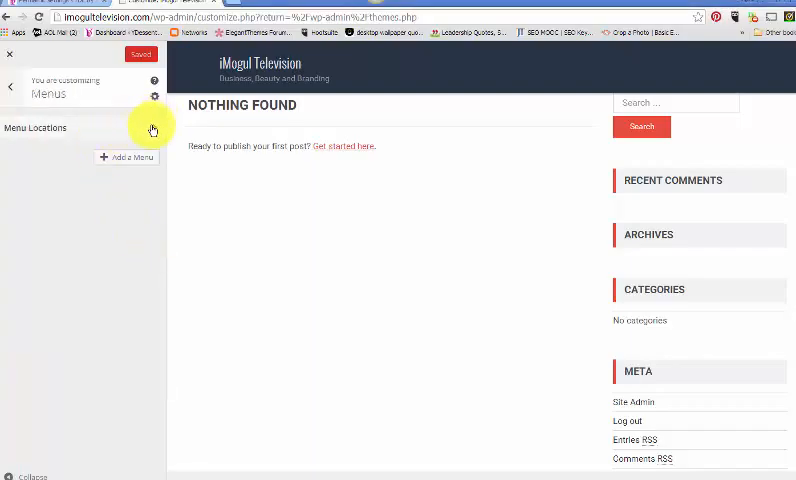
left_click(36, 128)
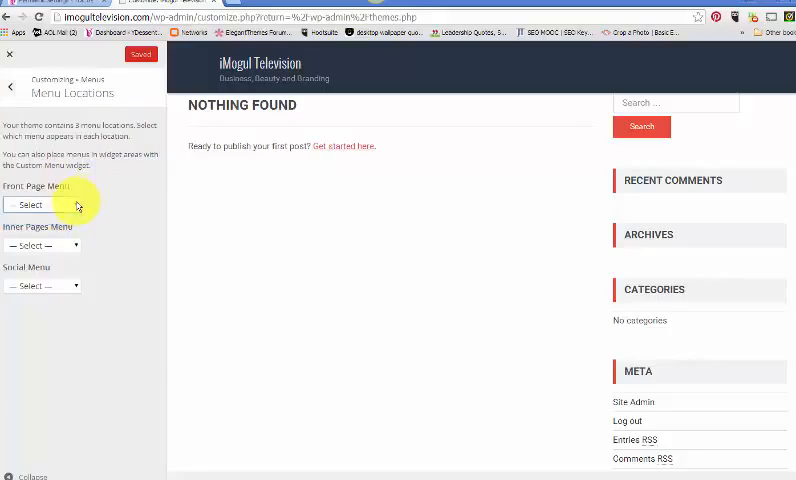
left_click(42, 244)
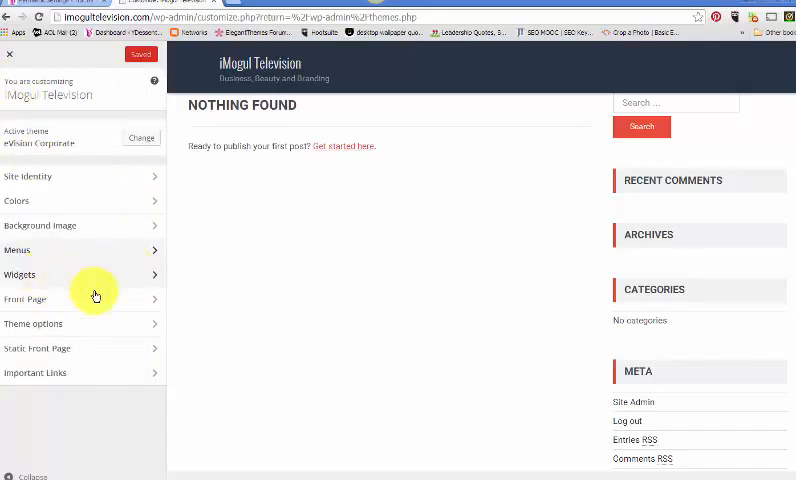
mouse_move(152, 302)
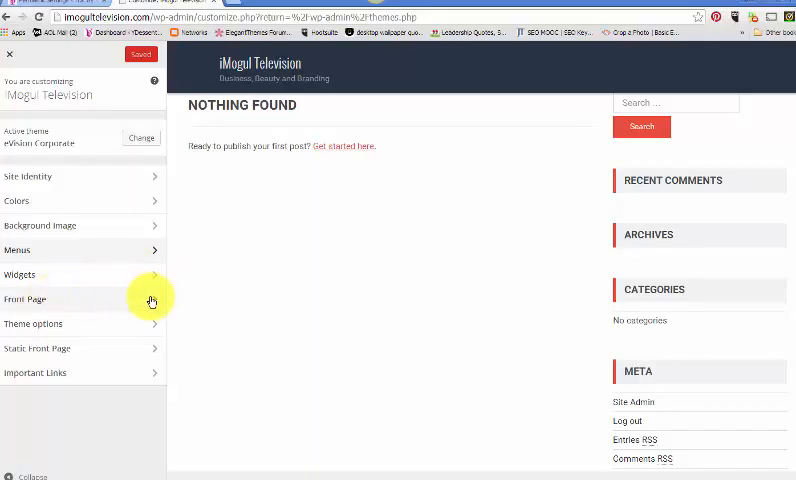
left_click(26, 298)
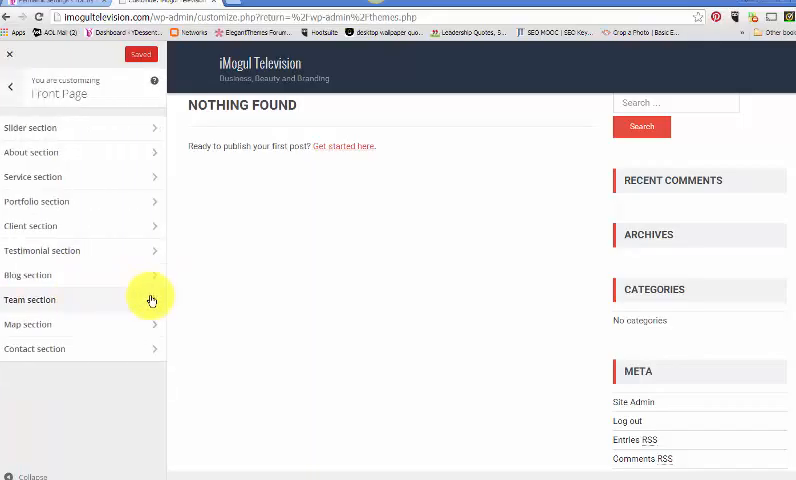
mouse_move(90, 230)
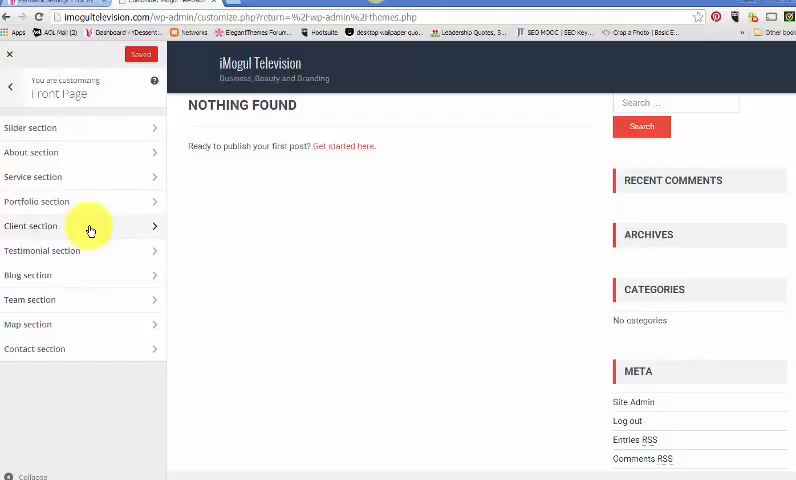
mouse_move(44, 156)
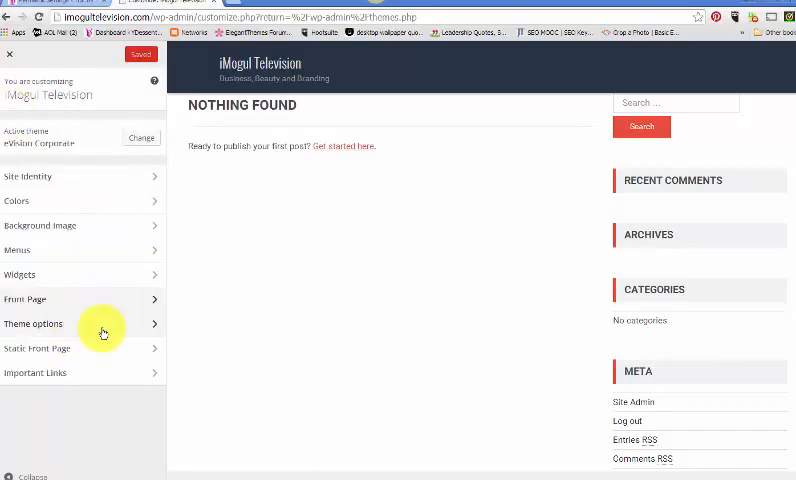
In Theme Options > Layout, preview full-width and sidebar-first layouts, then keep Content - Primary Sidebar
left_click(32, 324)
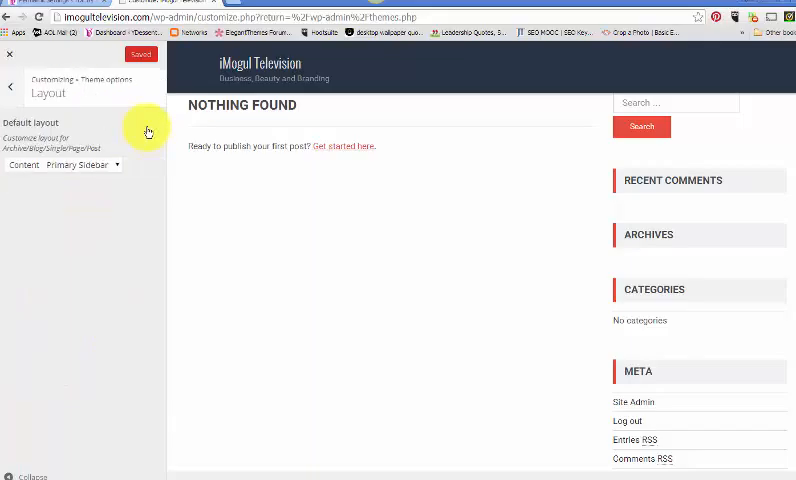
left_click(80, 164)
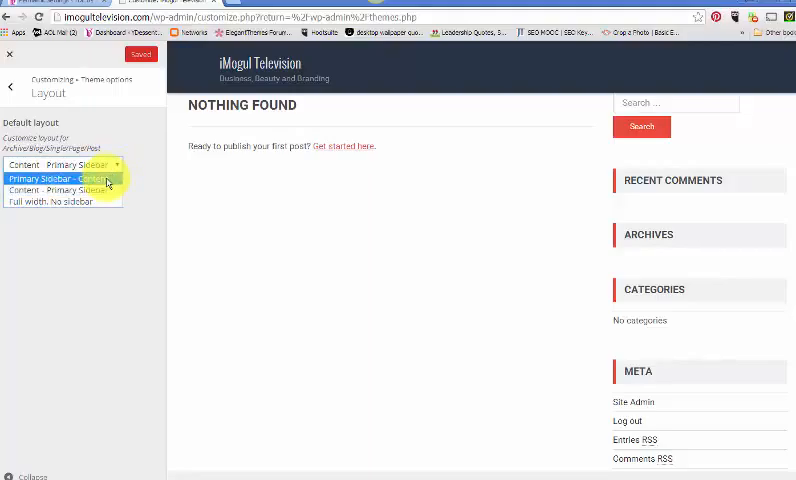
left_click(60, 190)
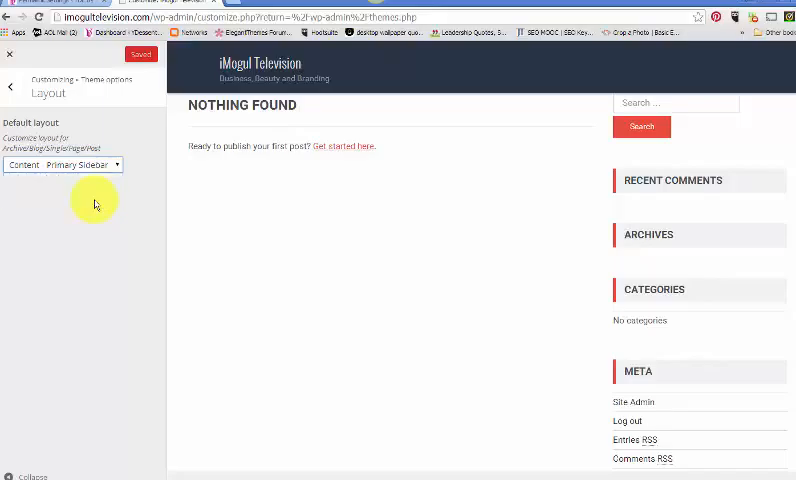
left_click(62, 164)
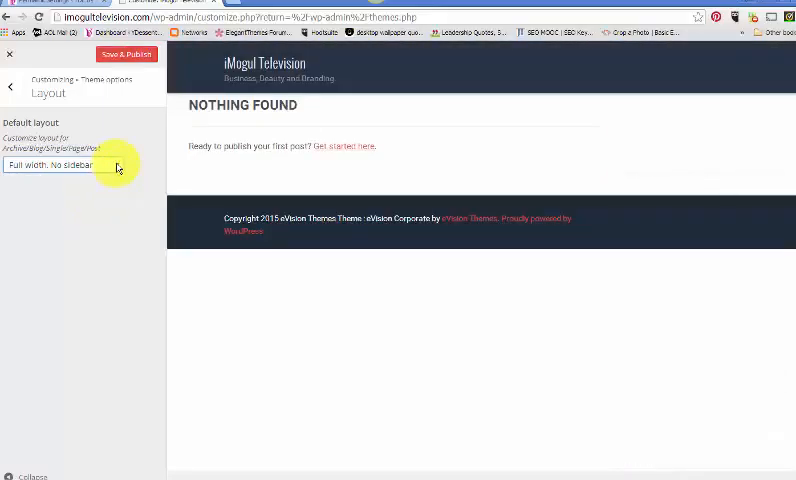
left_click(70, 164)
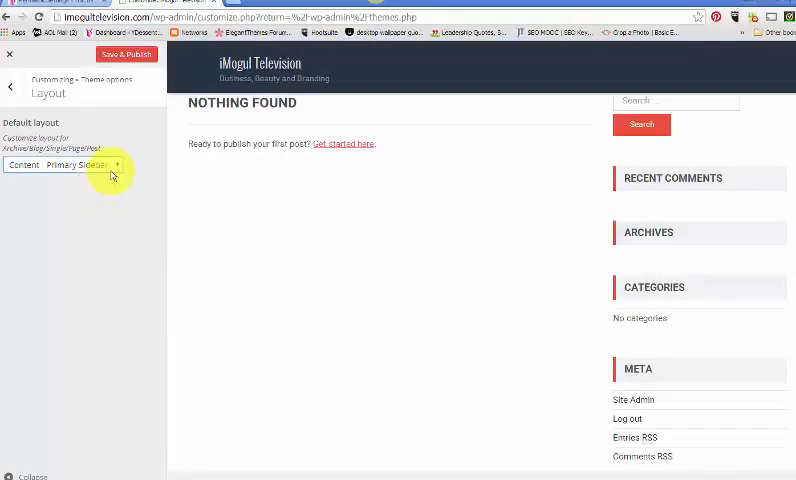
left_click(64, 164)
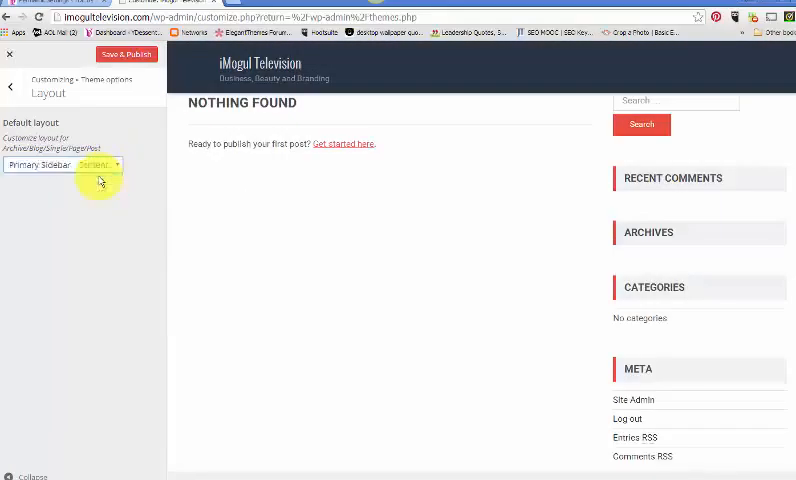
left_click(96, 164)
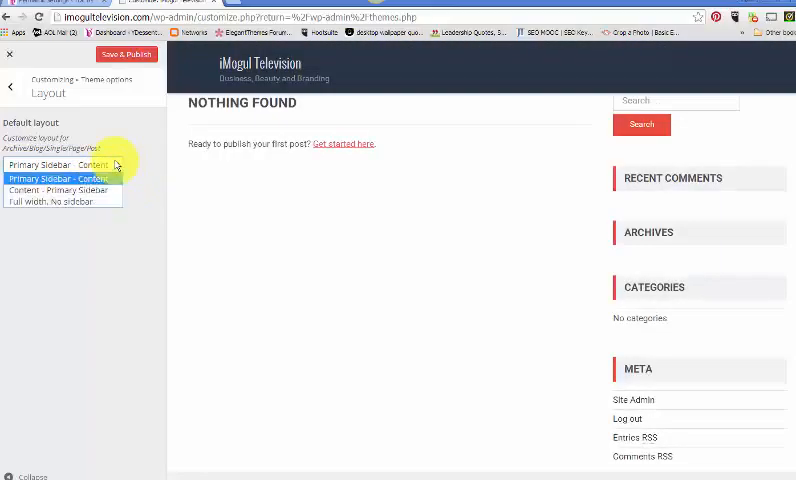
left_click(58, 192)
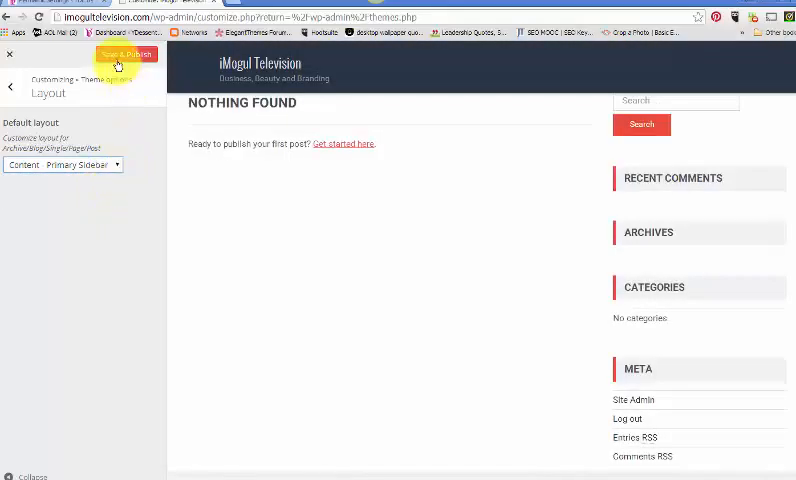
Save and publish the layout customization and return to the Theme Options list
left_click(126, 56)
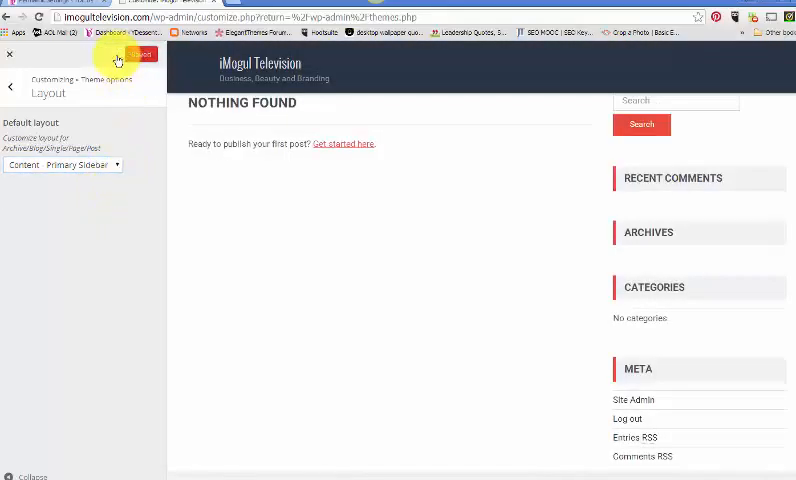
left_click(10, 86)
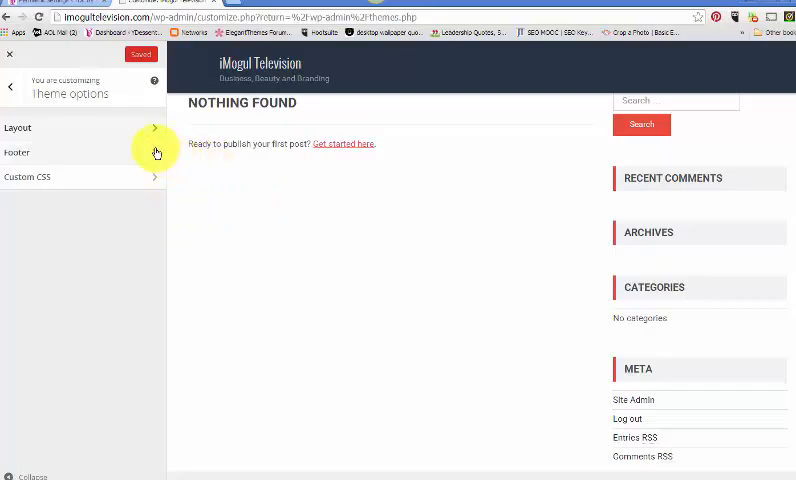
In Footer settings, make the copyright read iMogulTelevision, enable social icons and go-to-top, and publish
left_click(16, 152)
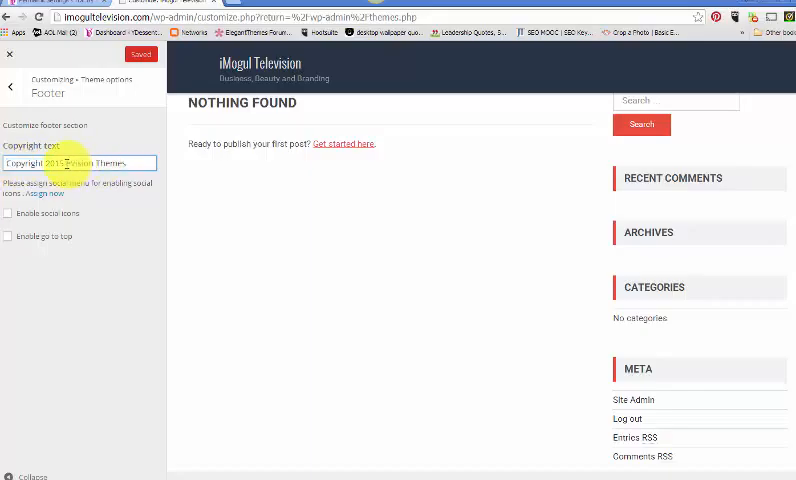
double_click(90, 164)
type("iMogu")
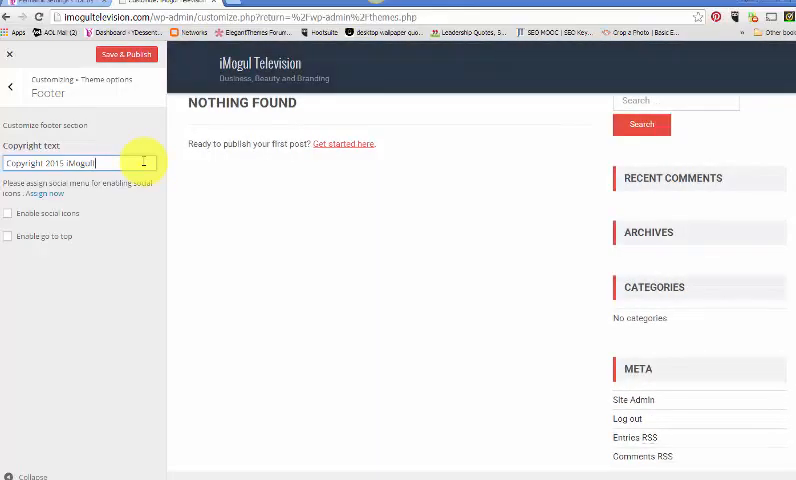
type("television")
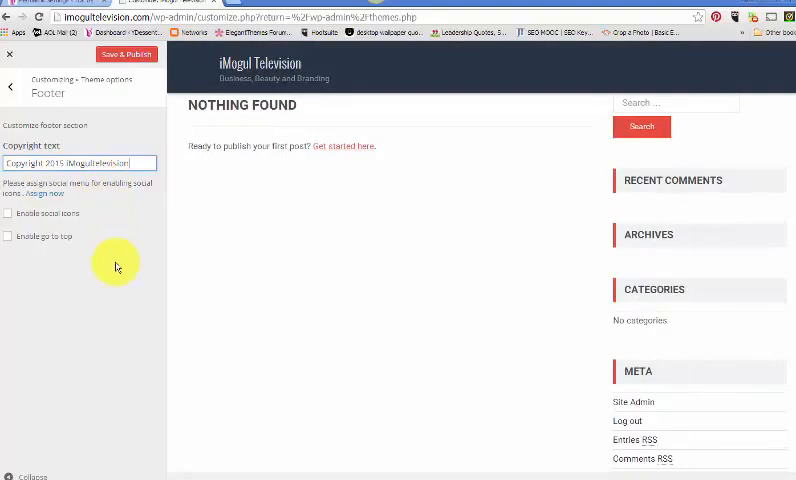
left_click(12, 212)
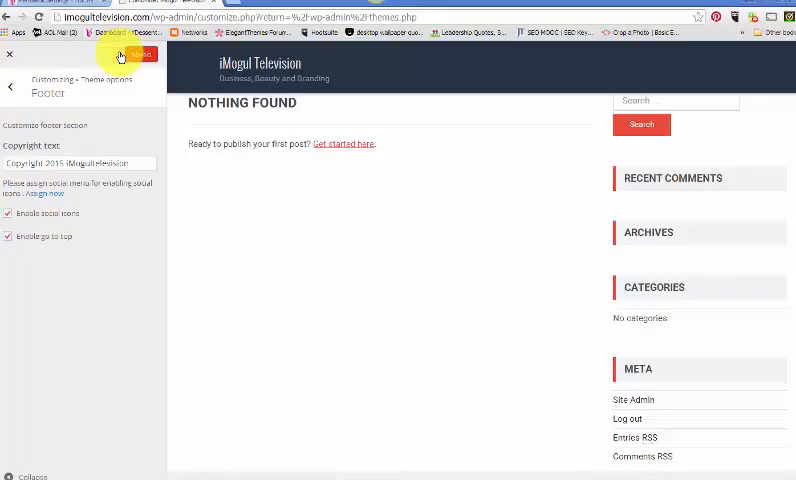
left_click(140, 56)
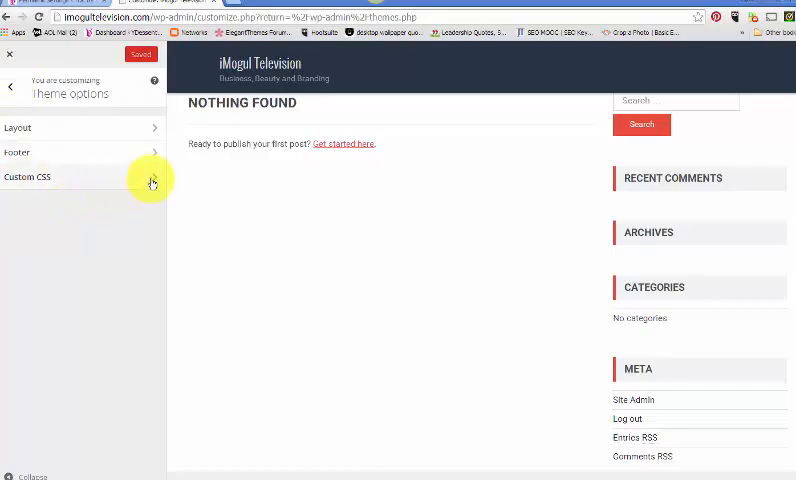
left_click(28, 176)
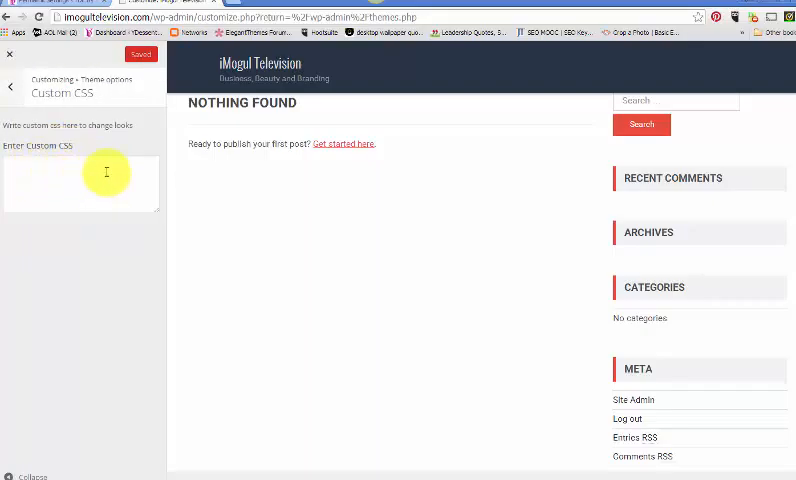
left_click(12, 84)
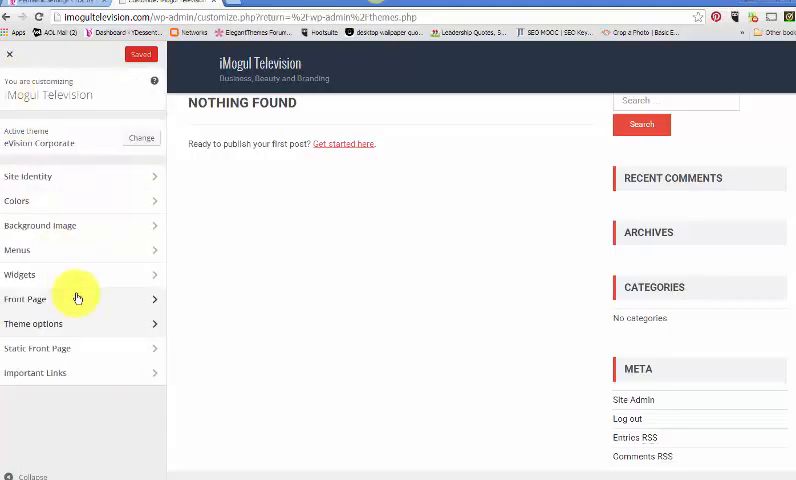
left_click(38, 348)
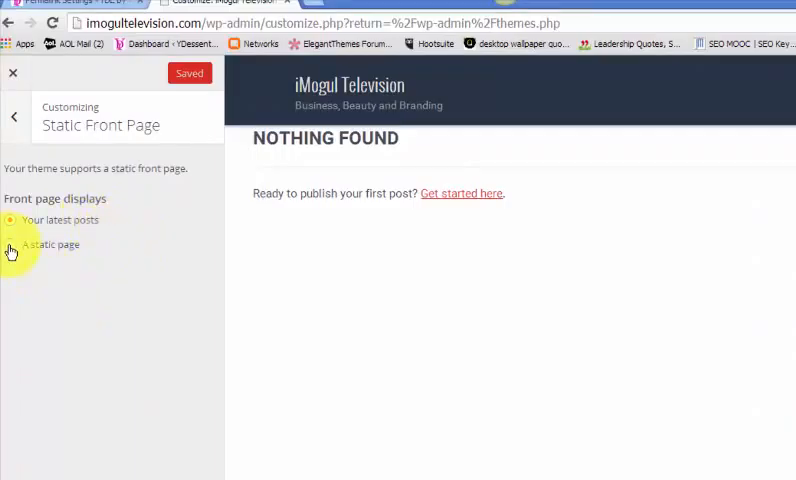
left_click(12, 244)
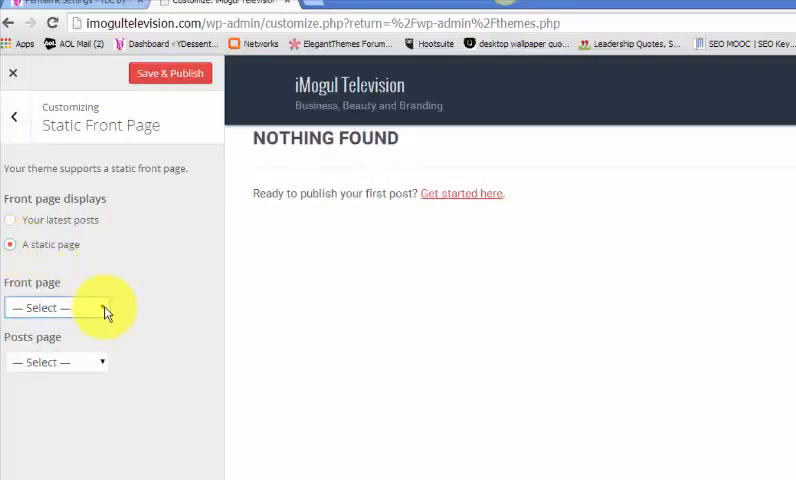
left_click(54, 362)
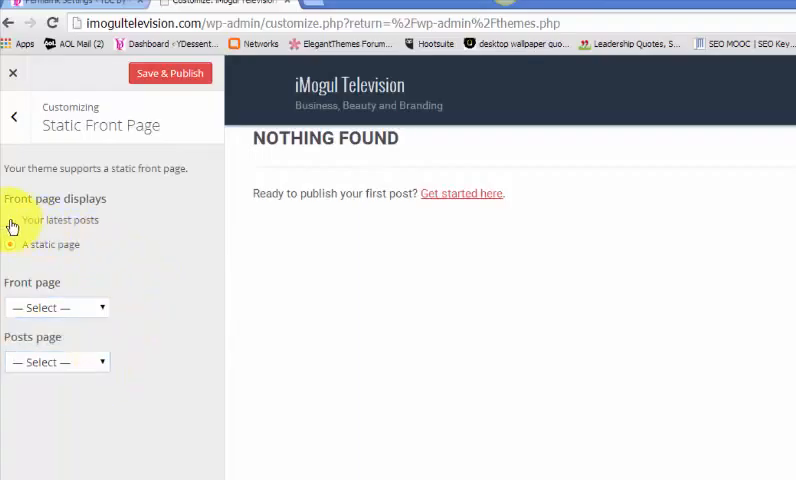
left_click(10, 220)
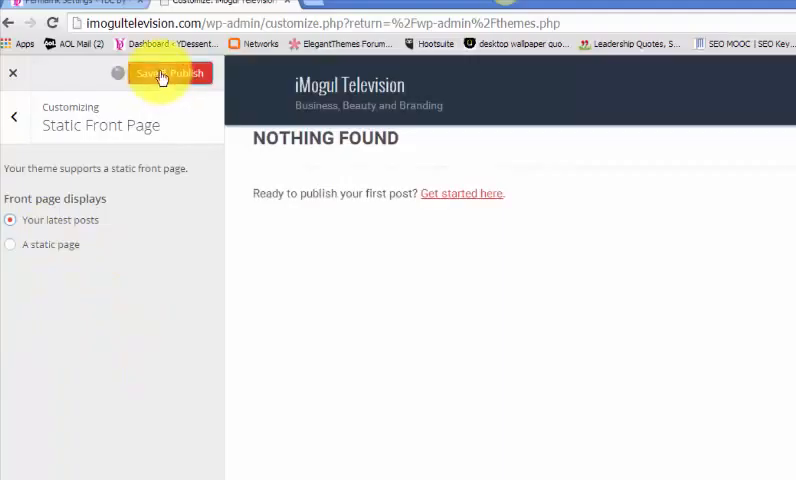
left_click(188, 72)
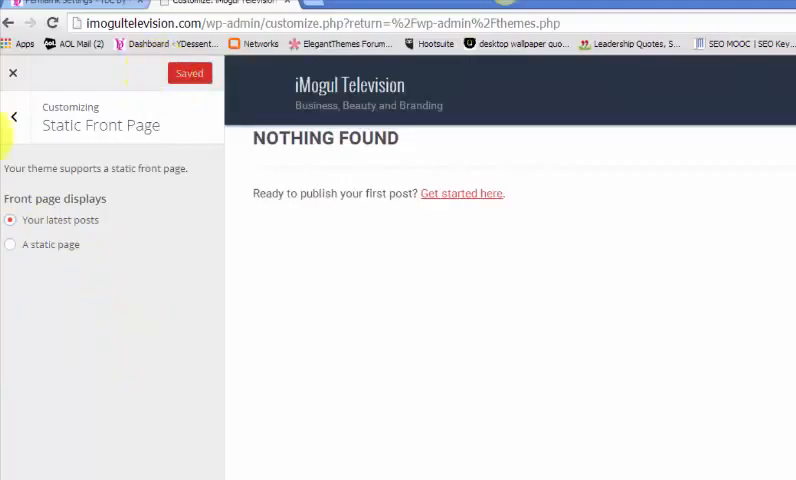
left_click(14, 116)
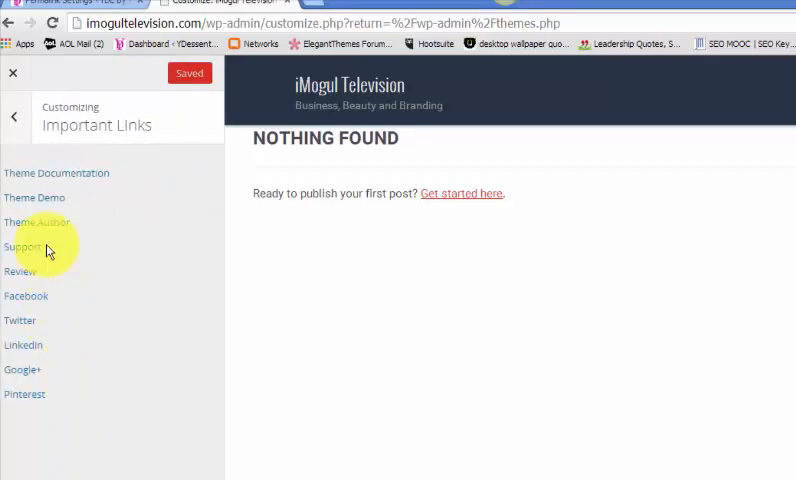
mouse_move(38, 378)
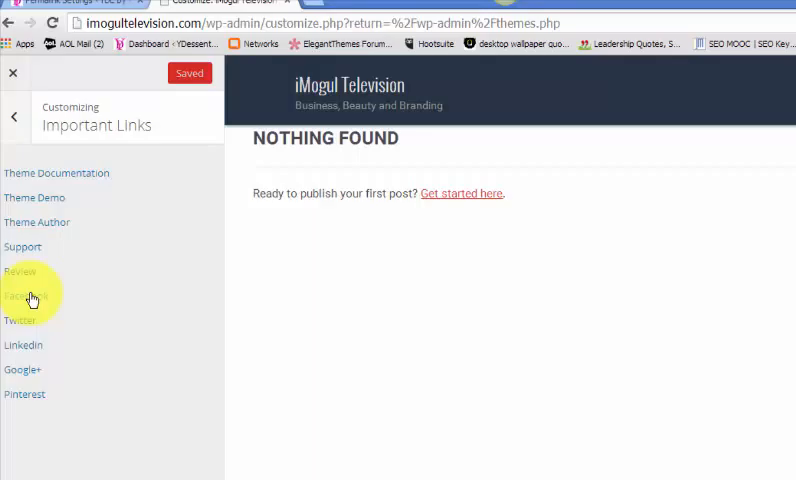
mouse_move(14, 78)
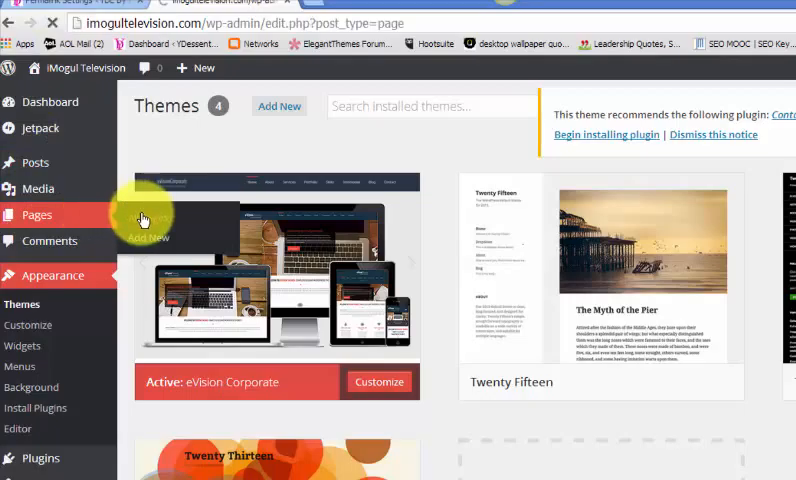
Retitle the Sample Page to 'Home Page' and update it
left_click(36, 214)
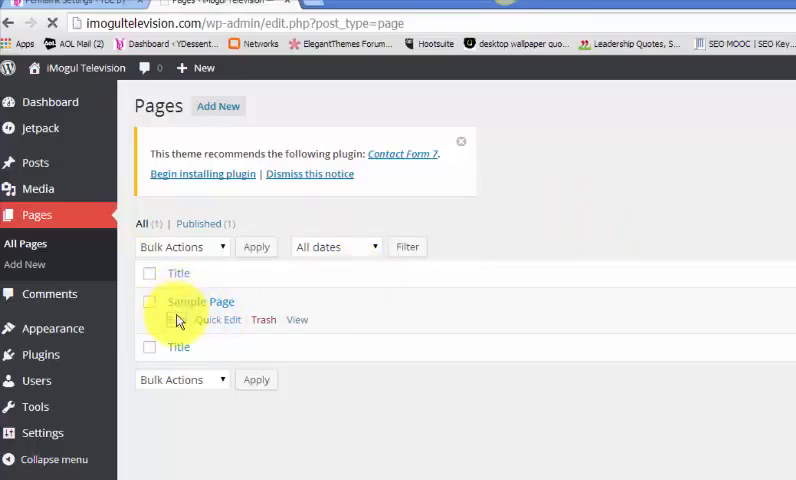
left_click(200, 300)
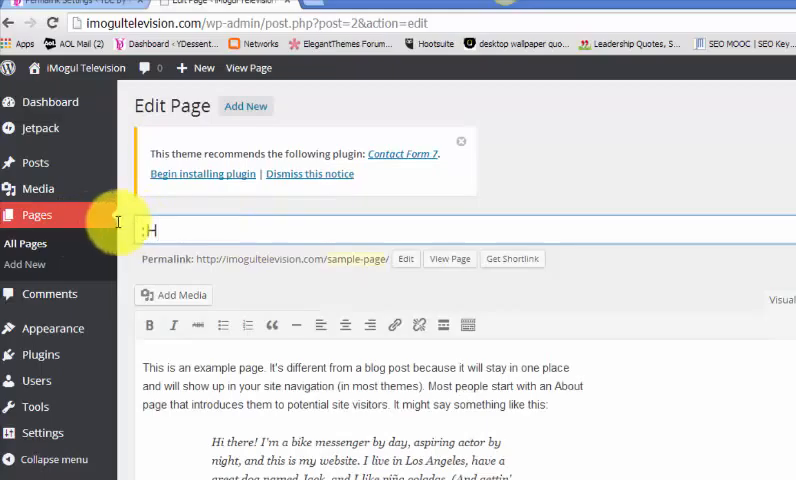
type("Hope")
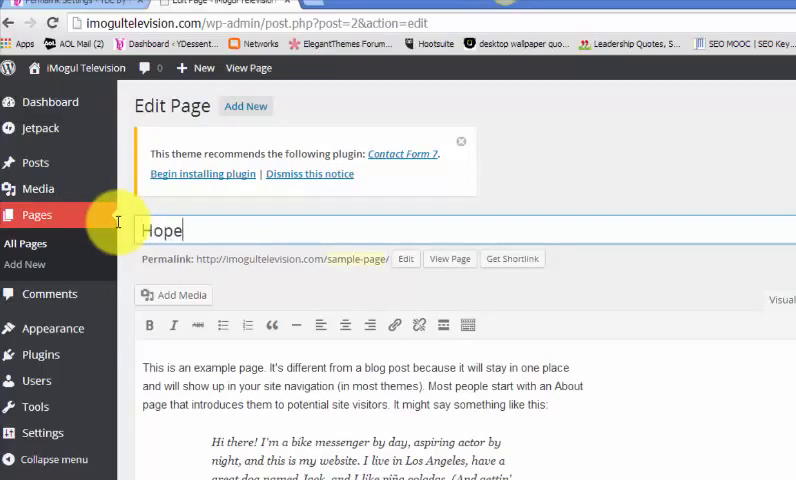
type("Home Page")
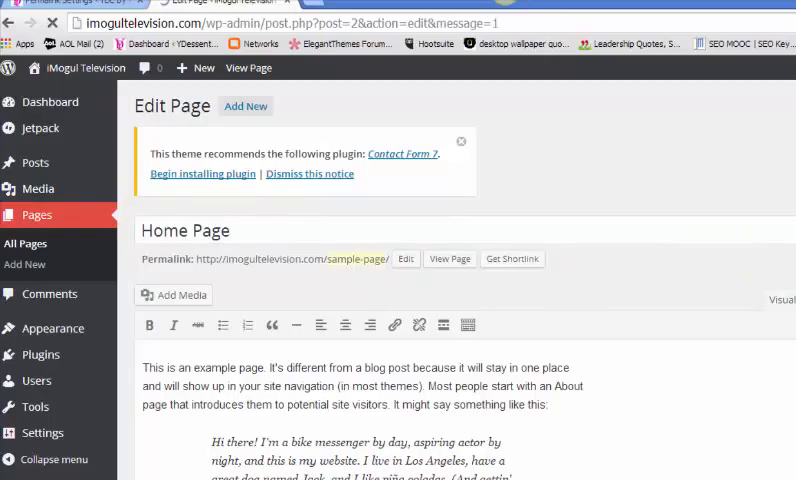
left_click(764, 308)
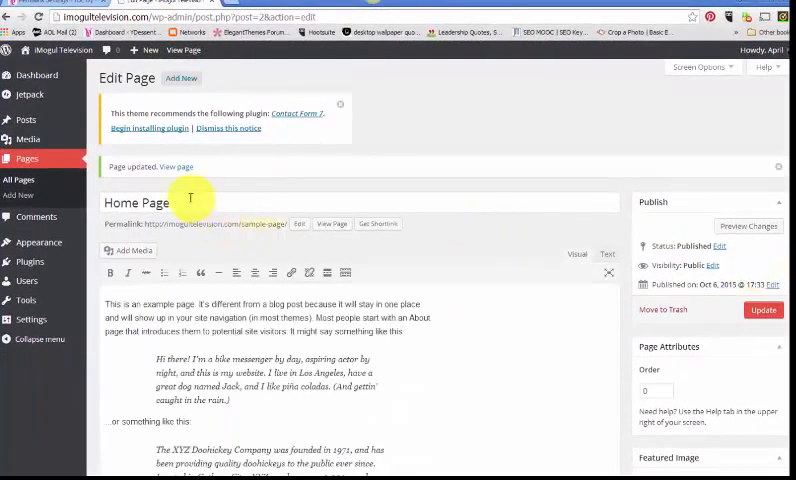
Create a menu named 'primary' in Appearance > Menus and add Home Page to it
left_click(38, 242)
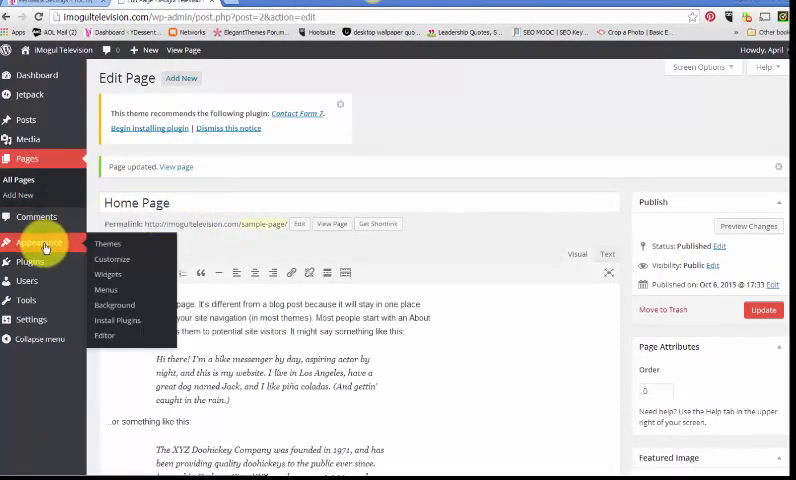
mouse_move(108, 276)
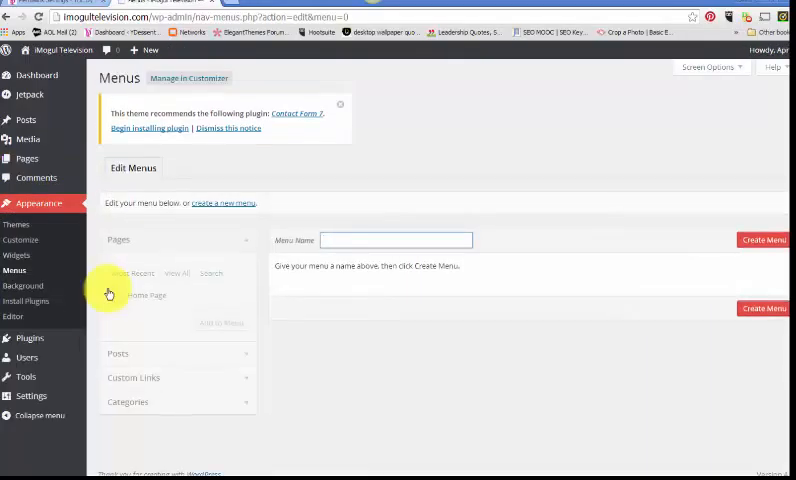
left_click(396, 240)
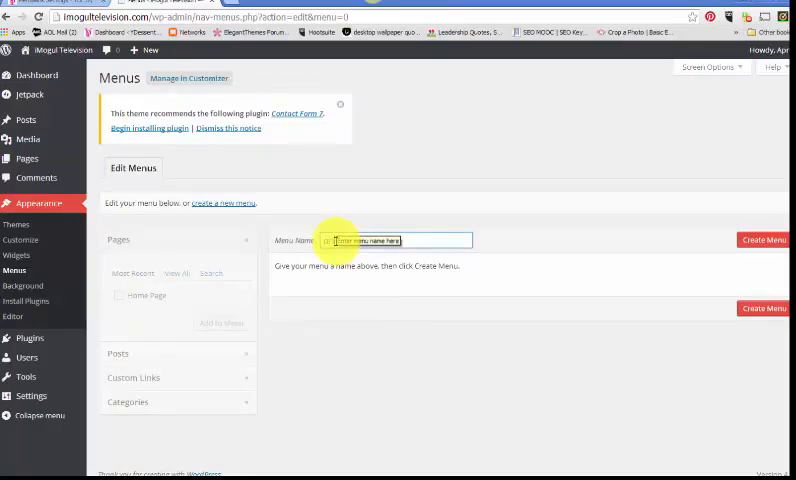
type("primary")
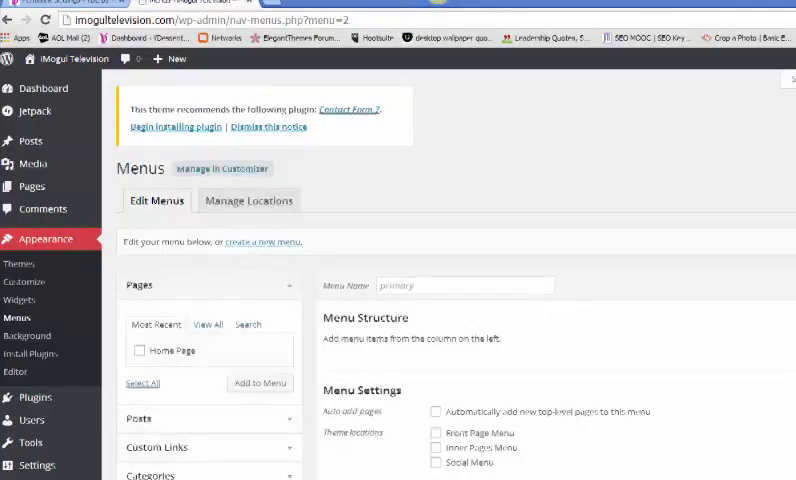
scroll("down", 3)
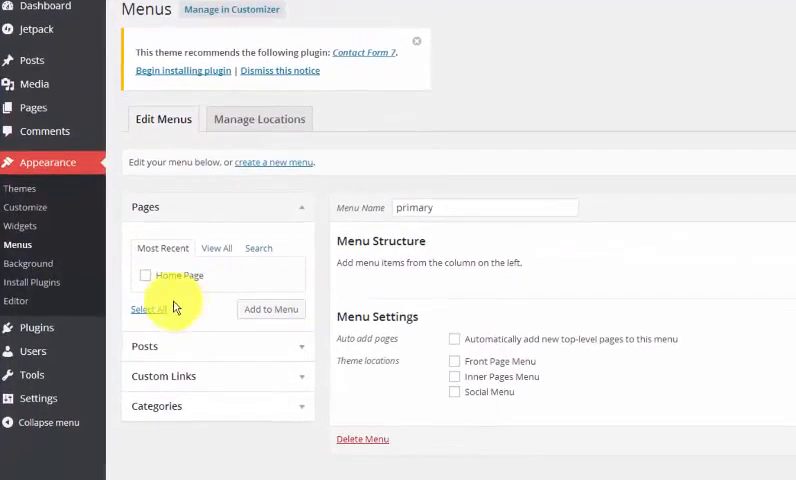
left_click(146, 276)
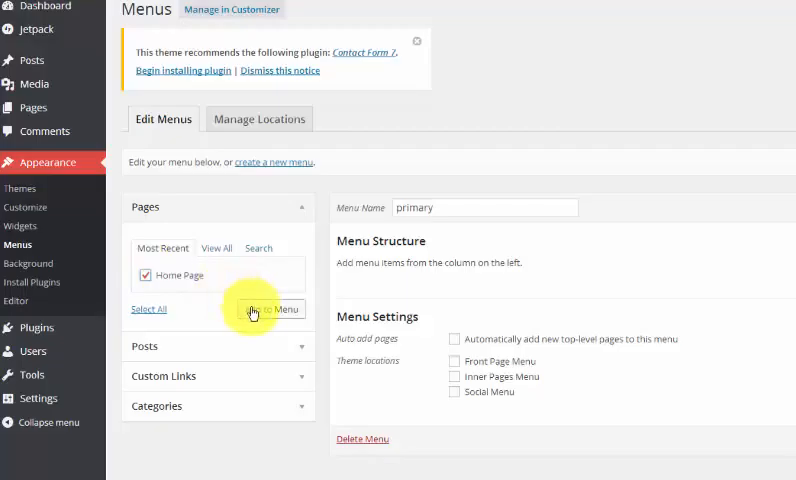
left_click(272, 308)
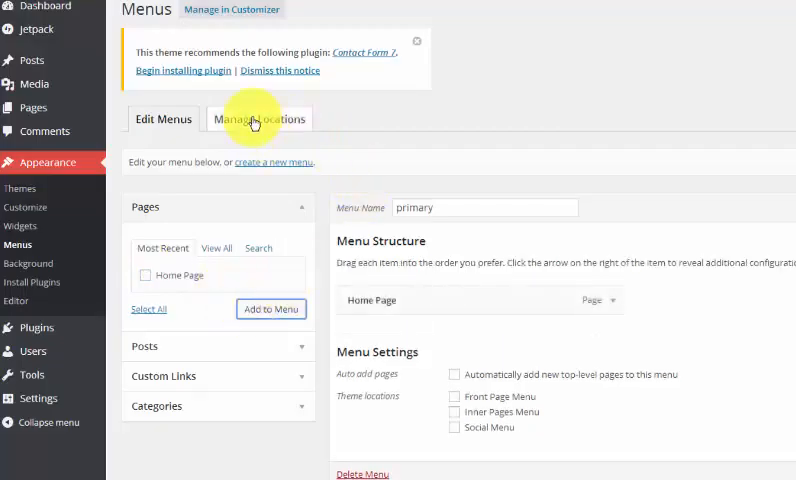
Stay on the page to save the menu, then go to Manage Locations
left_click(258, 118)
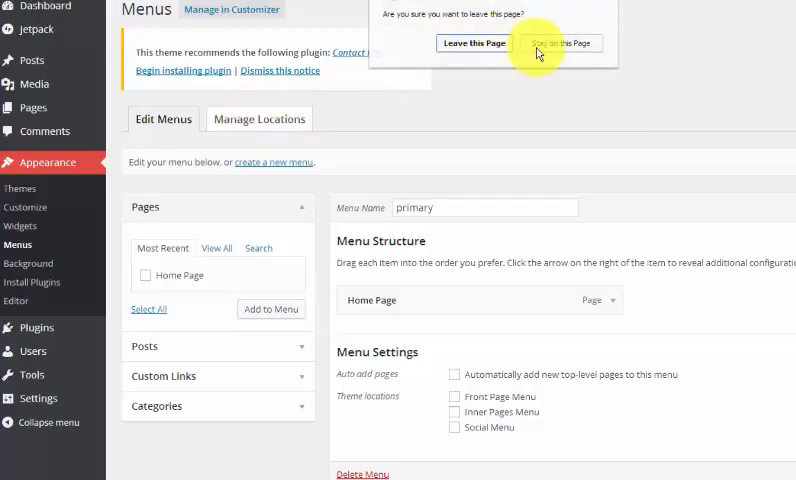
left_click(564, 44)
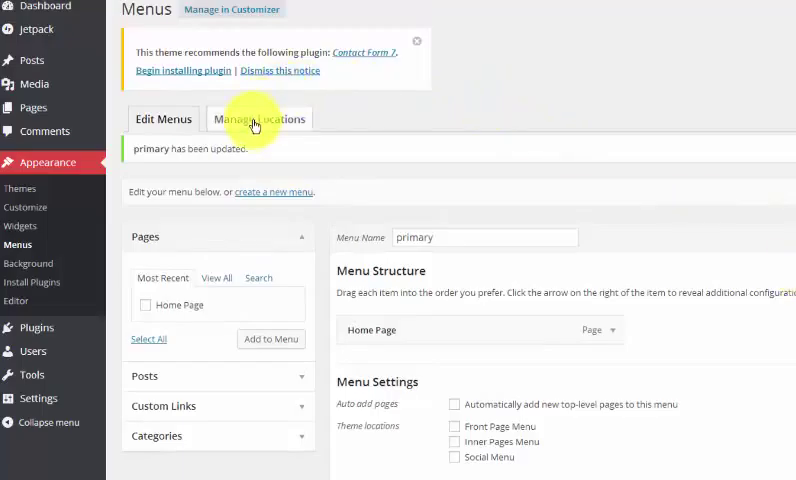
left_click(260, 120)
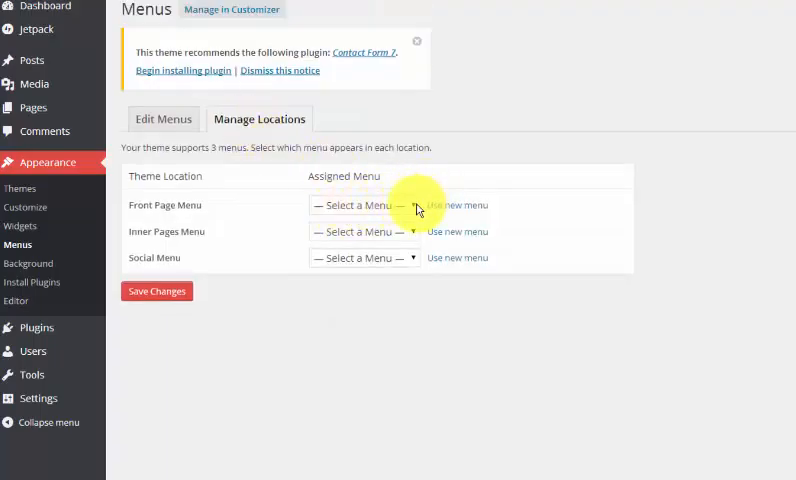
Assign the primary menu to the Front Page Menu location, save, and head to Settings
left_click(364, 204)
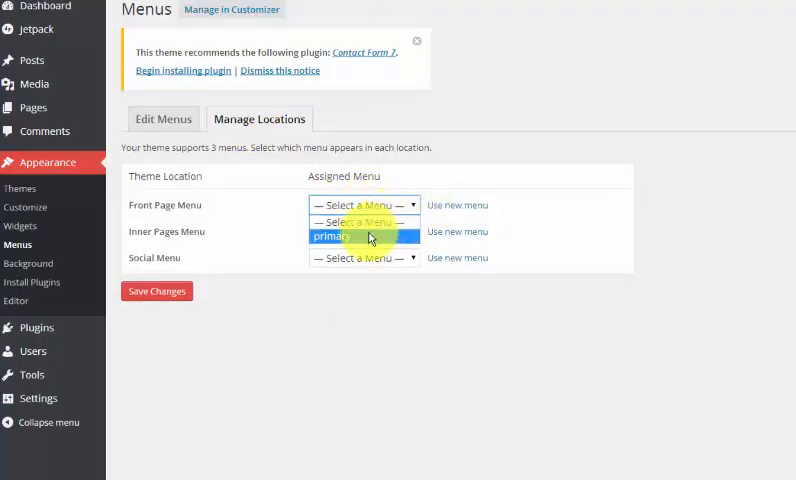
left_click(332, 236)
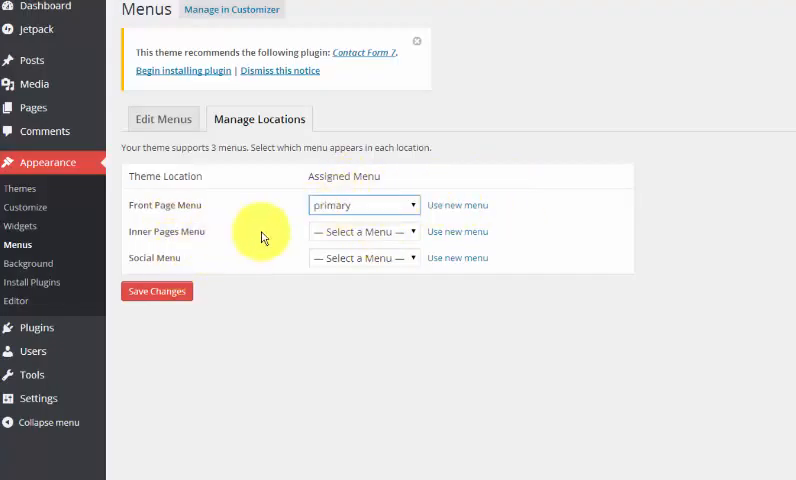
left_click(156, 292)
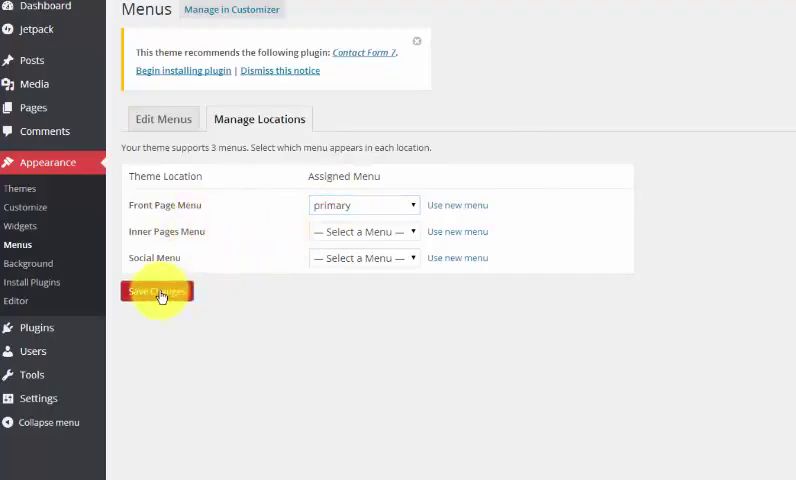
left_click(156, 292)
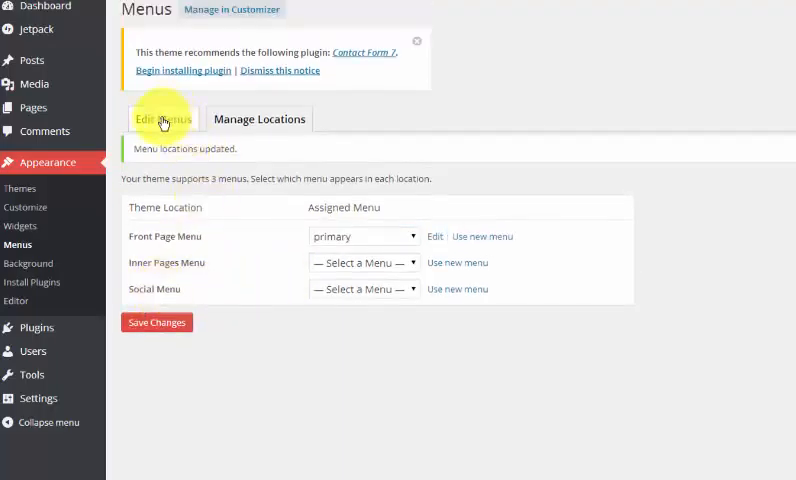
left_click(162, 120)
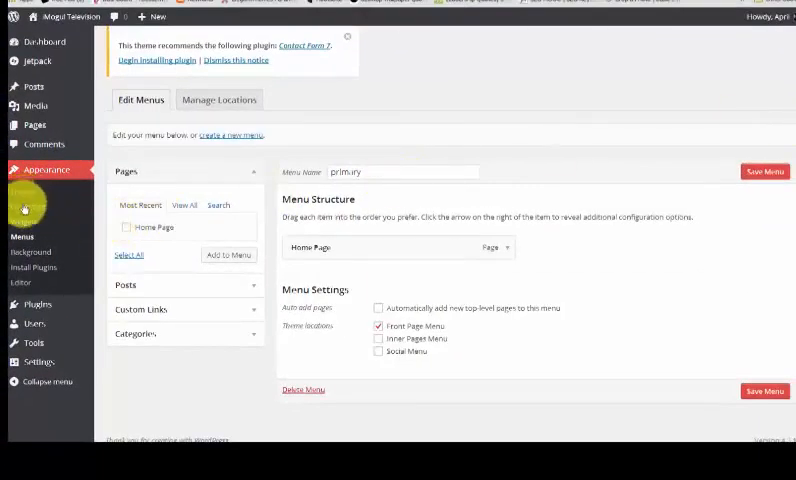
left_click(36, 362)
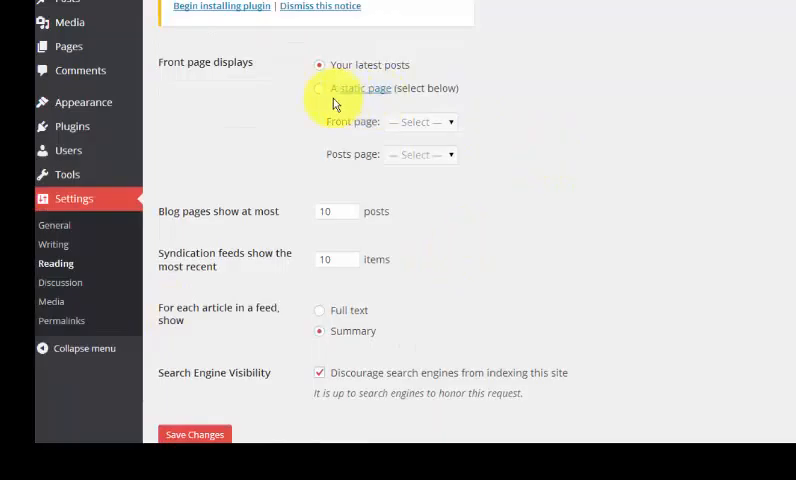
Set Reading to a static front page using Home Page and save changes
left_click(318, 88)
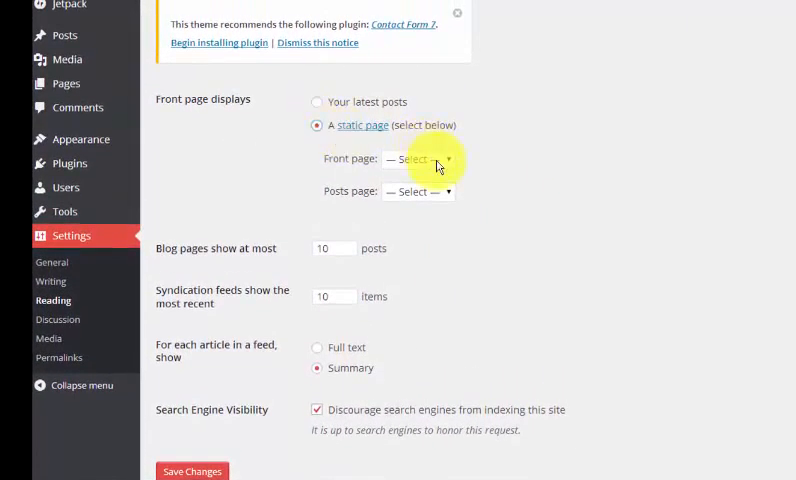
left_click(418, 160)
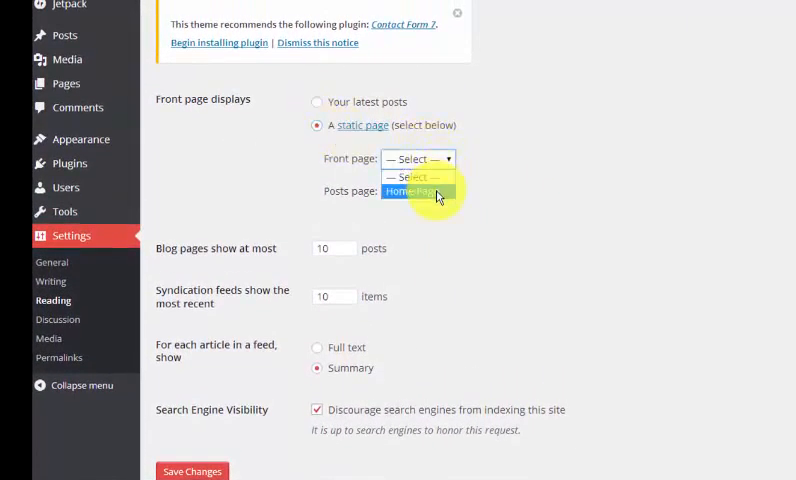
left_click(416, 192)
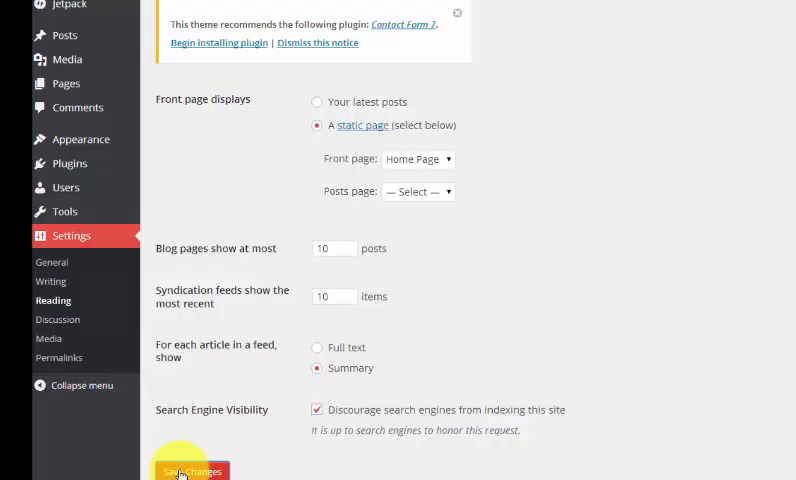
left_click(192, 472)
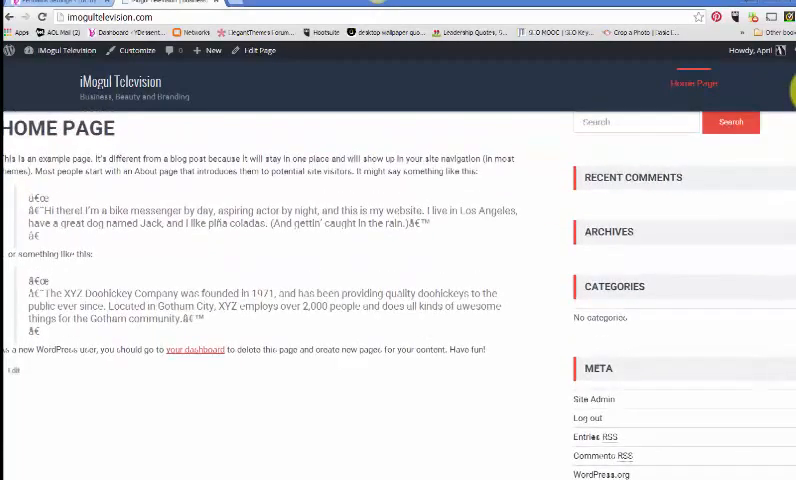
Scroll the live site to confirm Home Page shows as the front page
scroll("down", 3)
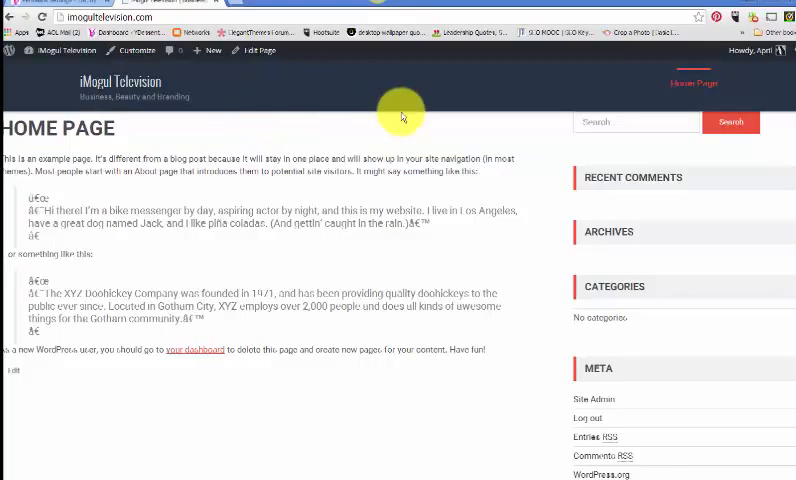
mouse_move(692, 84)
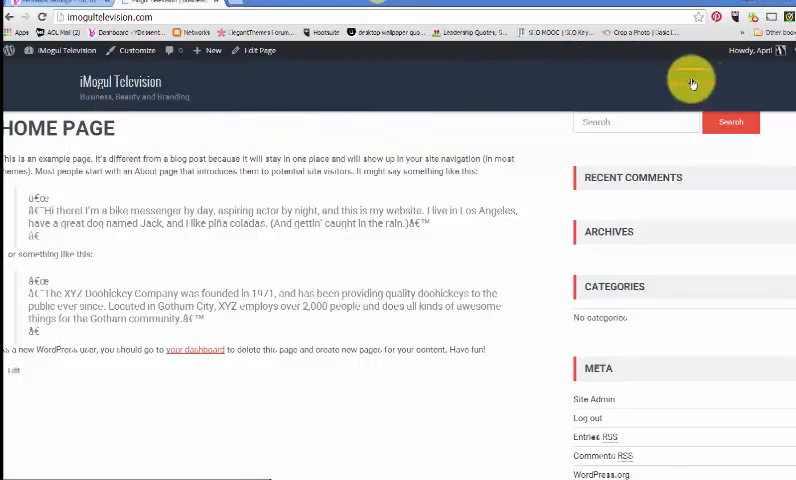
mouse_move(690, 88)
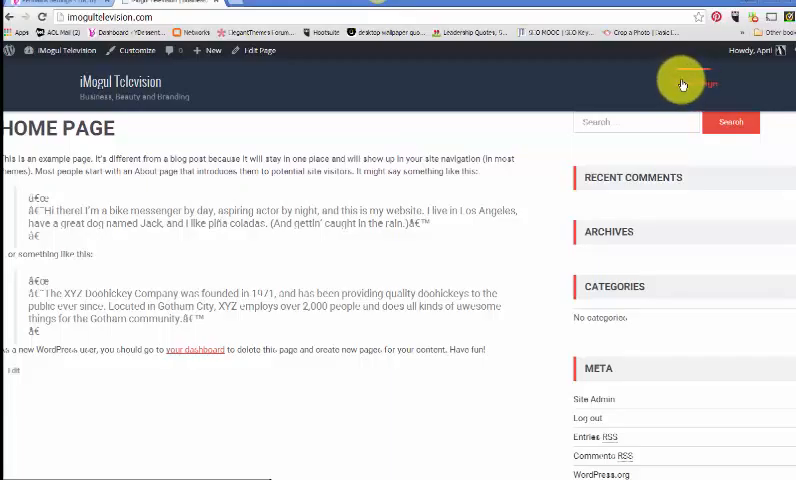
mouse_move(528, 68)
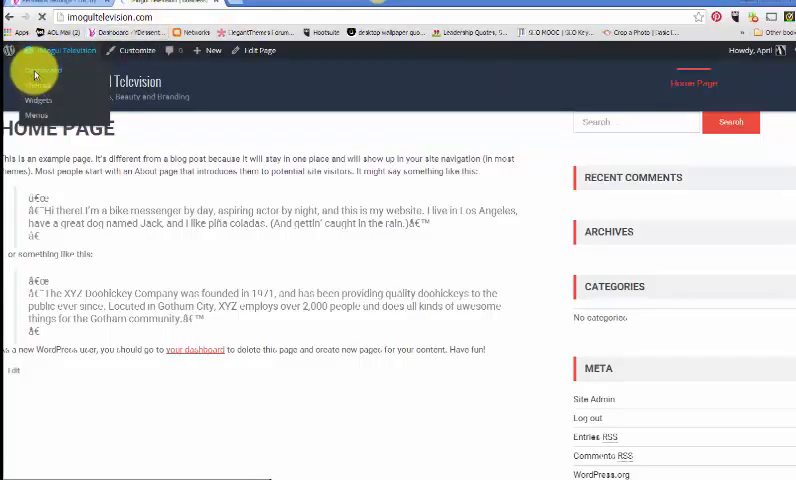
From the dashboard, add a new page titled 'Blog' and publish it
left_click(36, 72)
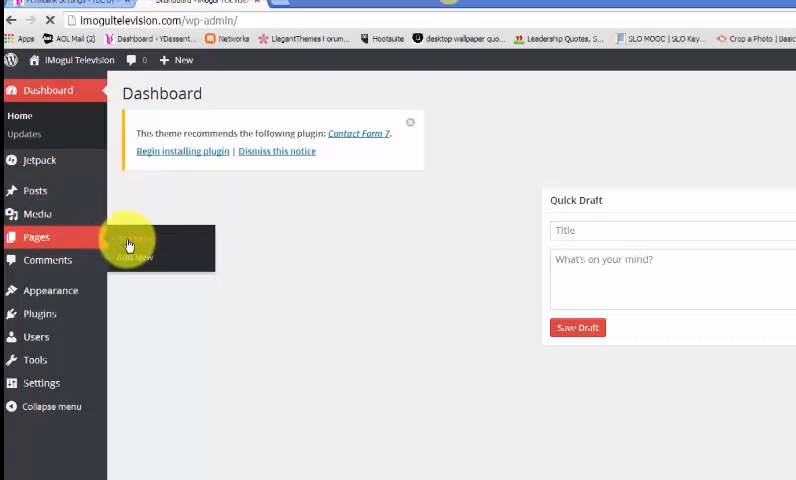
left_click(36, 236)
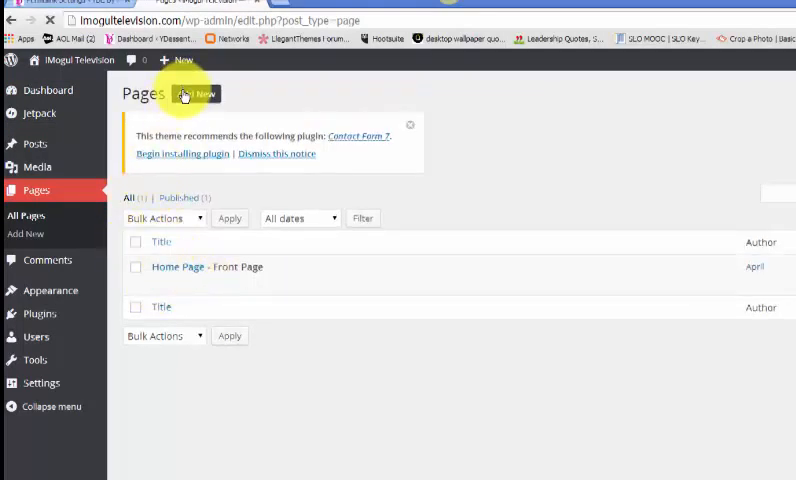
left_click(200, 92)
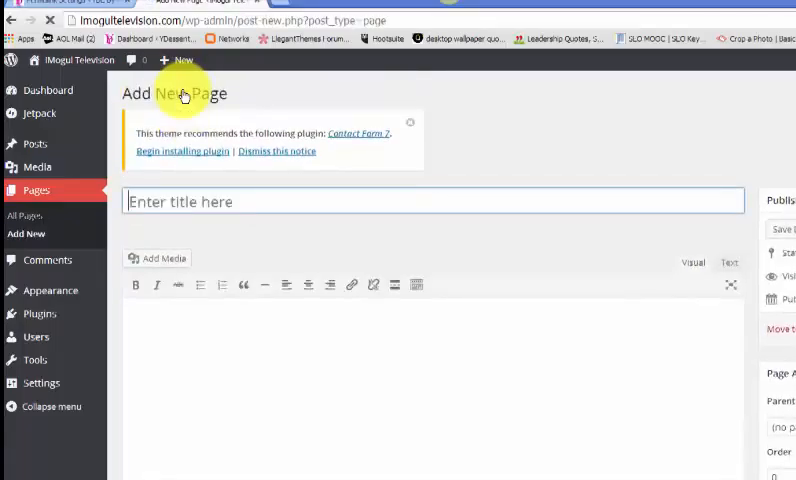
type("Blog")
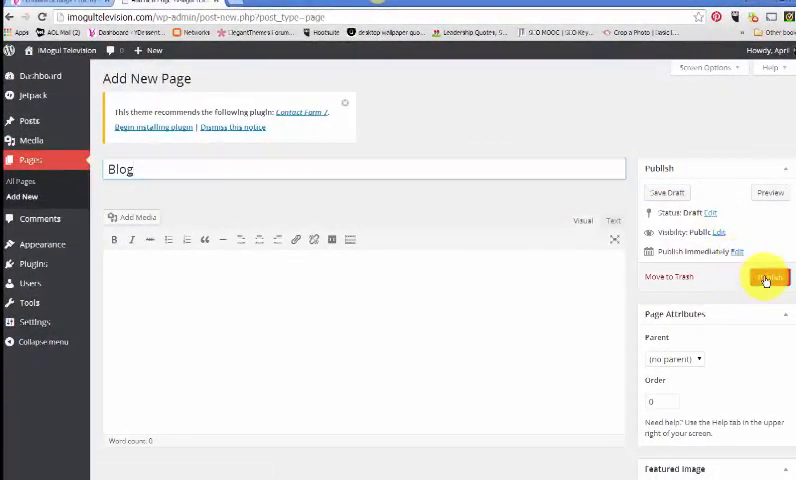
left_click(764, 278)
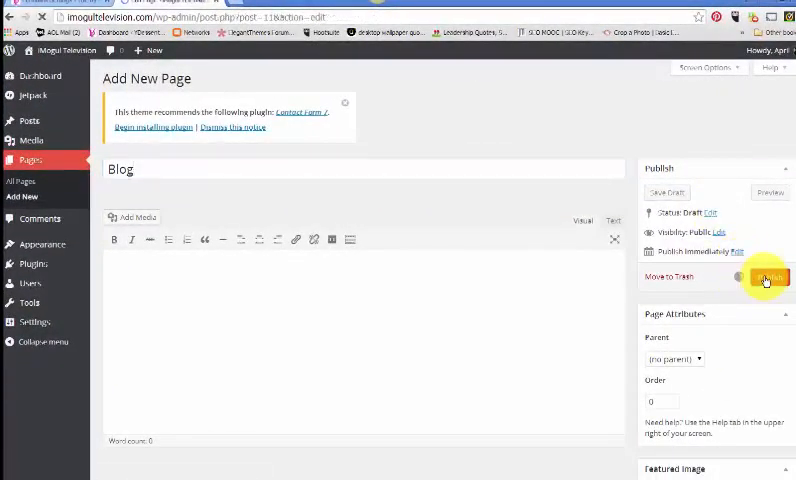
left_click(764, 276)
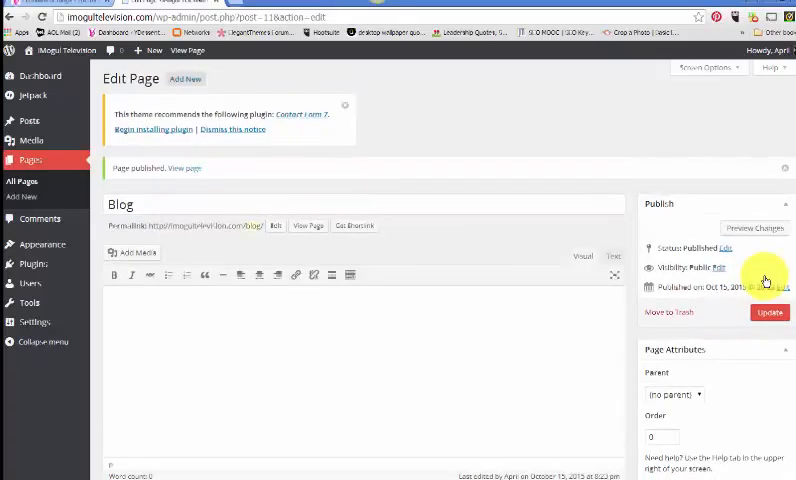
left_click(40, 244)
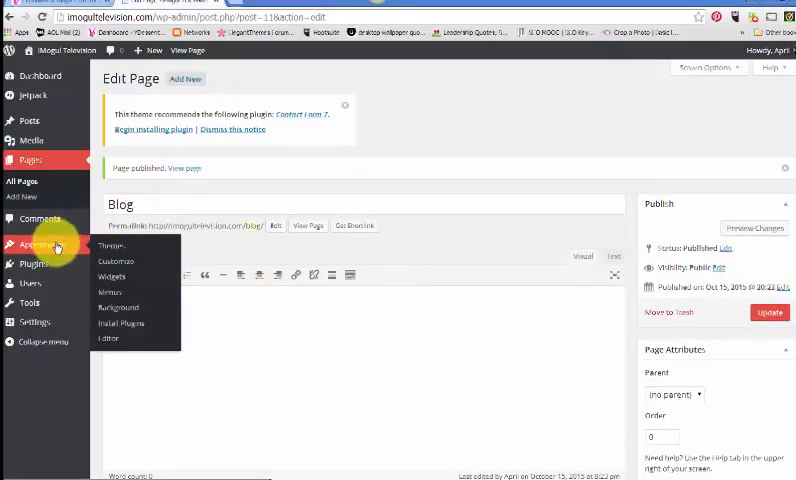
mouse_move(118, 290)
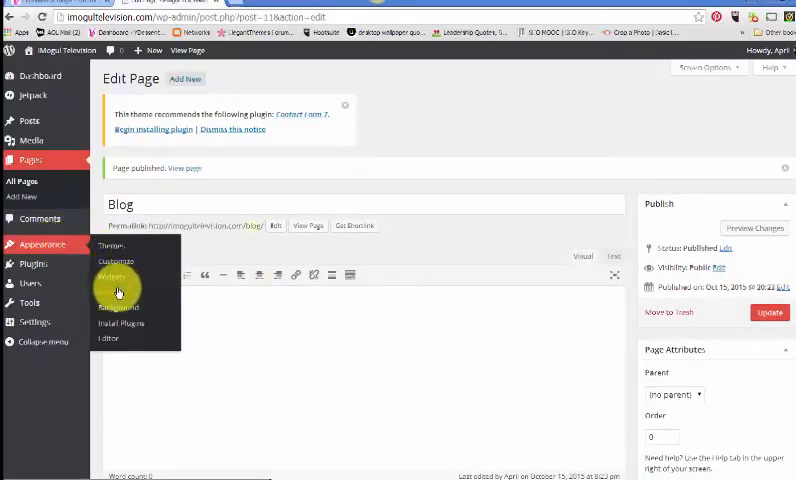
Add the Blog page to the primary menu after Home Page and save the menu
left_click(112, 276)
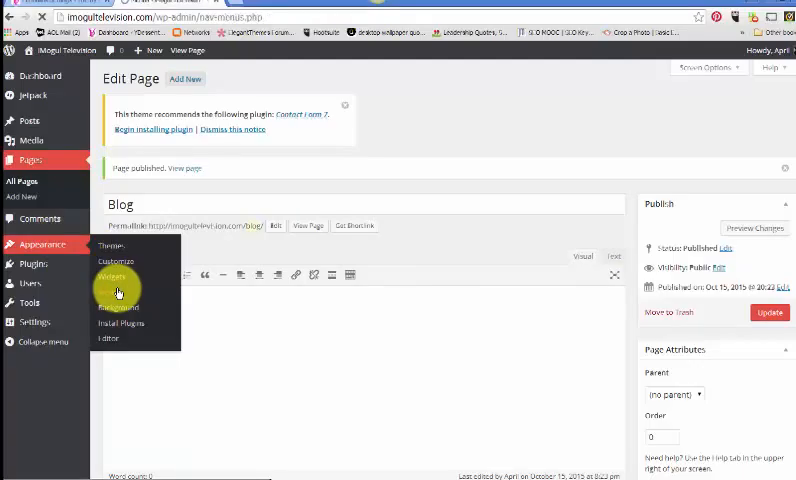
left_click(112, 276)
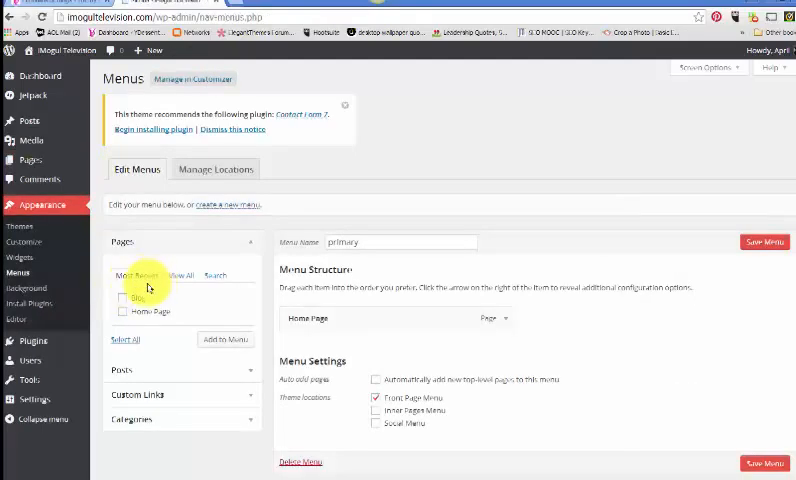
left_click(124, 298)
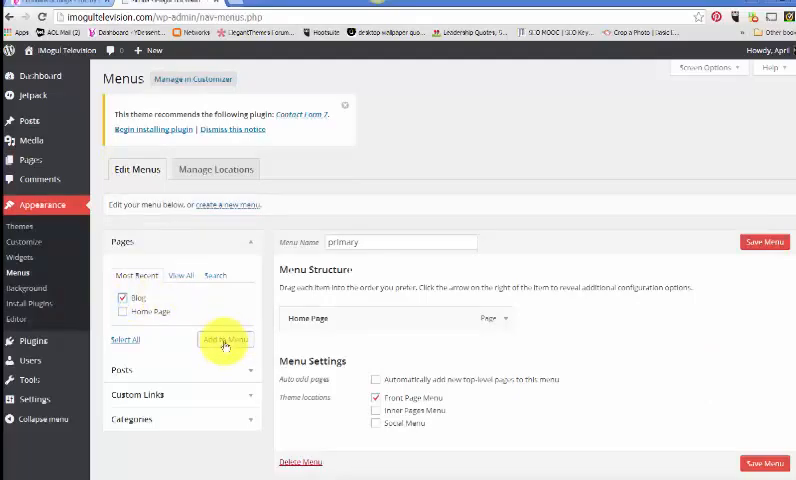
left_click(224, 340)
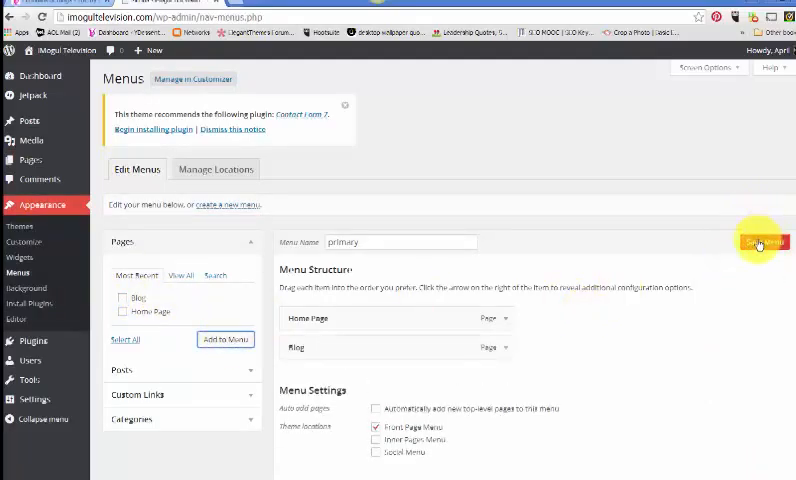
left_click(768, 244)
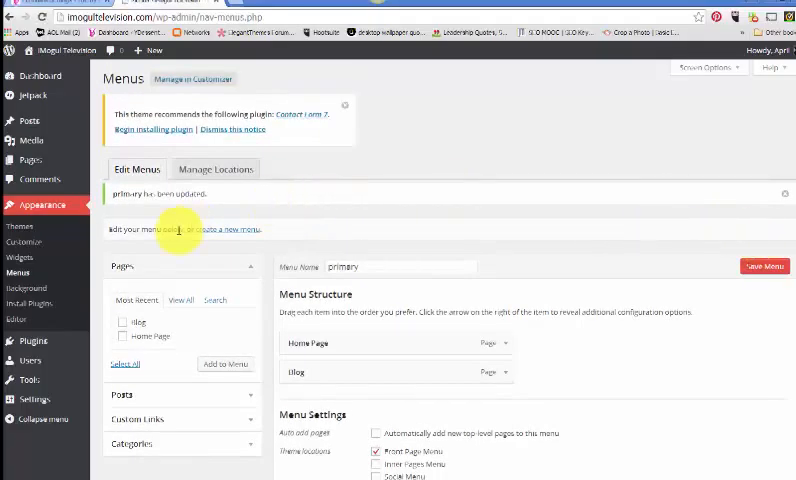
left_click(36, 400)
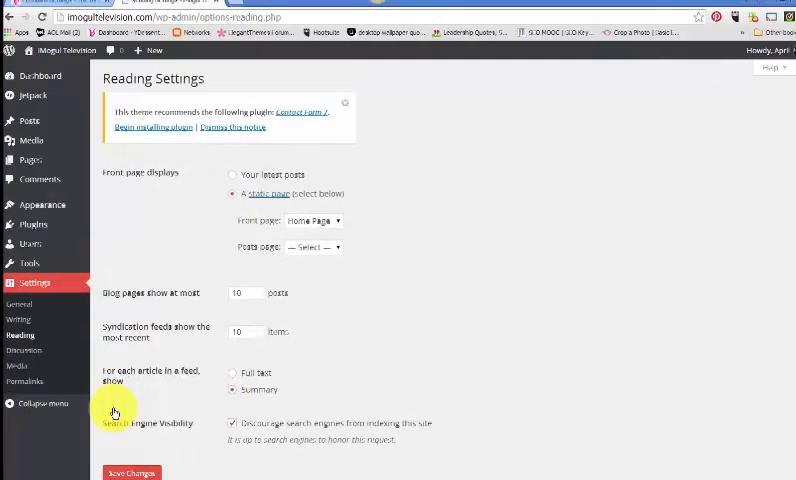
mouse_move(336, 248)
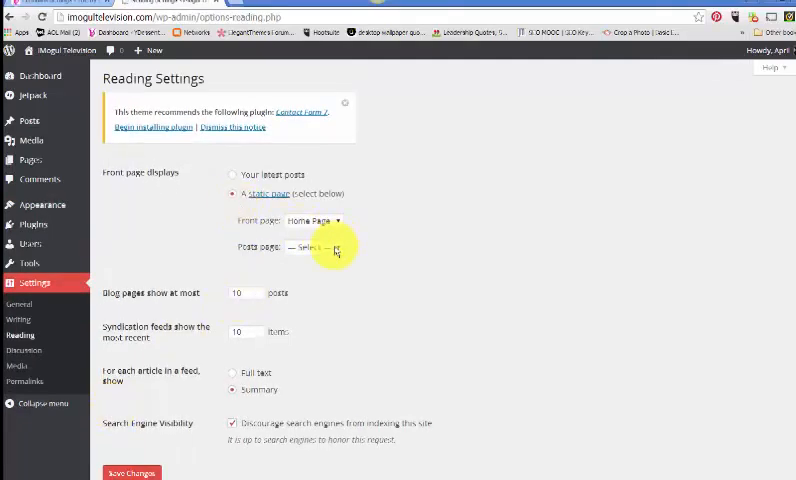
Choose Blog as the posts page, keeping Home Page as front page, and save the Reading settings
left_click(312, 246)
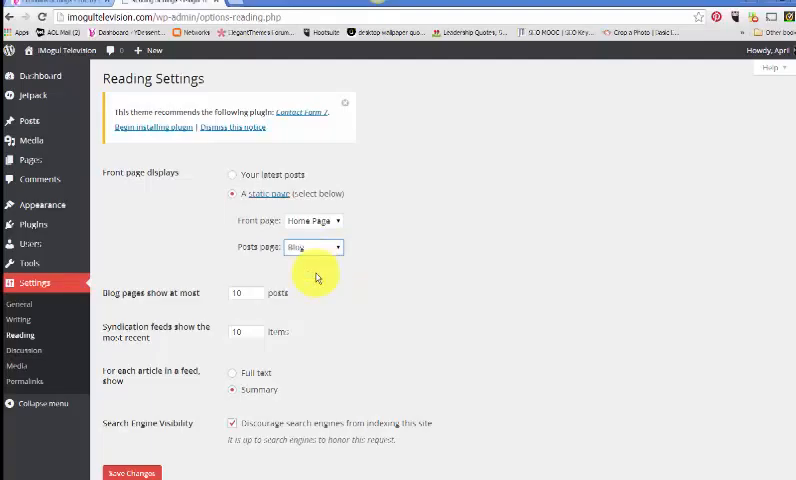
left_click(136, 472)
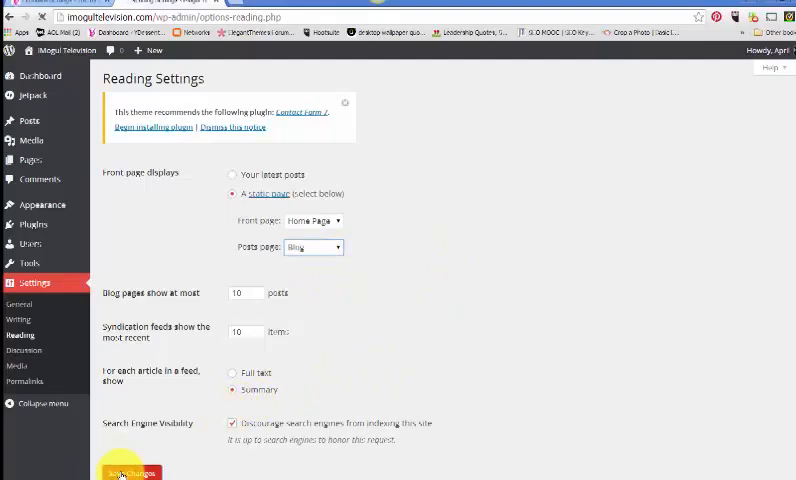
left_click(128, 470)
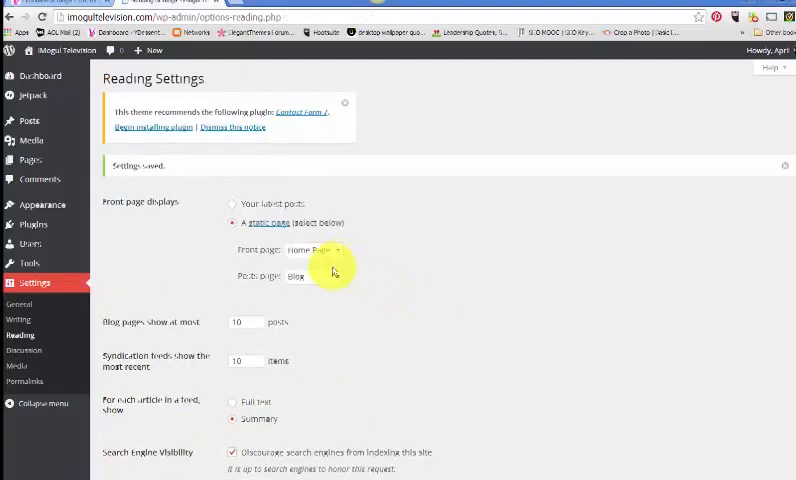
mouse_move(422, 322)
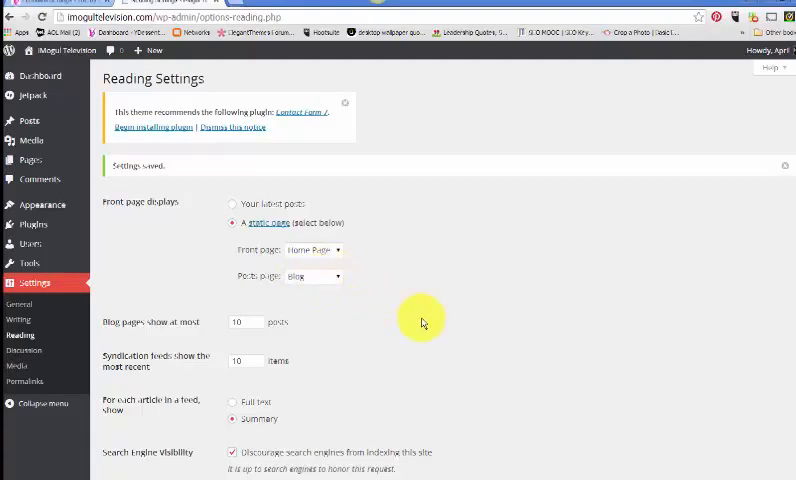
mouse_move(58, 80)
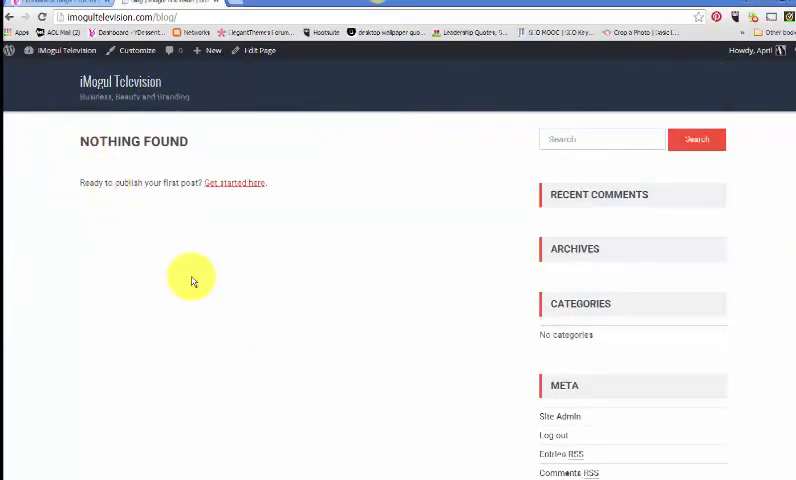
Return from the empty live Blog page to the admin Dashboard via the site name
left_click(54, 52)
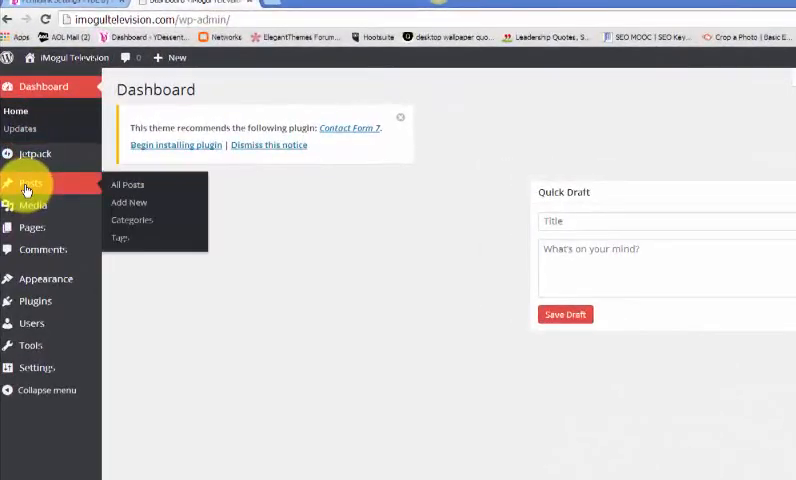
mouse_move(128, 190)
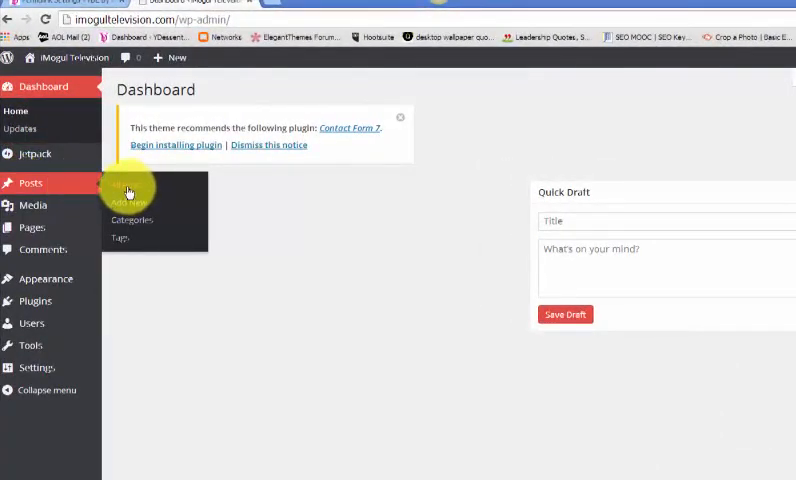
Create a new post titled 'This is a New Post' and paste the energy boosters article into its body
left_click(128, 202)
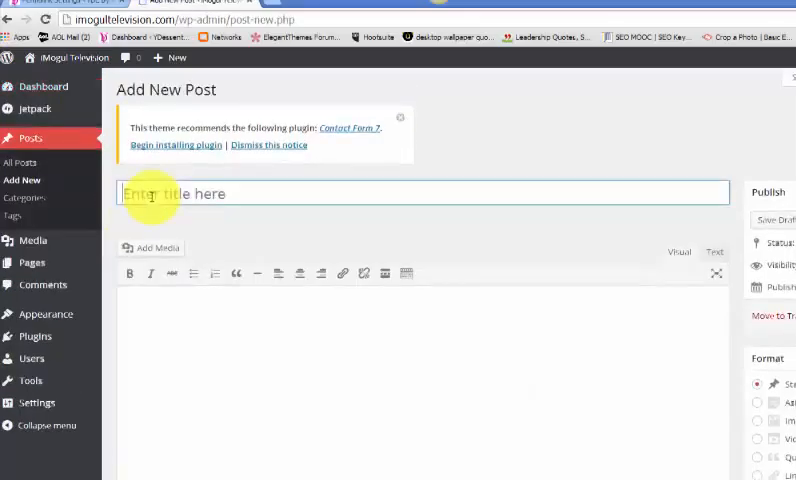
type("The")
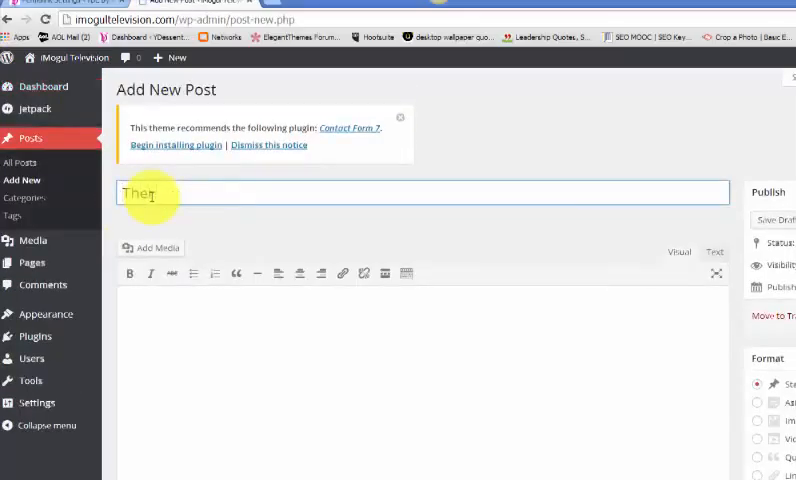
type("This is a")
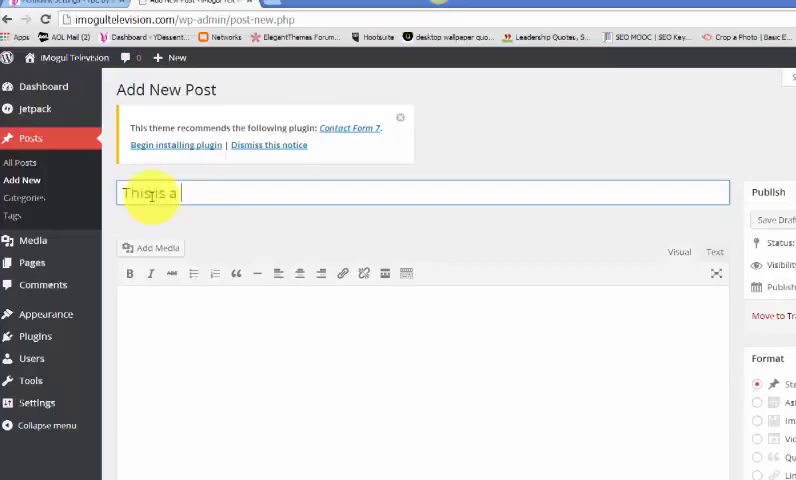
type("New Post")
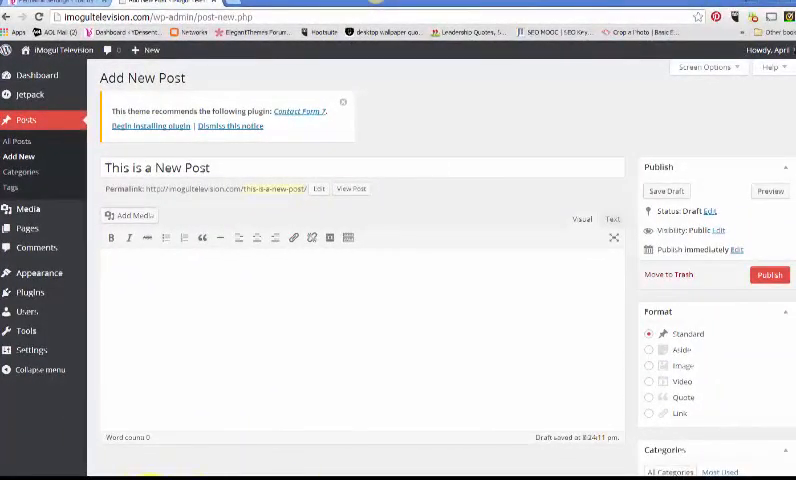
left_click(210, 288)
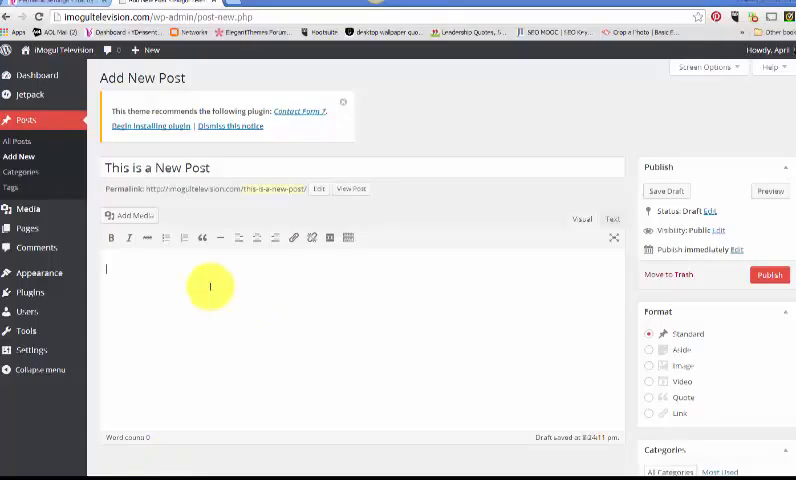
mouse_move(328, 238)
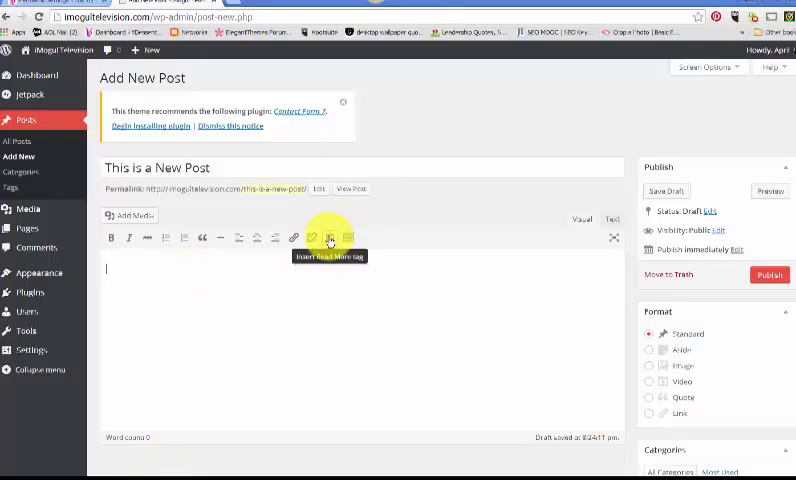
mouse_move(484, 228)
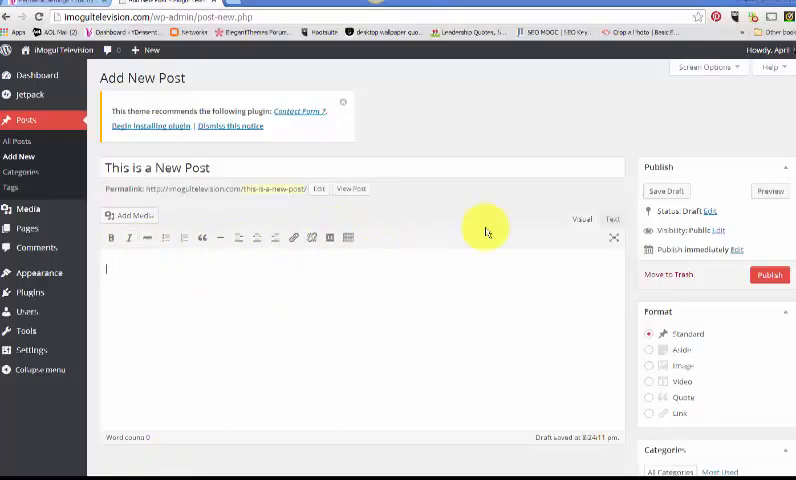
mouse_move(328, 238)
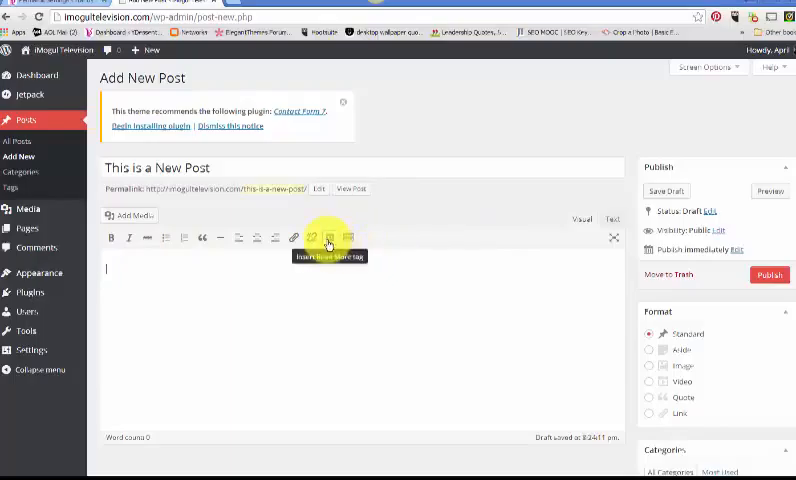
left_click(328, 238)
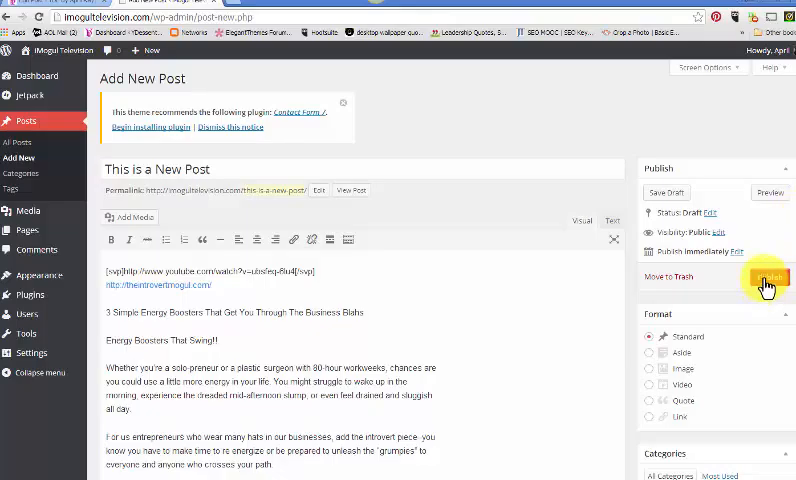
Publish 'This is a New Post' and review its edit screen showing the published date
left_click(772, 276)
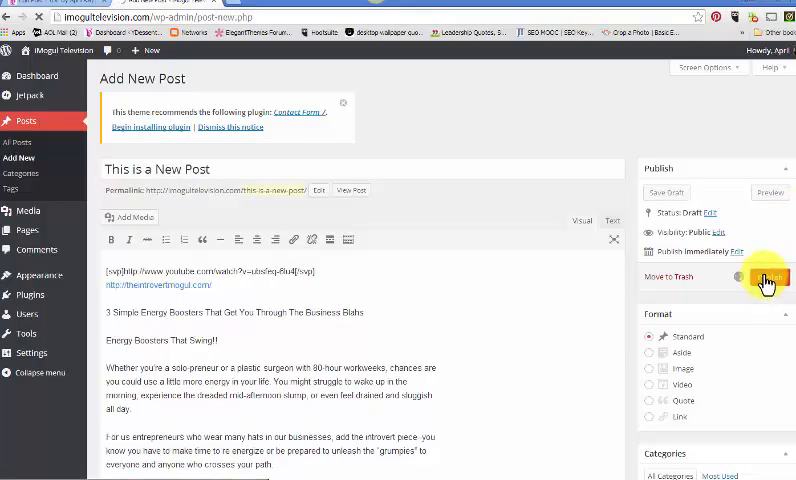
left_click(772, 276)
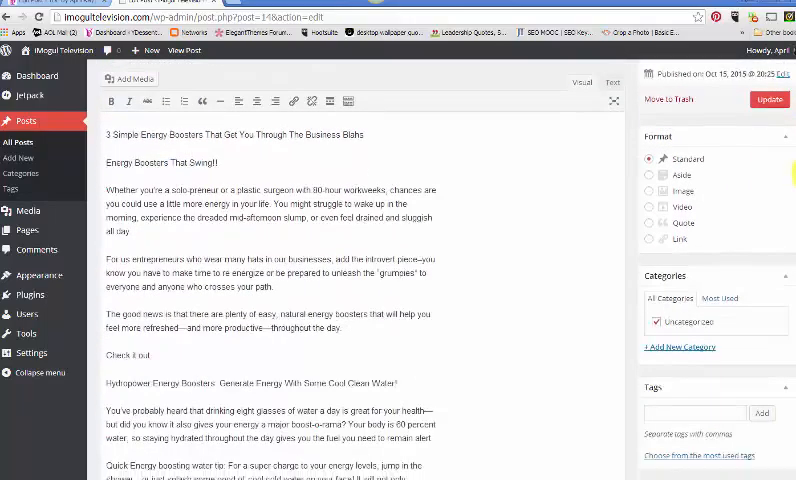
scroll("down", 3)
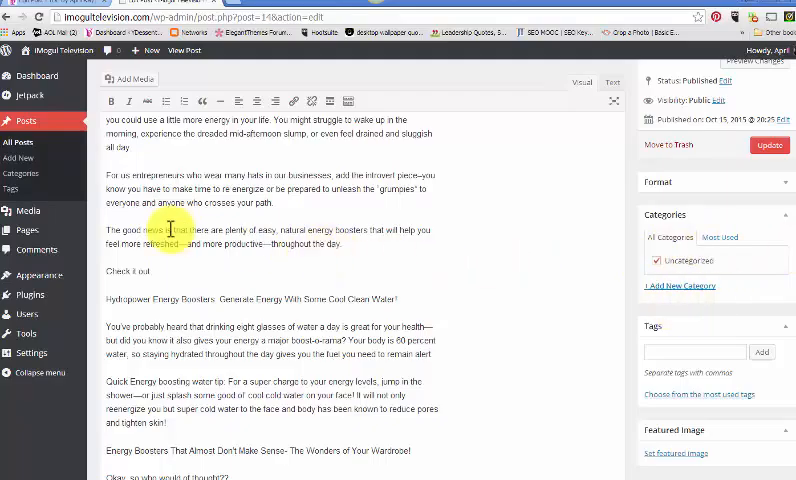
left_click(28, 226)
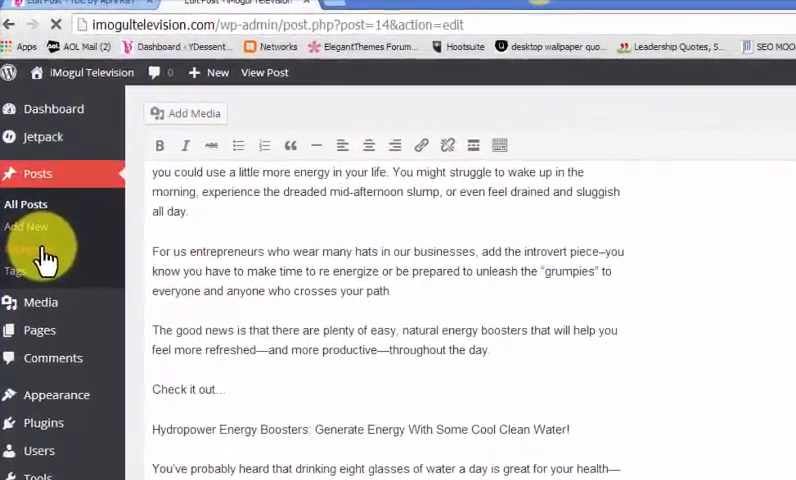
Add a post category named 'New Category' in Posts > Categories
left_click(30, 248)
type("New Category")
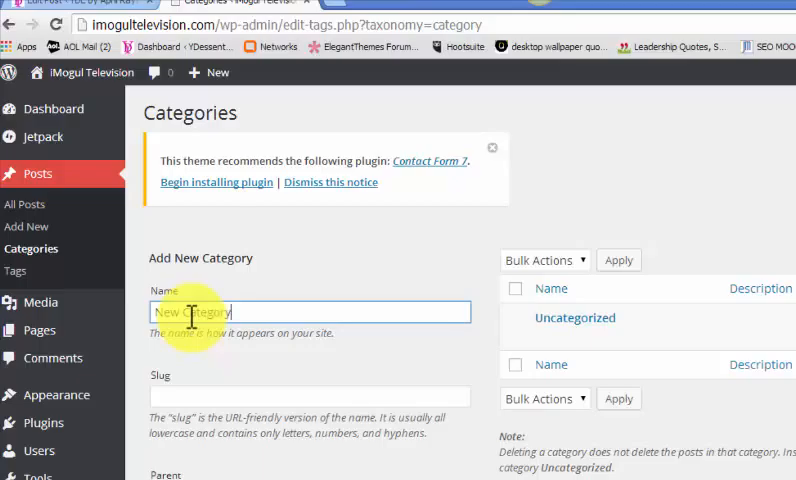
left_click(310, 396)
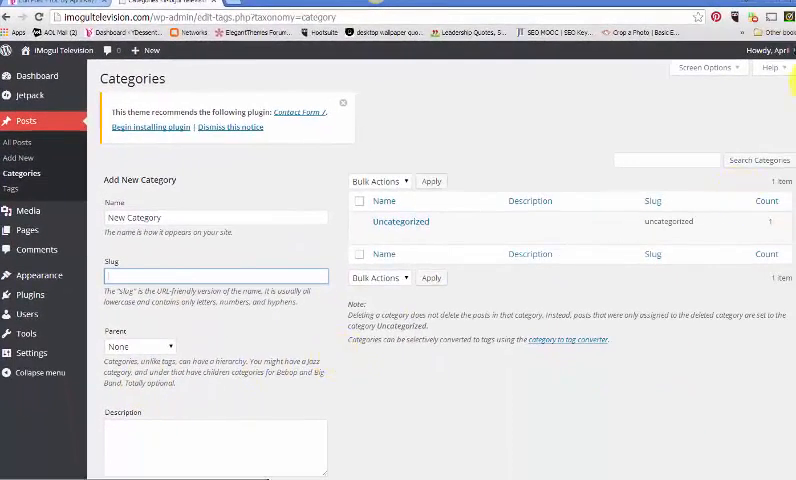
scroll("down", 3)
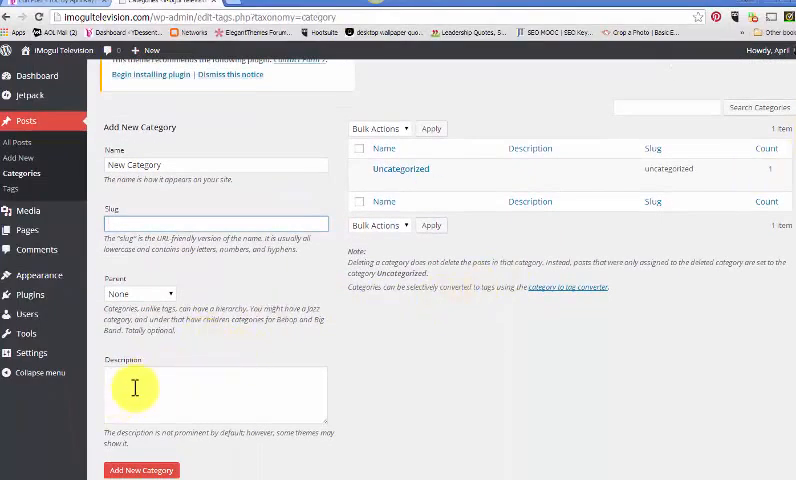
left_click(132, 388)
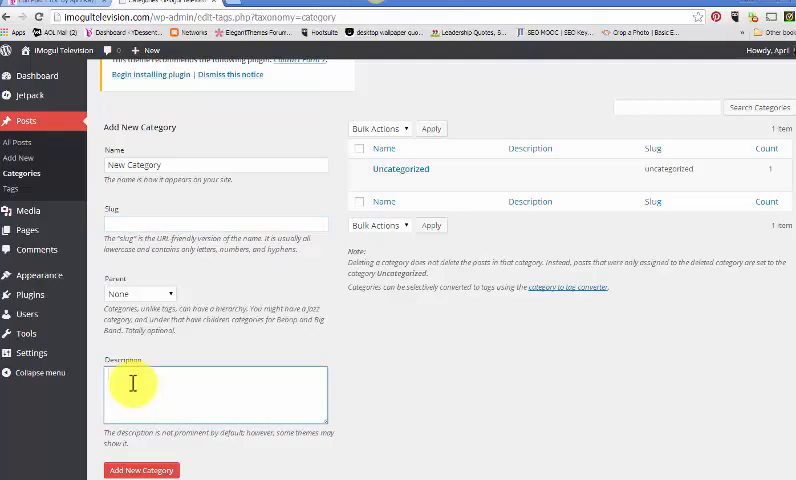
mouse_move(286, 452)
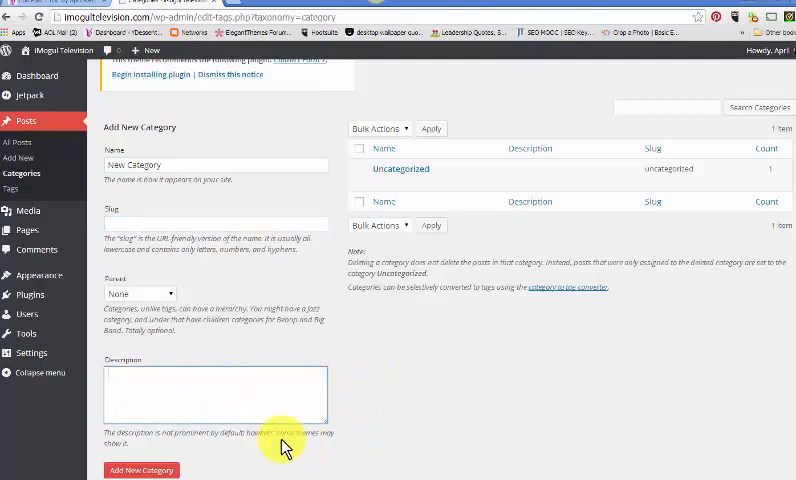
left_click(142, 470)
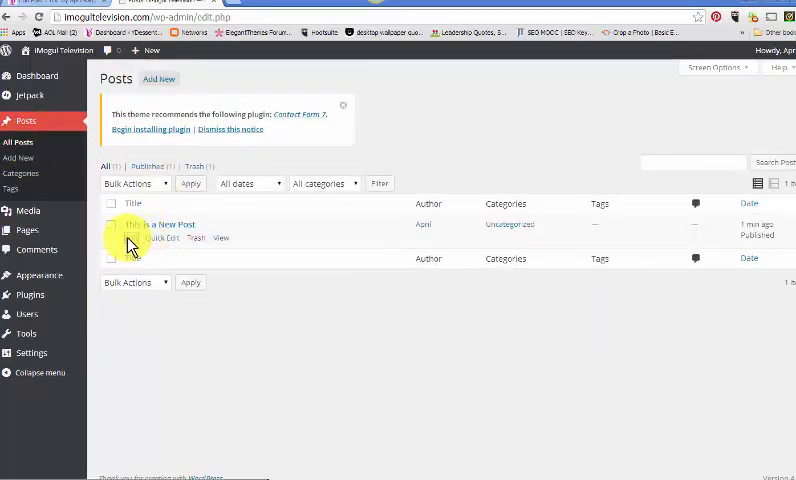
Assign 'This is a New Post' to New Category and add the tags 'new post' and 'energy boosters'
left_click(156, 224)
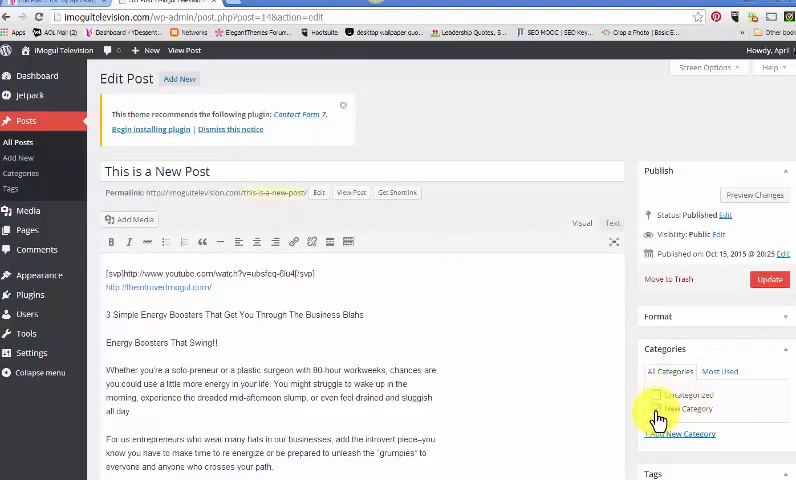
left_click(660, 408)
type("new post, energy booste")
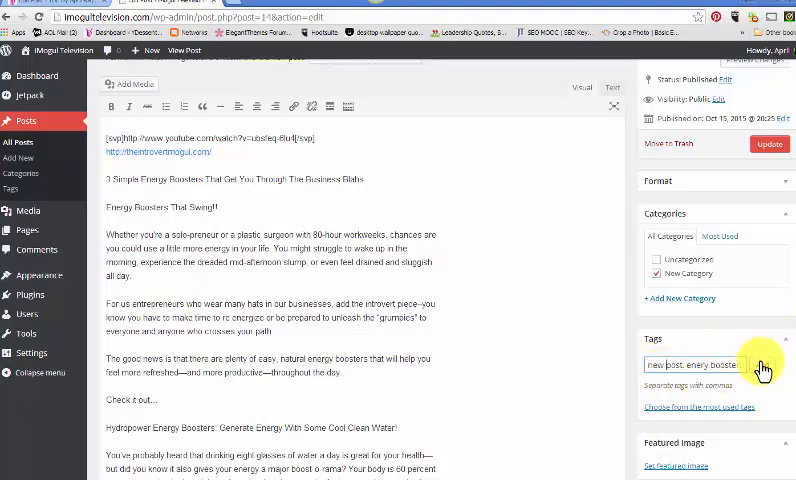
left_click(760, 368)
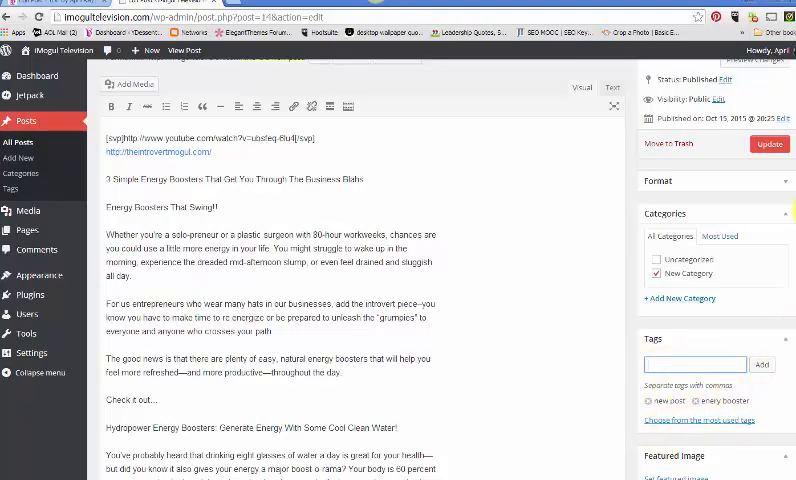
scroll("down", 3)
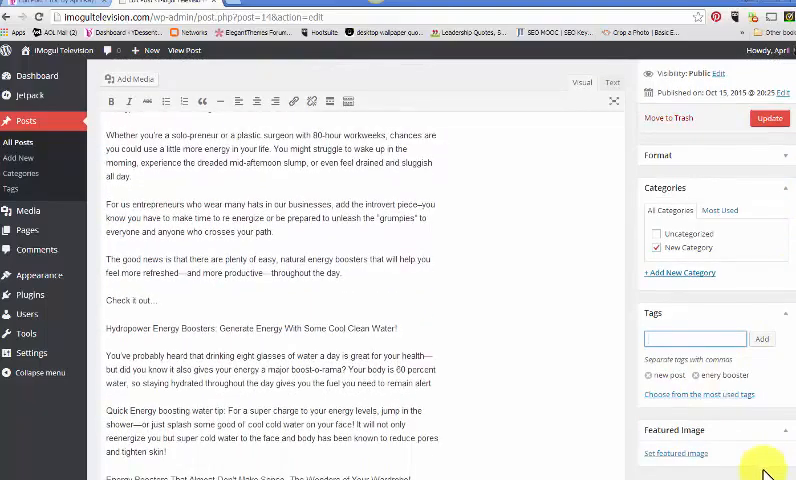
mouse_move(780, 436)
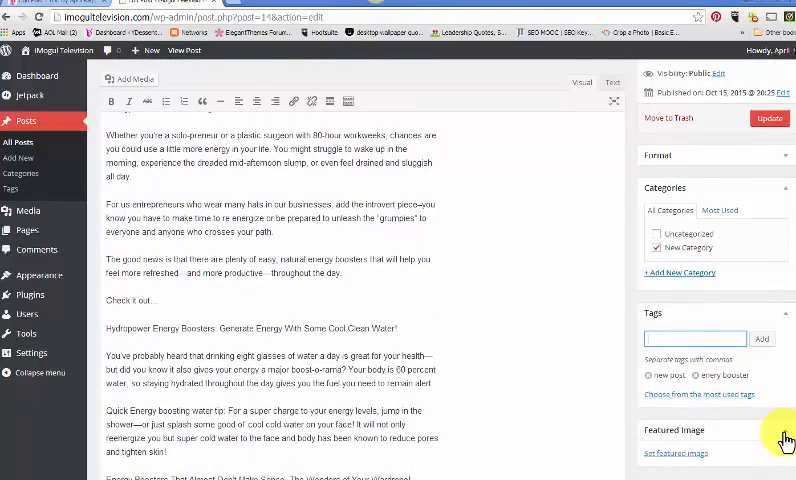
mouse_move(736, 432)
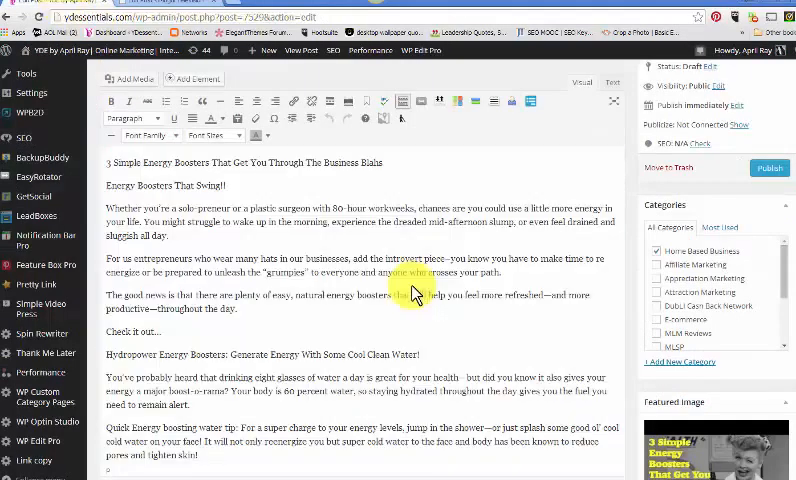
Update the published post so the category, tags and energy boosters image are saved
scroll("down", 3)
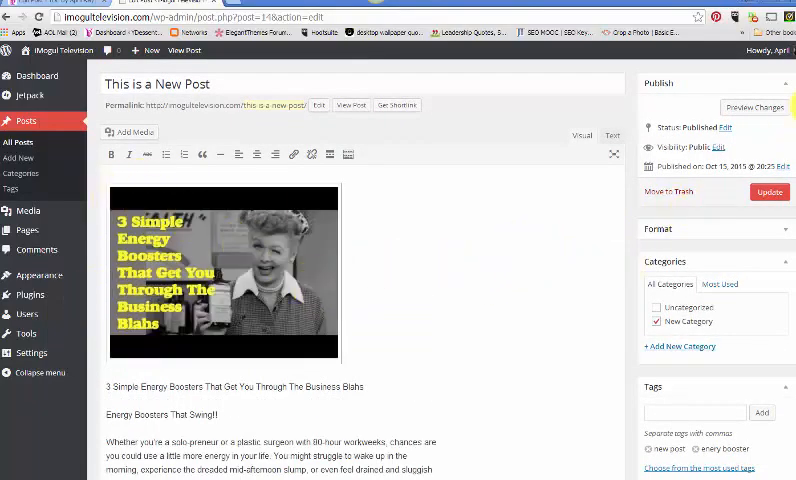
scroll("down", 3)
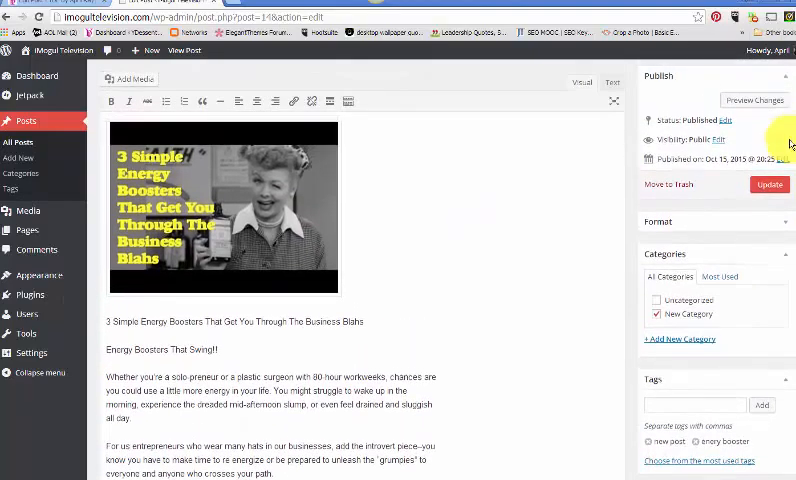
left_click(768, 184)
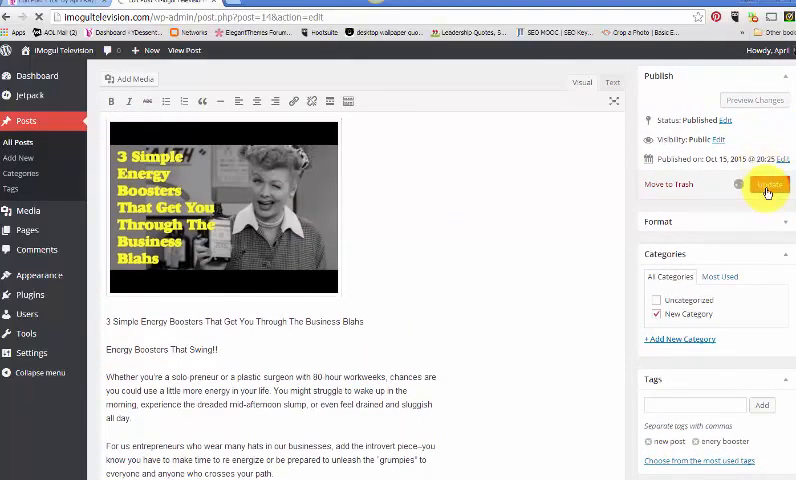
left_click(768, 188)
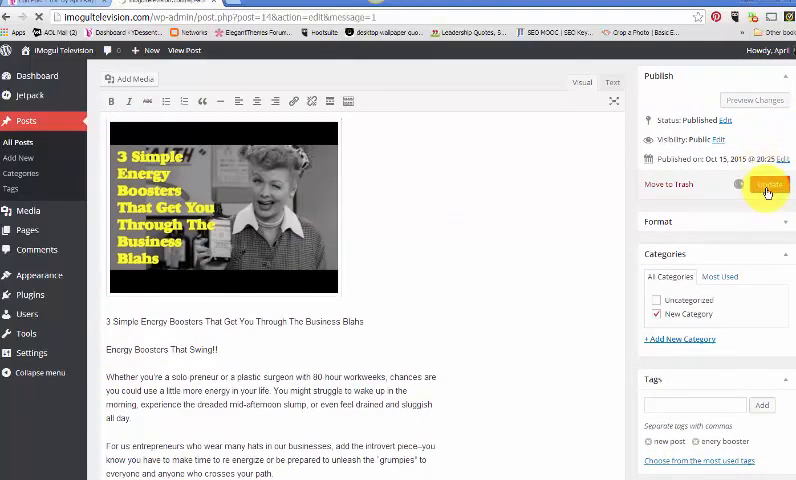
left_click(766, 186)
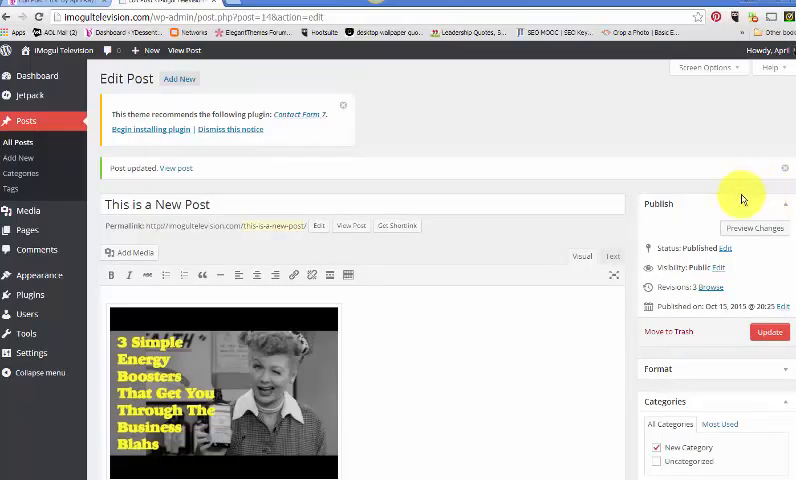
mouse_move(250, 88)
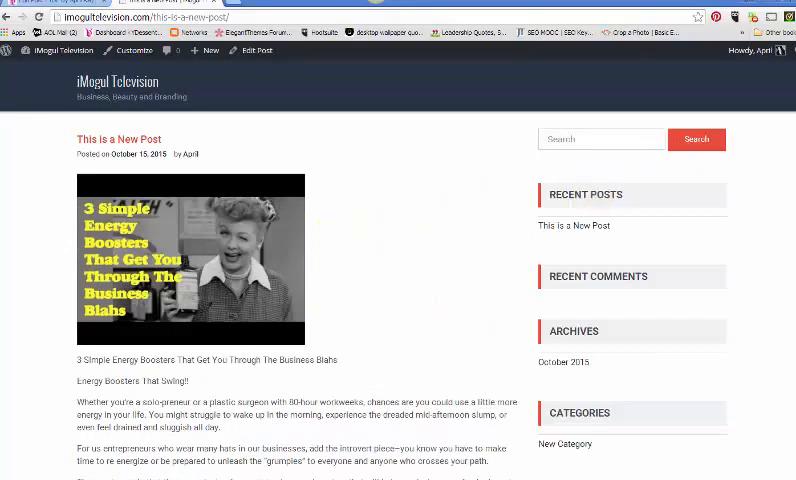
Read through the live post with its image and New Category, then return to the admin area
scroll("down", 3)
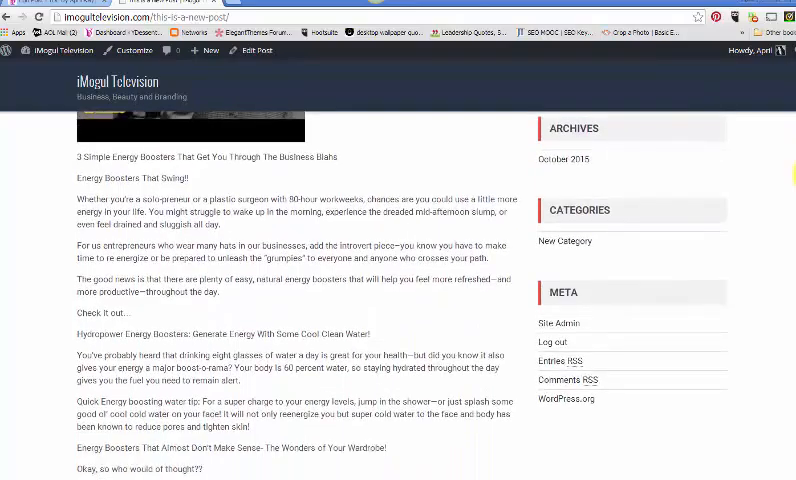
scroll("down", 3)
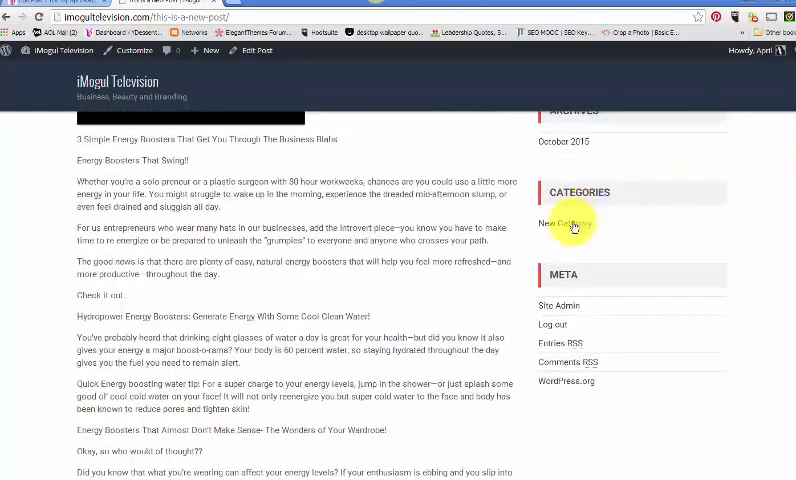
scroll("down", 3)
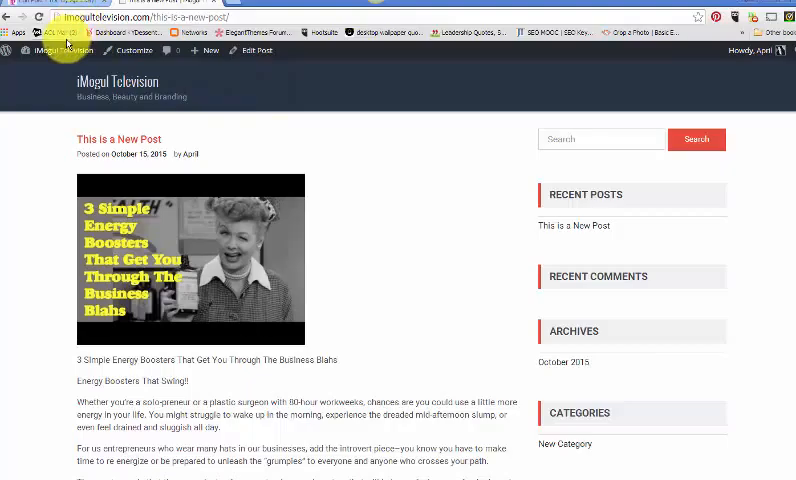
left_click(38, 52)
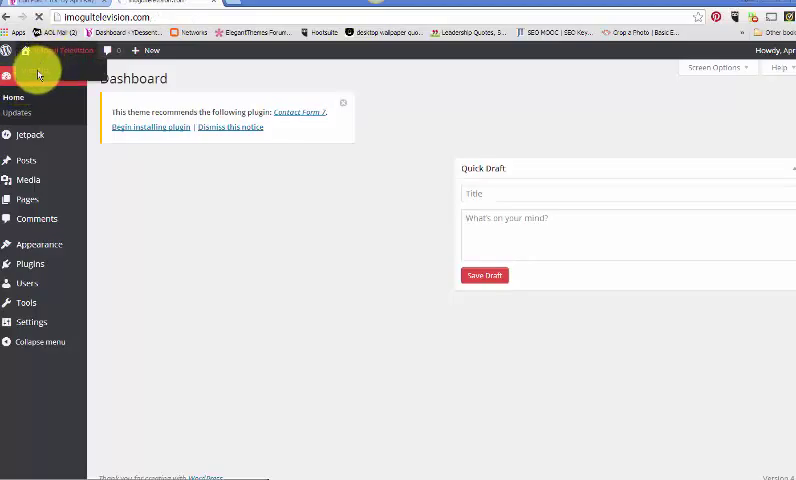
Verify Home Page as front page and the Blog listing the new post, then return to the Dashboard
left_click(64, 50)
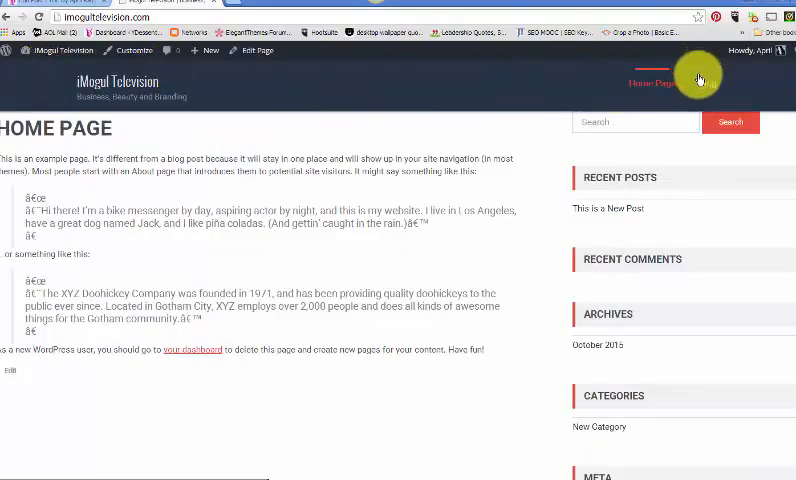
mouse_move(708, 84)
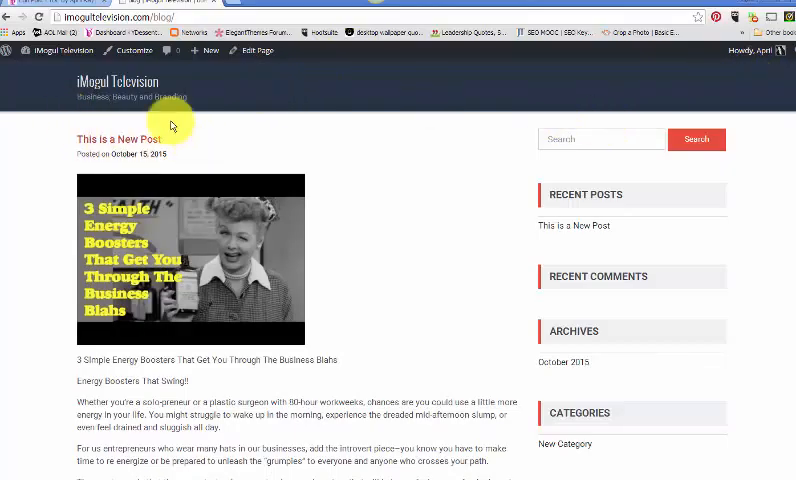
mouse_move(108, 140)
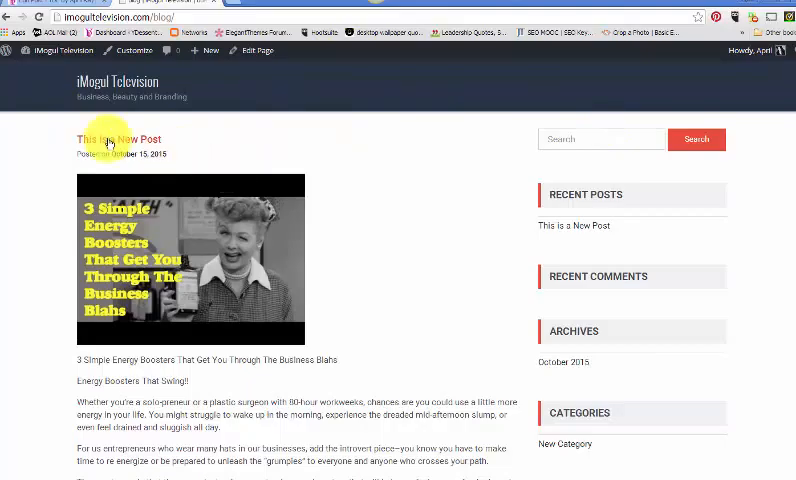
mouse_move(138, 150)
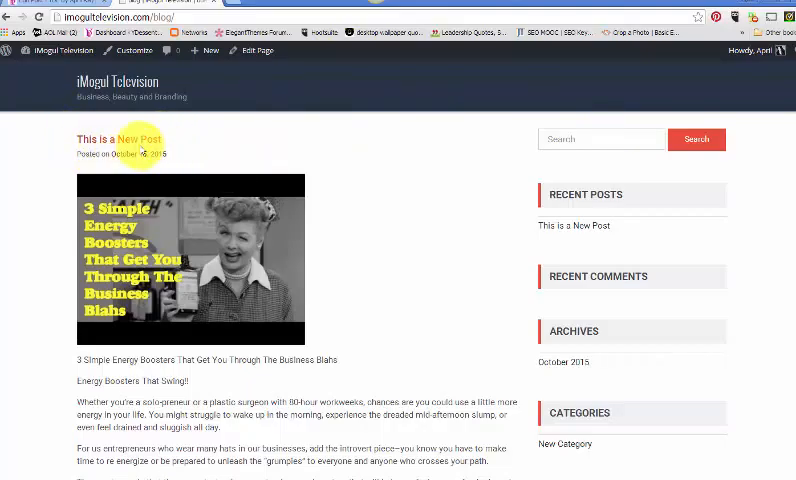
mouse_move(782, 104)
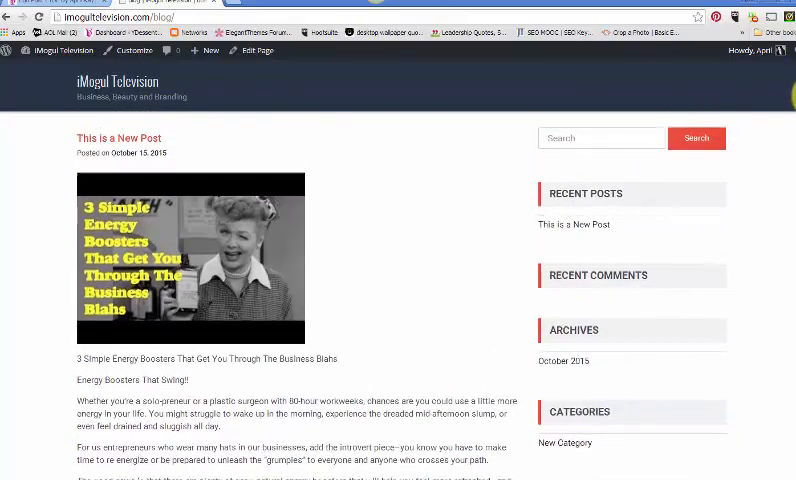
scroll("down", 3)
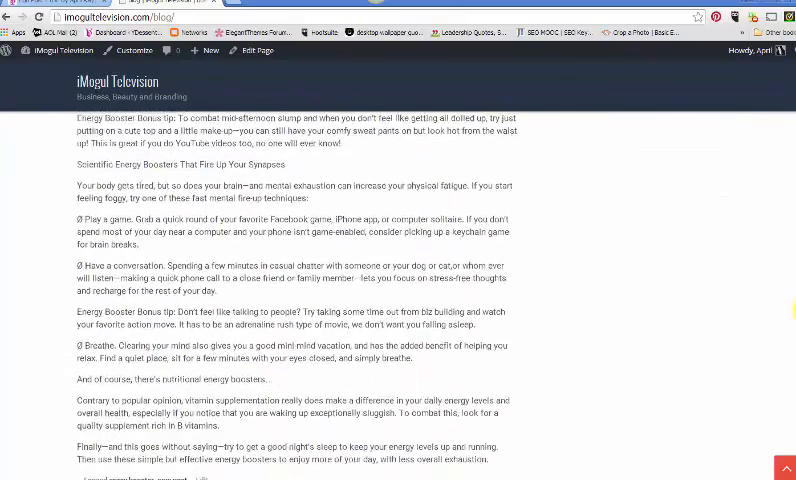
scroll("down", 3)
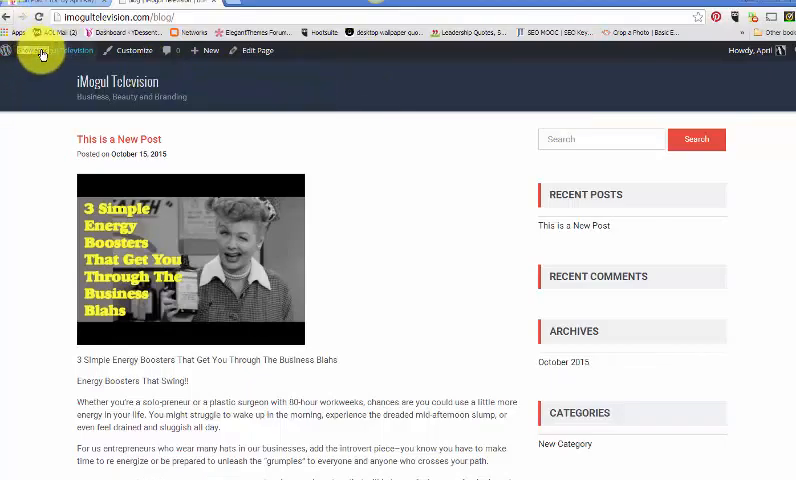
left_click(30, 52)
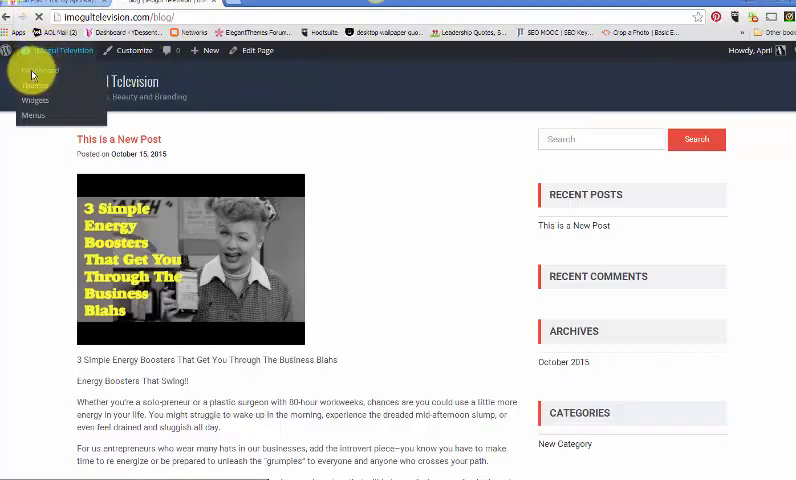
left_click(36, 76)
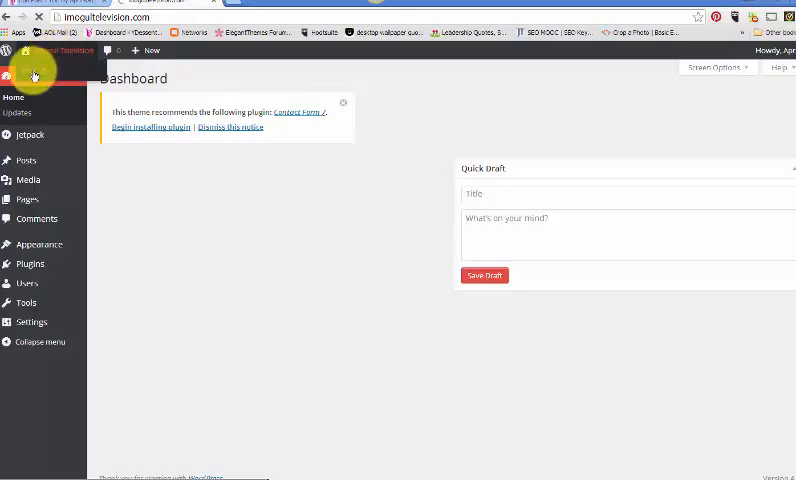
View the live front page, return to the Dashboard and list all the site's pages
left_click(66, 52)
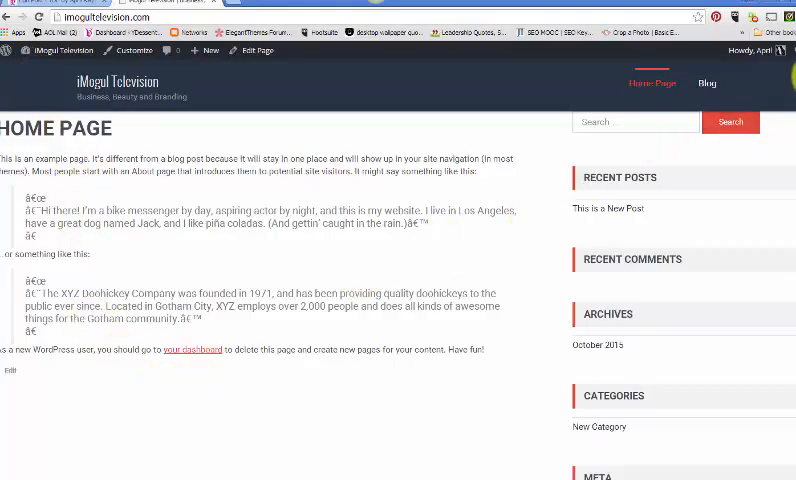
left_click(54, 52)
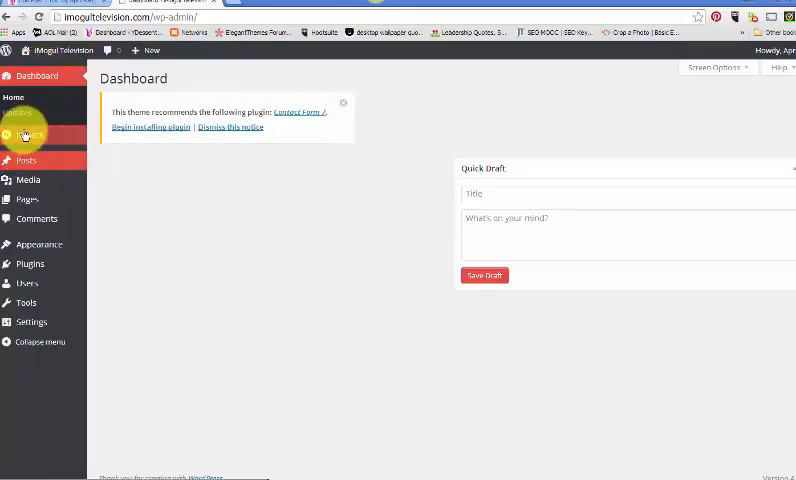
left_click(24, 160)
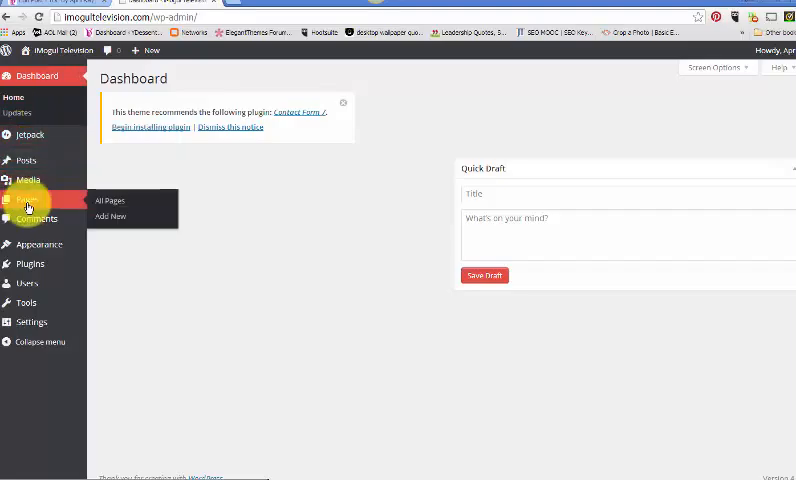
left_click(108, 200)
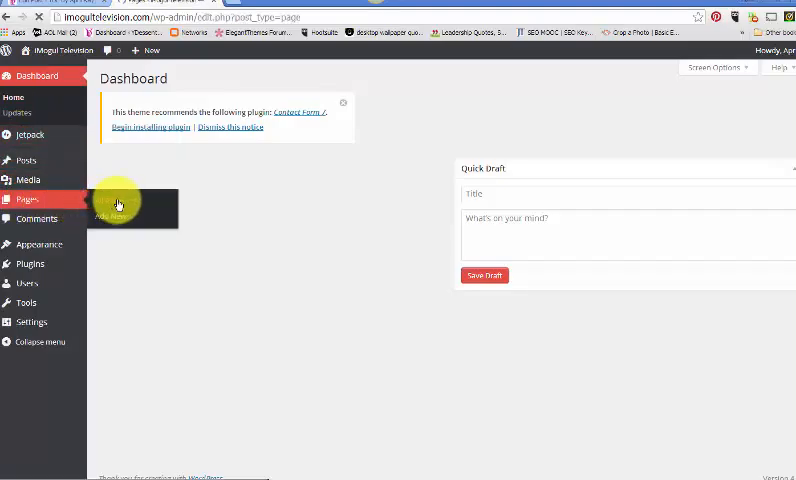
left_click(26, 200)
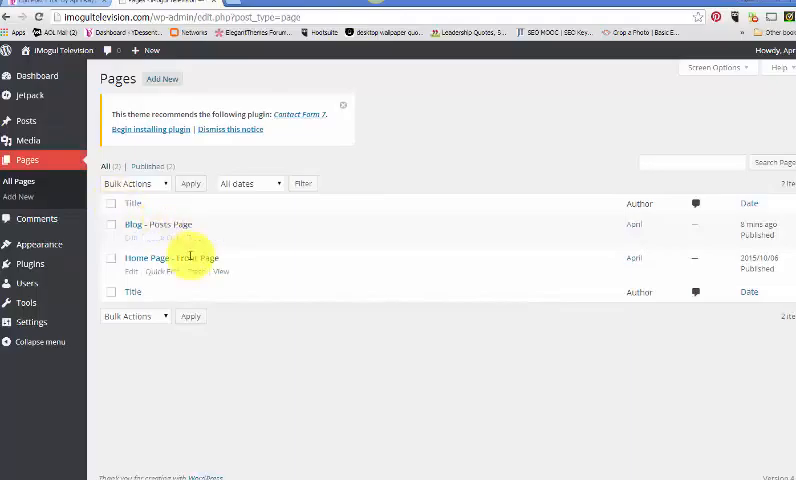
mouse_move(128, 268)
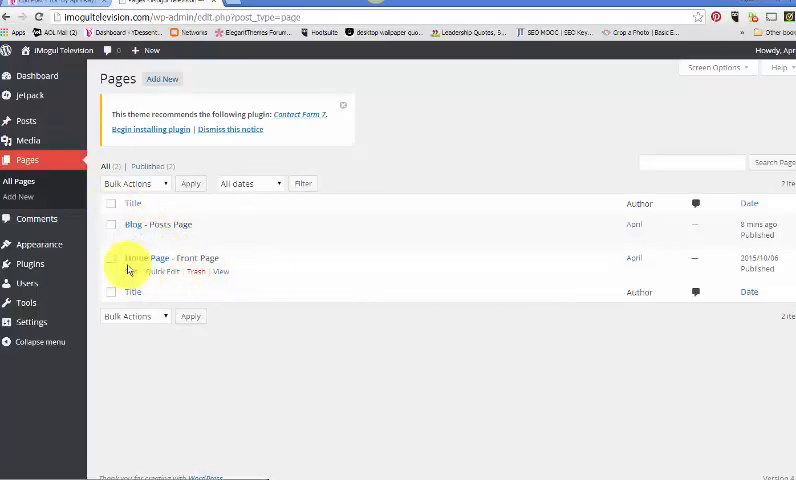
Edit the Home Page and review its Parent setting under Page Attributes
left_click(136, 258)
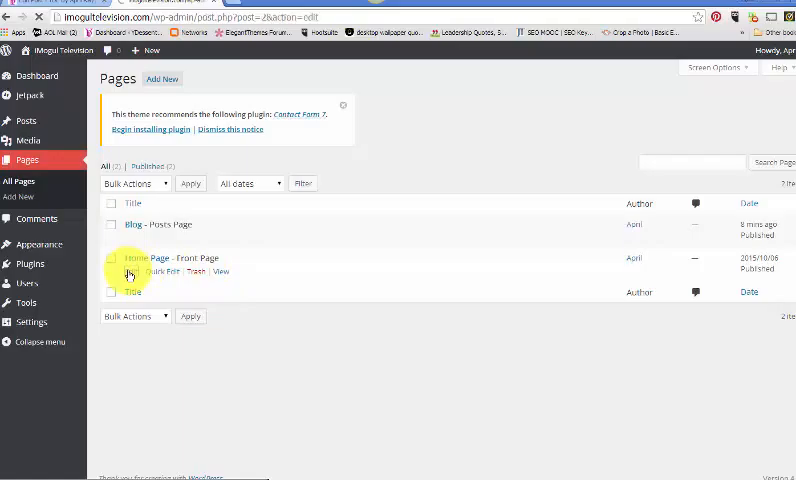
left_click(136, 258)
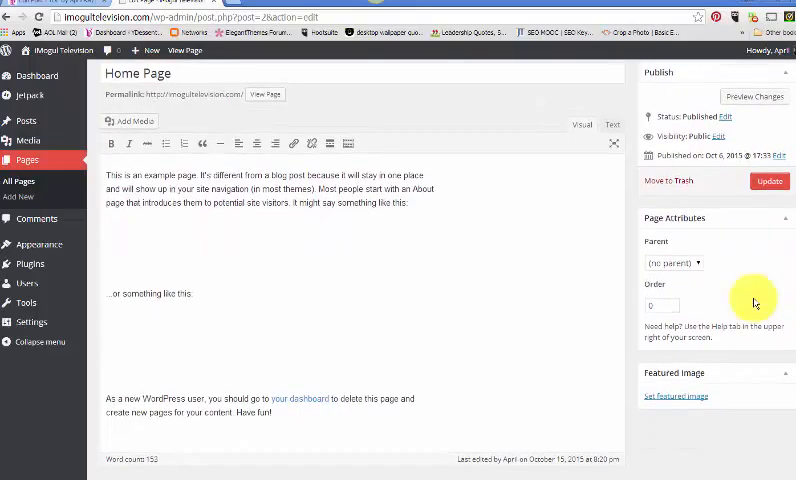
left_click(672, 264)
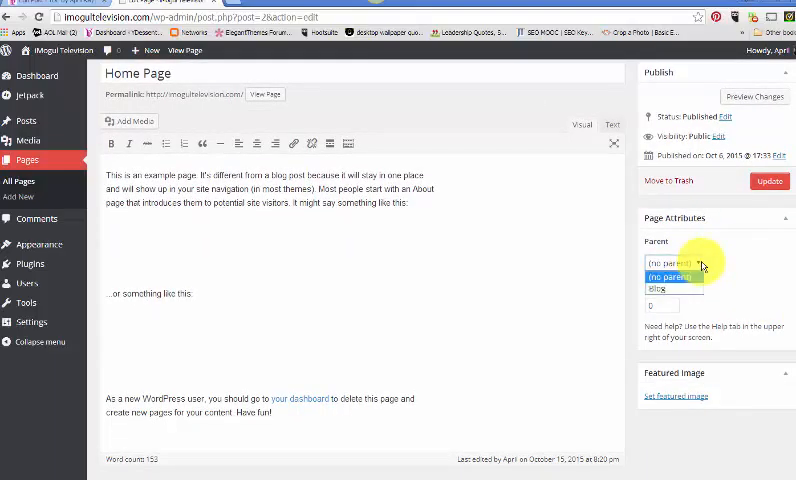
left_click(676, 276)
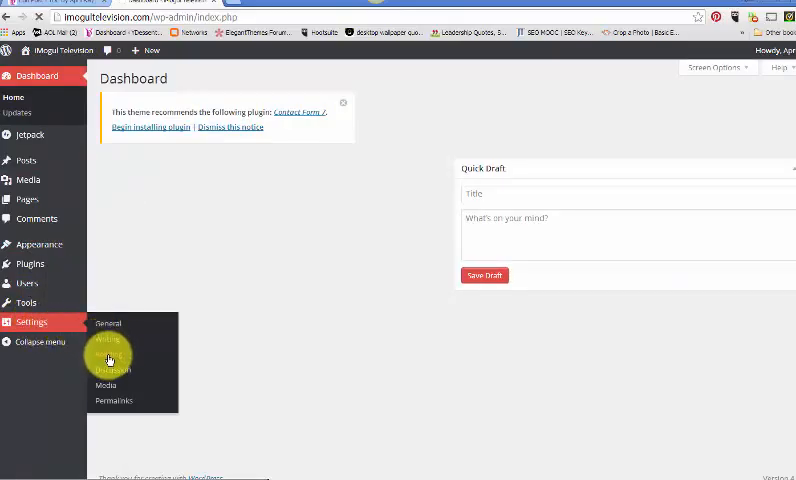
Show the Reading settings with Home Page as front page and Blog as posts page
left_click(108, 364)
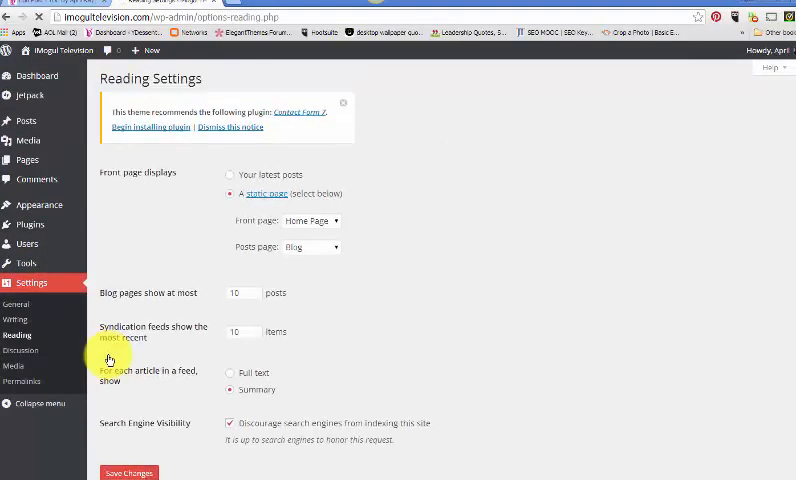